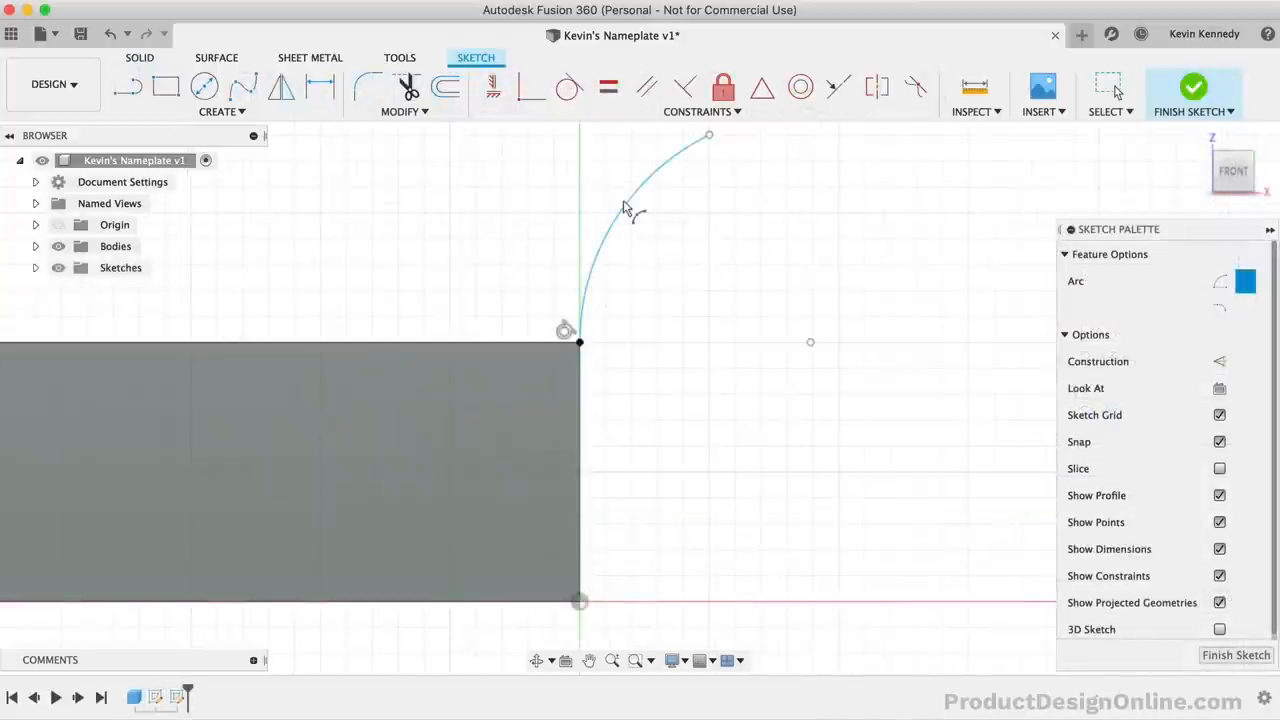
- Scrub the timeline and orbit the finished nameplate, then start a new untitled design
{"action": "left_click", "coordinate": [1192, 90]}
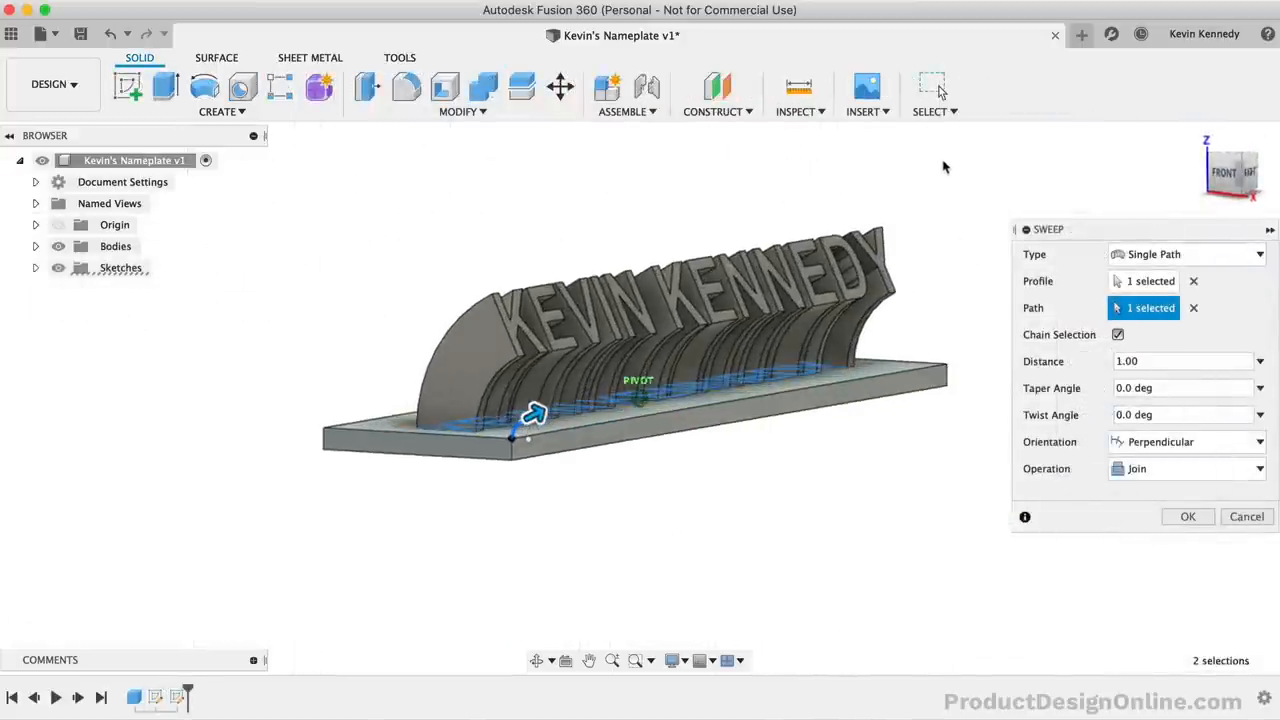
{"action": "left_click", "coordinate": [1188, 516]}
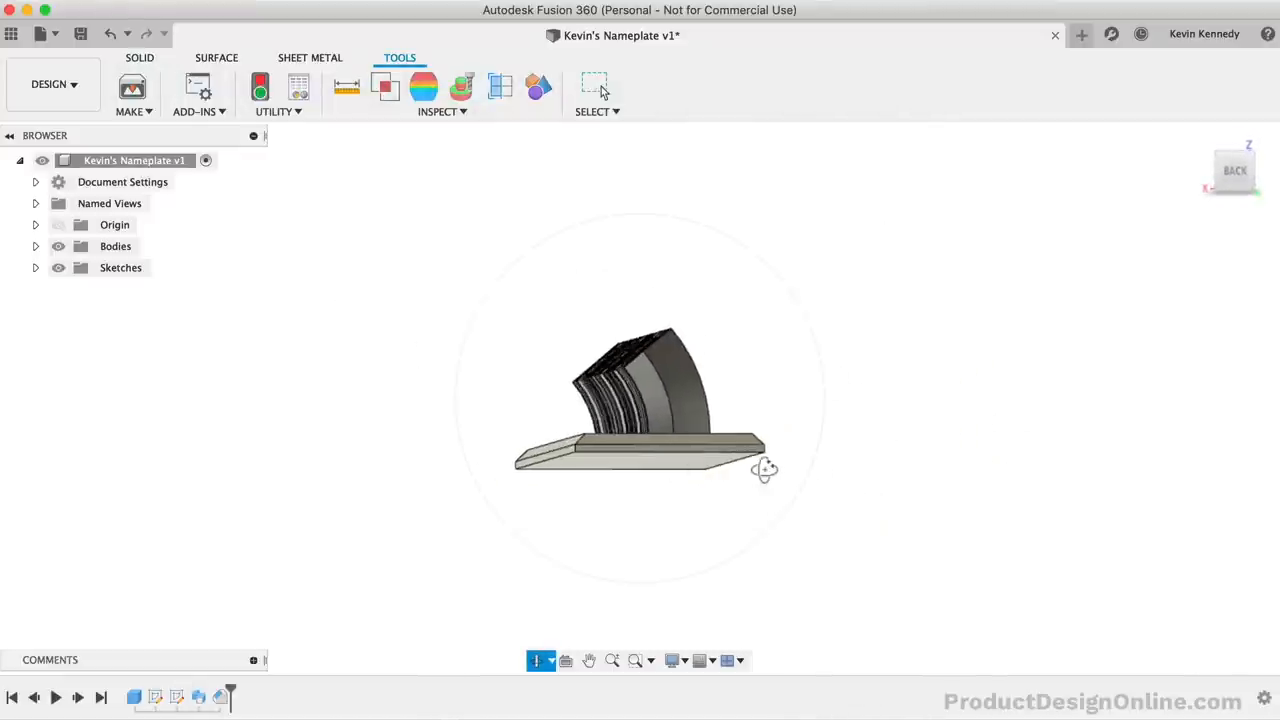
{"action": "left_click_drag", "start_coordinate": [764, 470], "coordinate": [436, 470]}
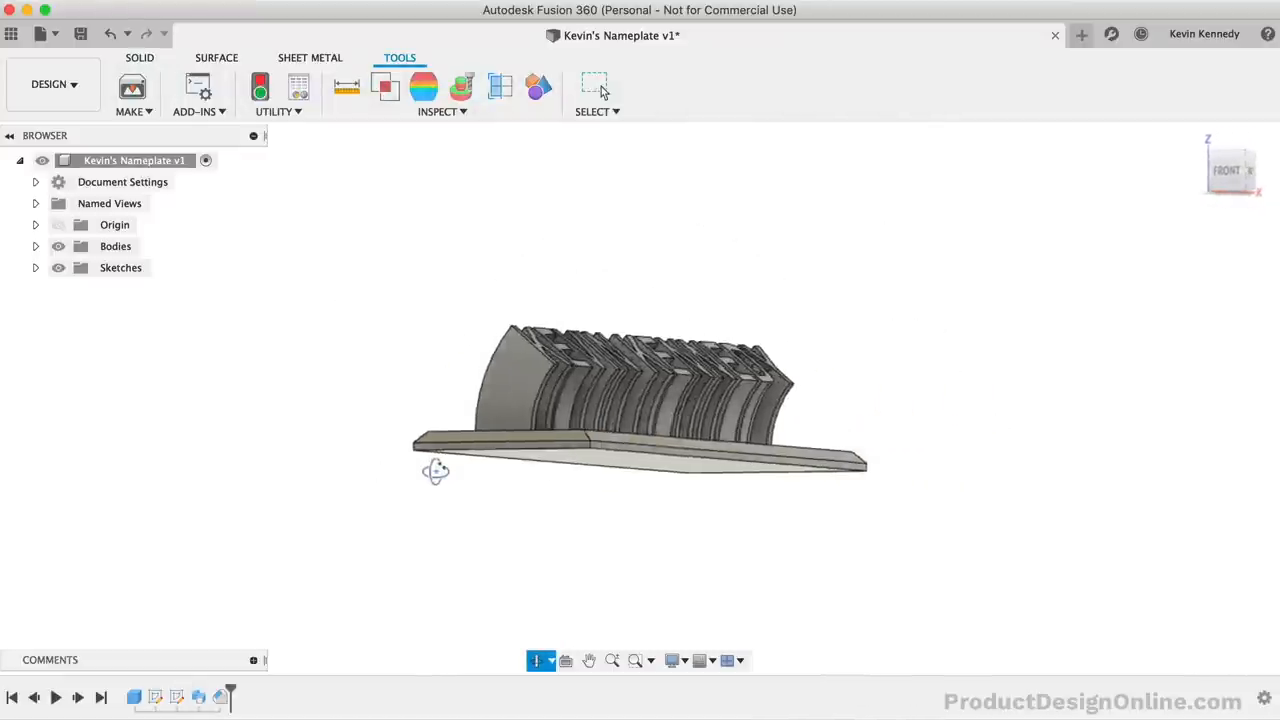
{"action": "left_click", "coordinate": [132, 88]}
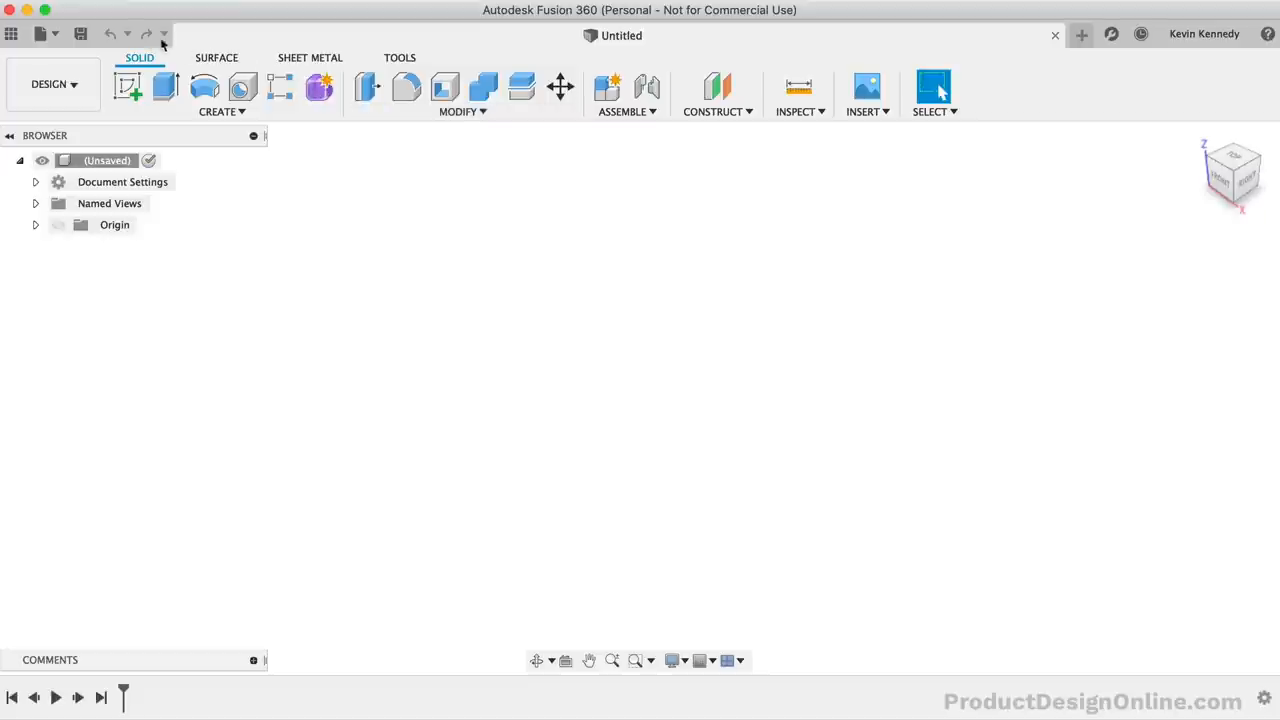
- Save the design as 'Kevin's Nameplate' in the Product Design Online project
{"action": "left_click", "coordinate": [80, 32]}
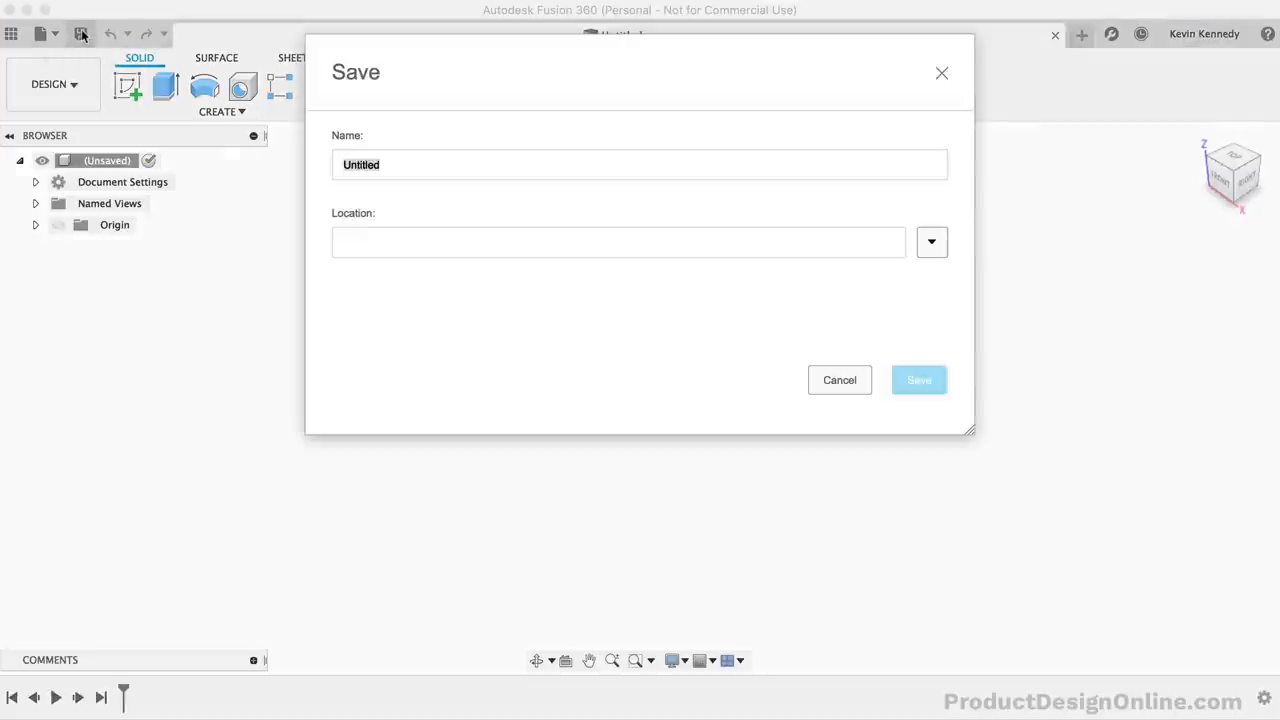
{"action": "type", "text": "Kevin's Nameplate"}
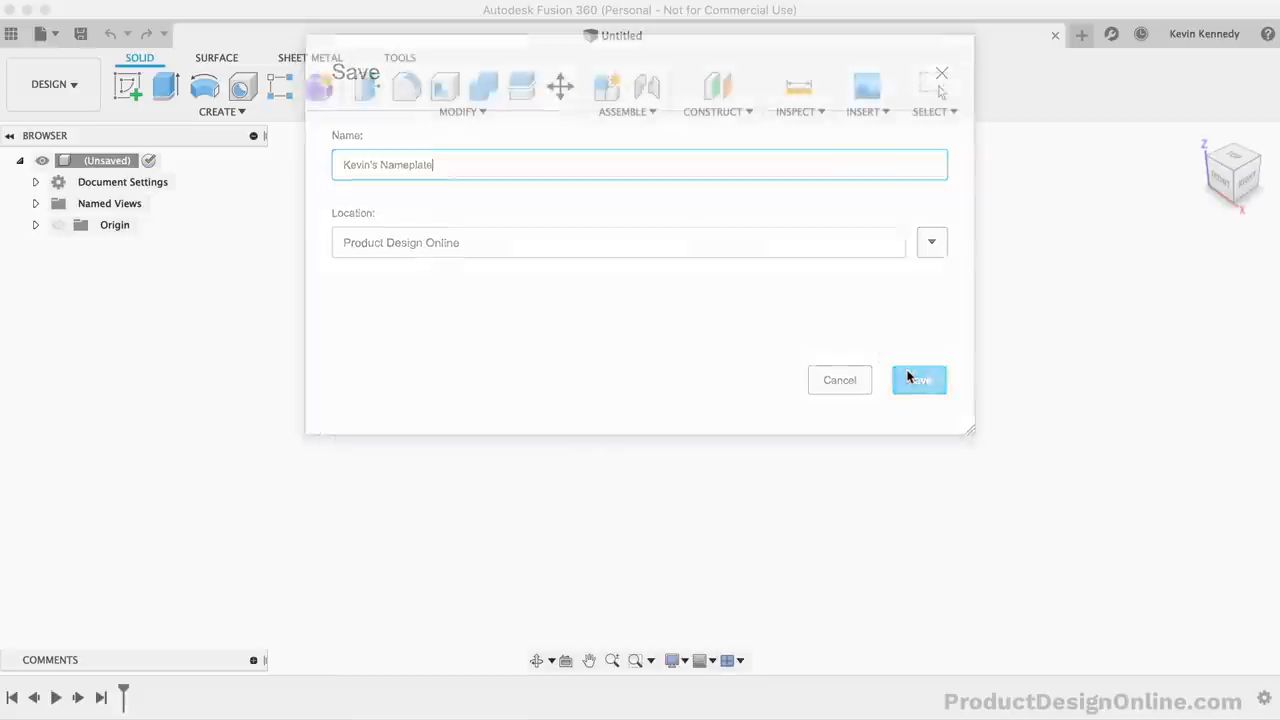
{"action": "left_click", "coordinate": [916, 380]}
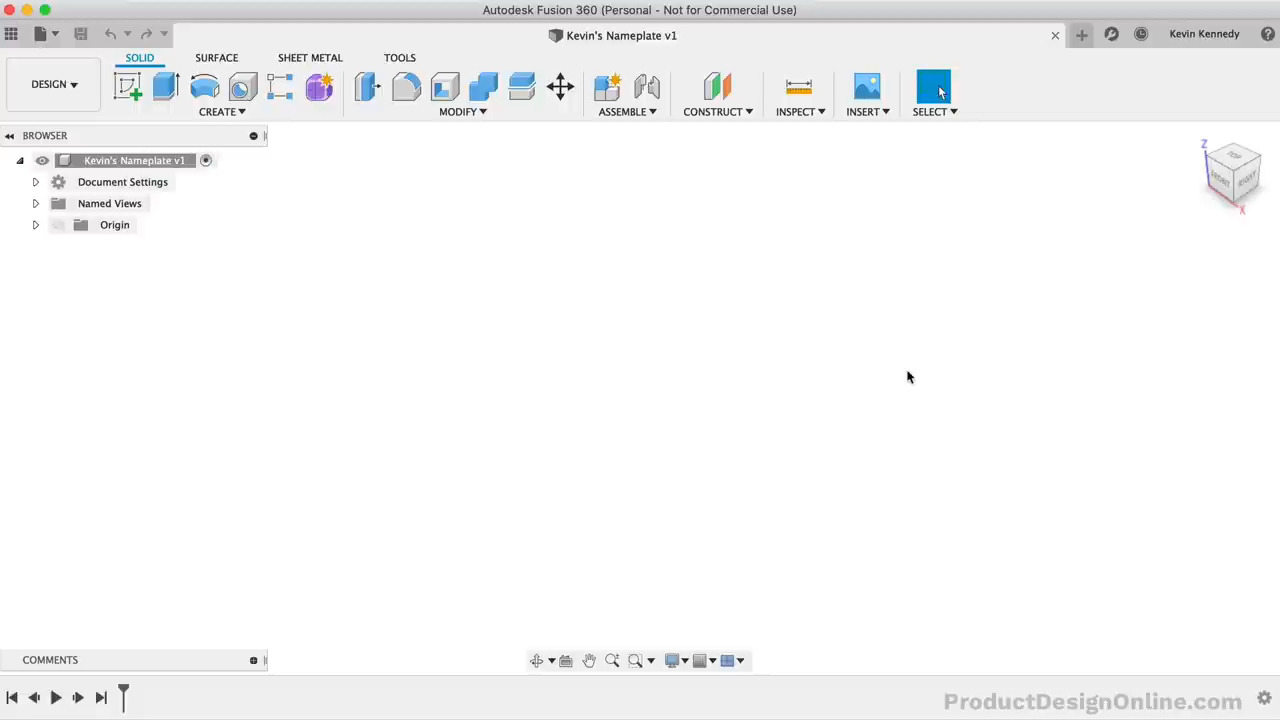
{"action": "mouse_move", "coordinate": [492, 296]}
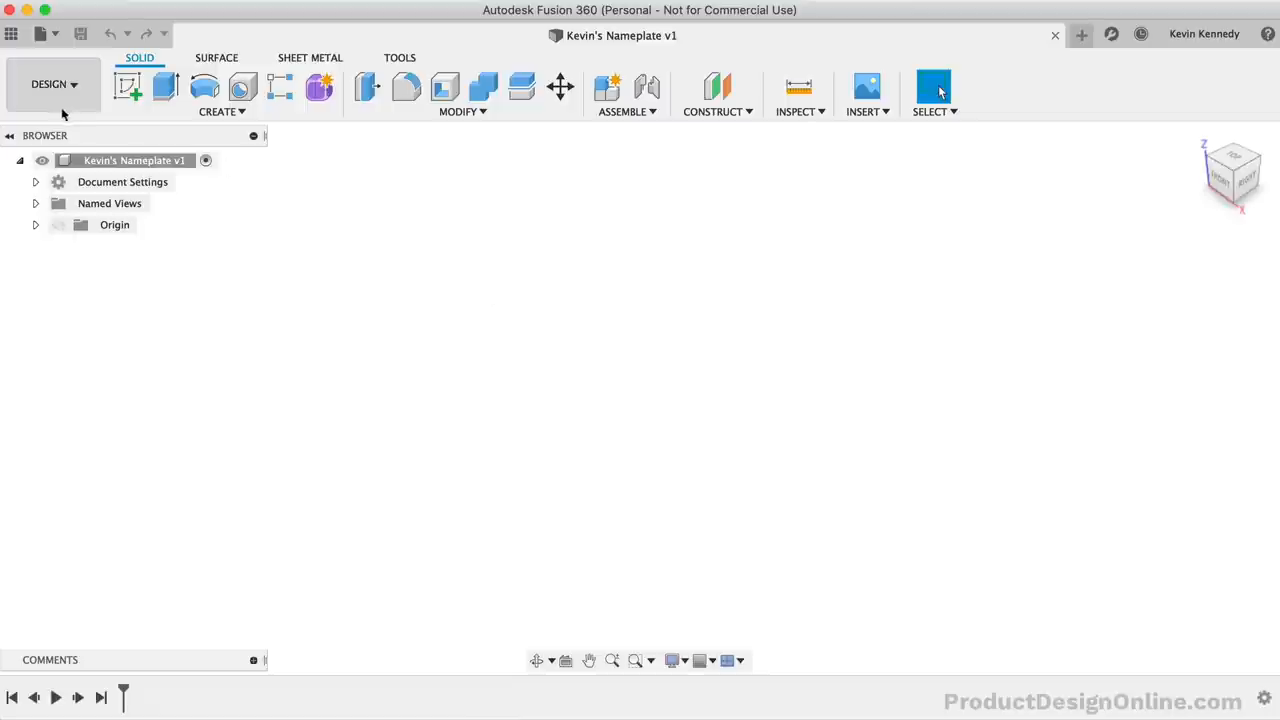
{"action": "mouse_move", "coordinate": [56, 84]}
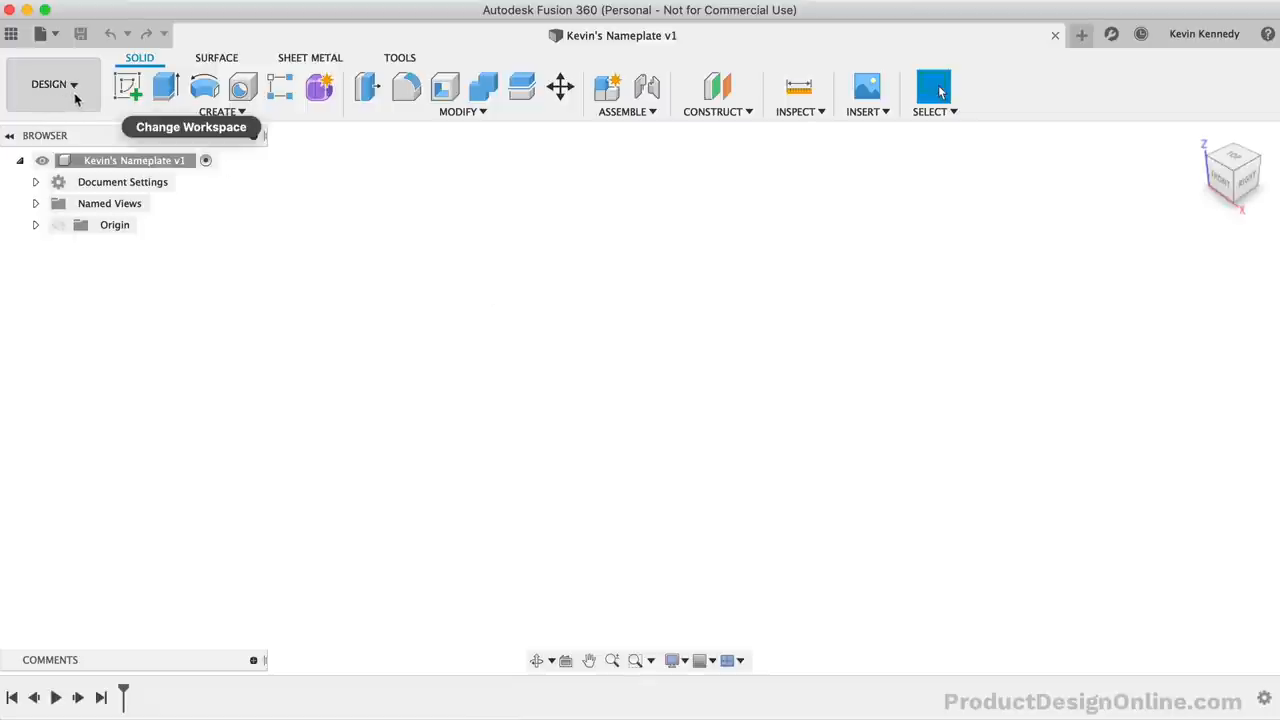
{"action": "mouse_move", "coordinate": [148, 112]}
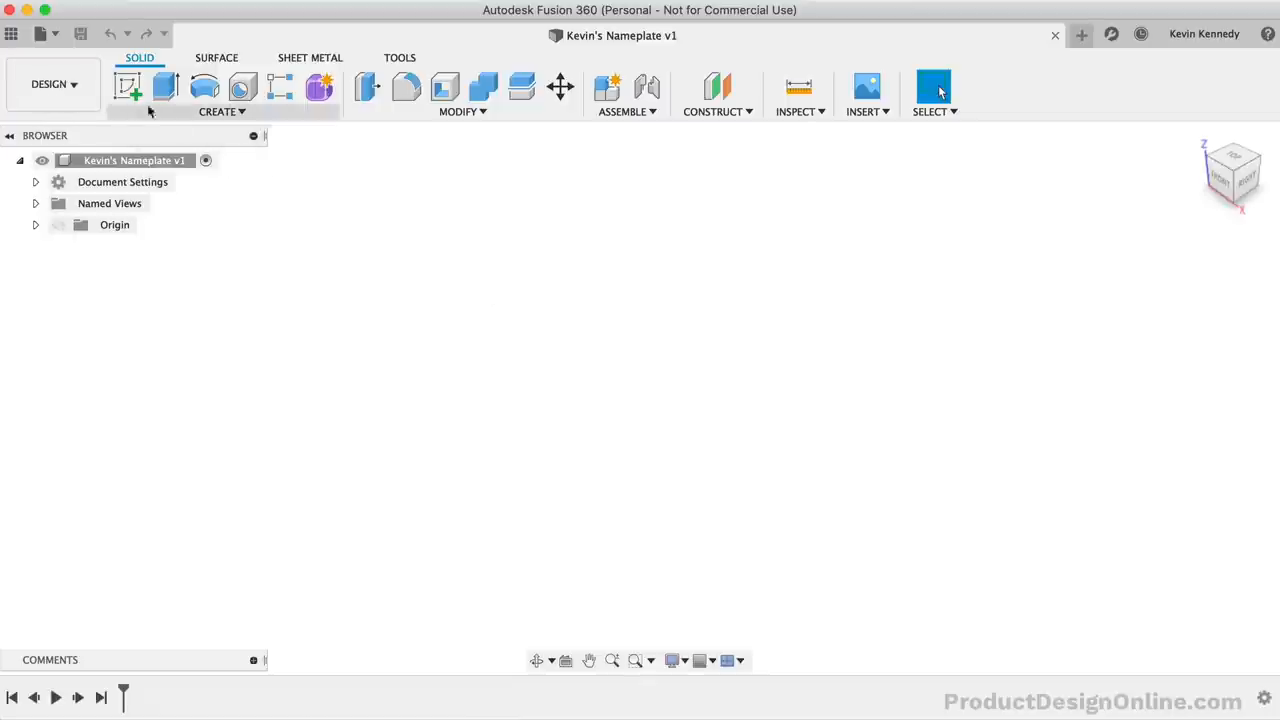
{"action": "left_click", "coordinate": [48, 84]}
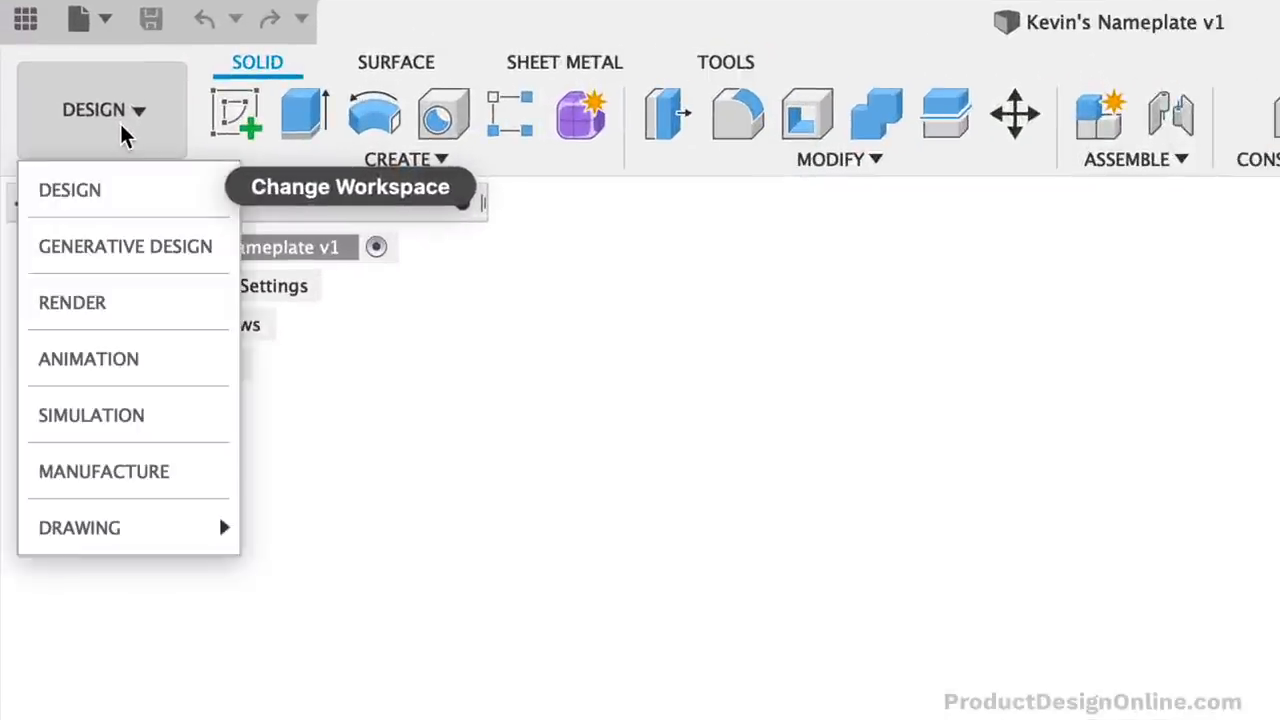
{"action": "mouse_move", "coordinate": [124, 246]}
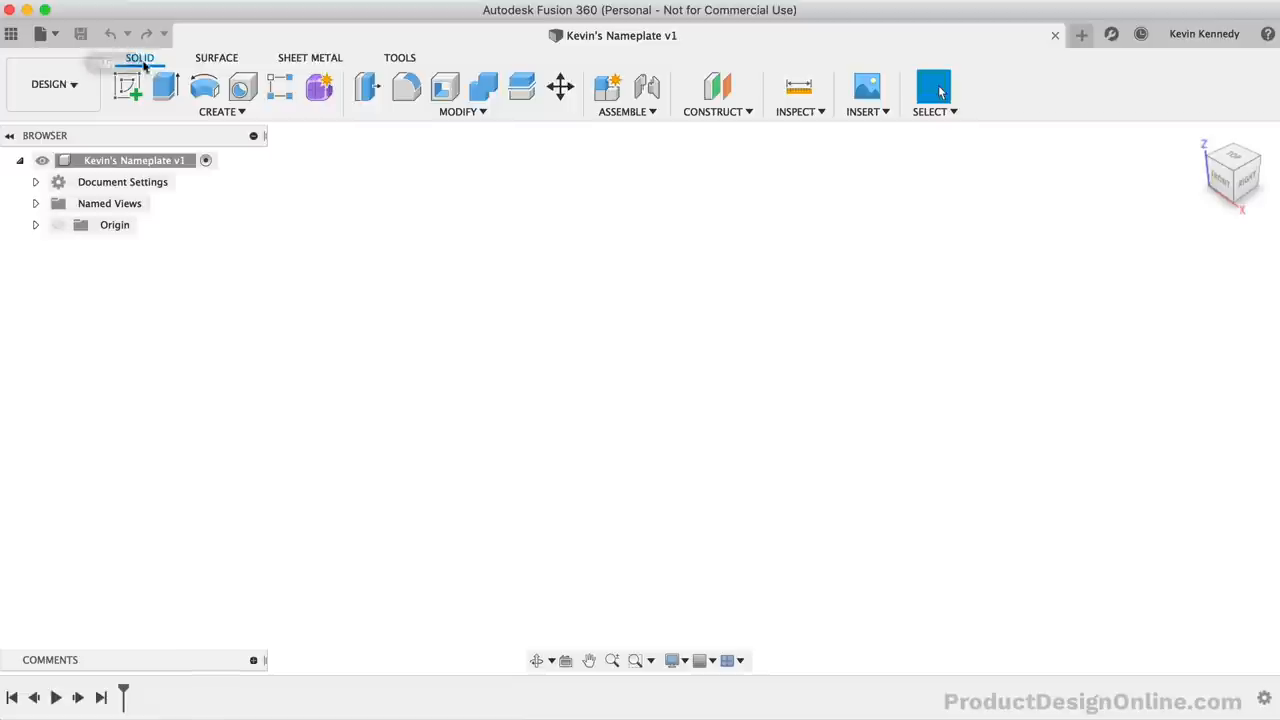
{"action": "mouse_move", "coordinate": [264, 198]}
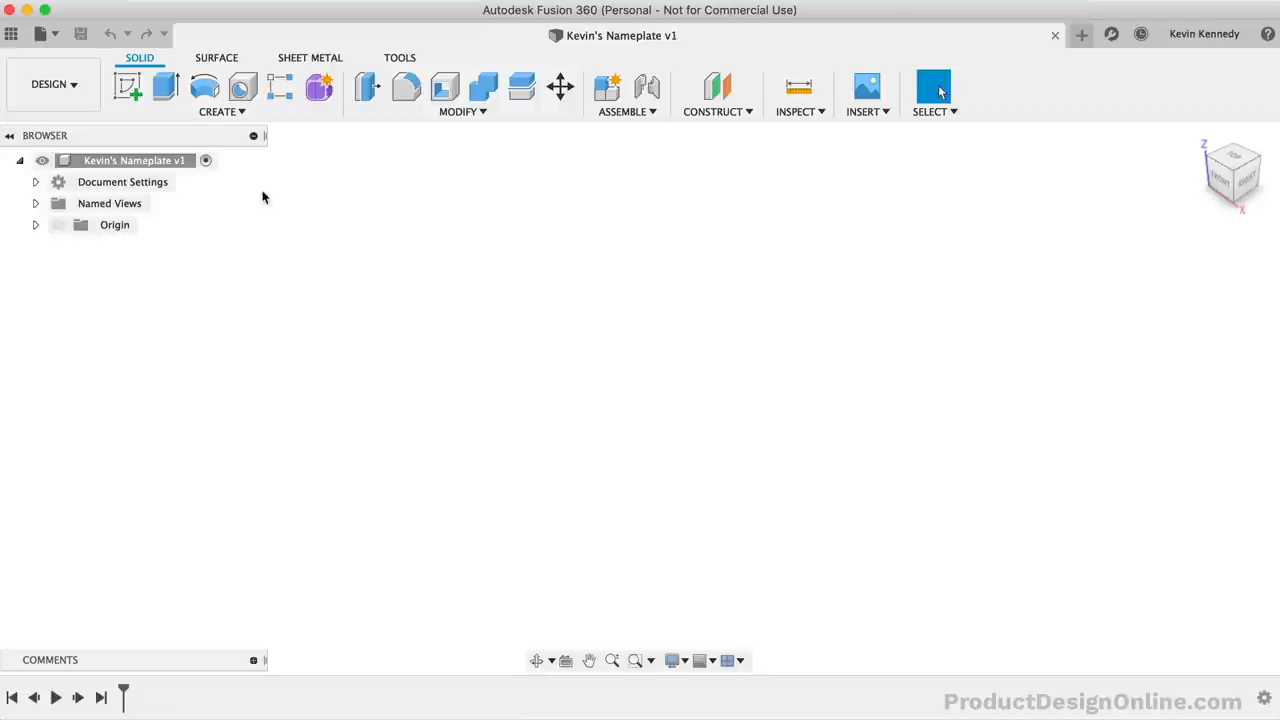
{"action": "mouse_move", "coordinate": [84, 122]}
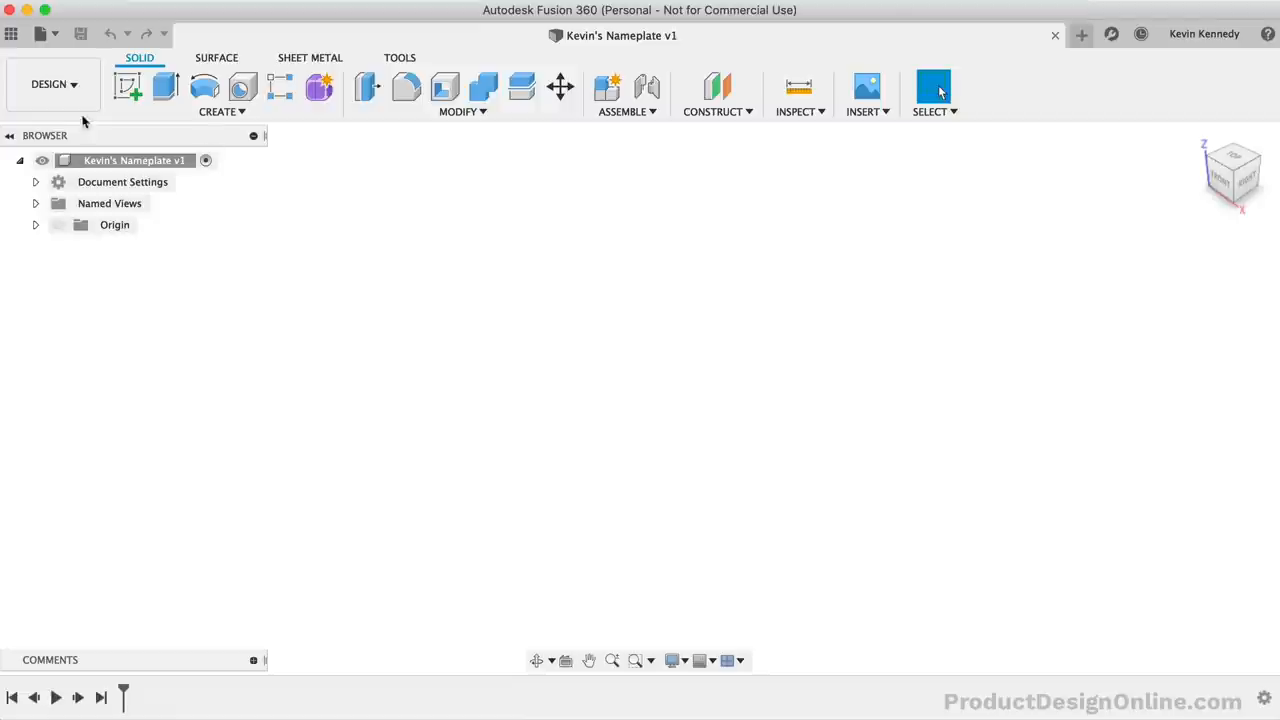
- Choose the solid Box feature from the Create menu
{"action": "left_click", "coordinate": [222, 112]}
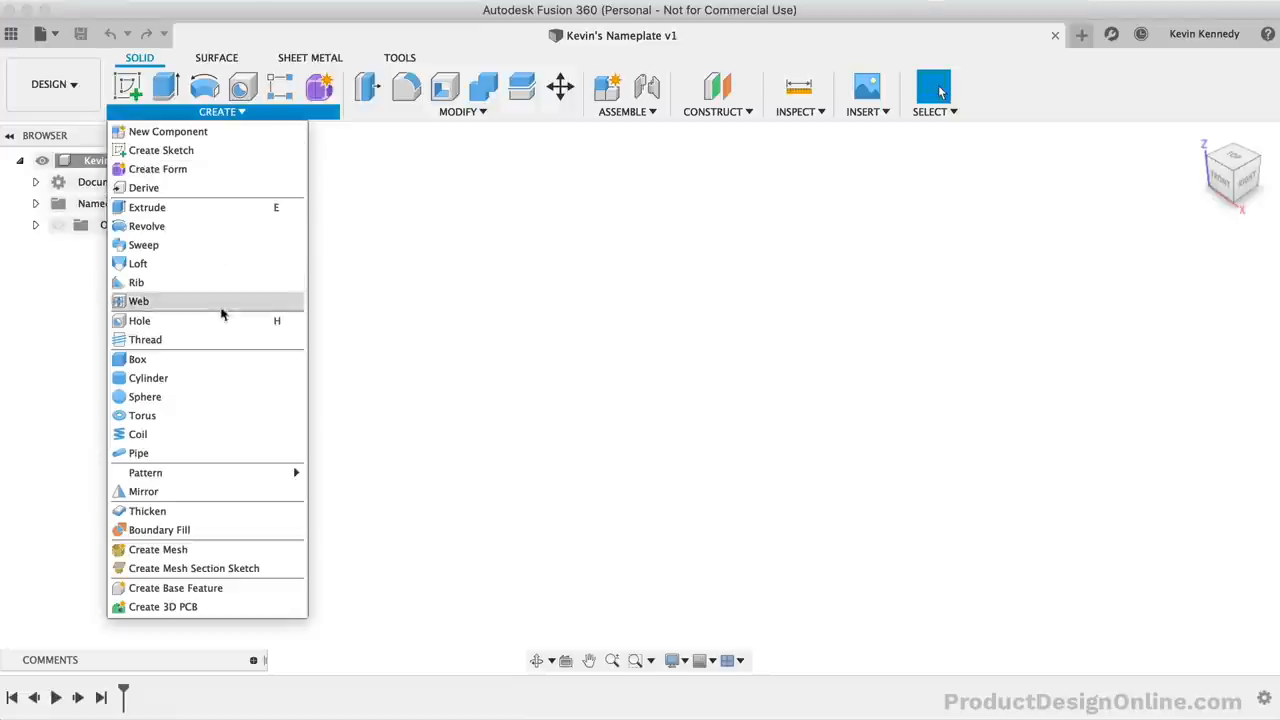
{"action": "mouse_move", "coordinate": [144, 396]}
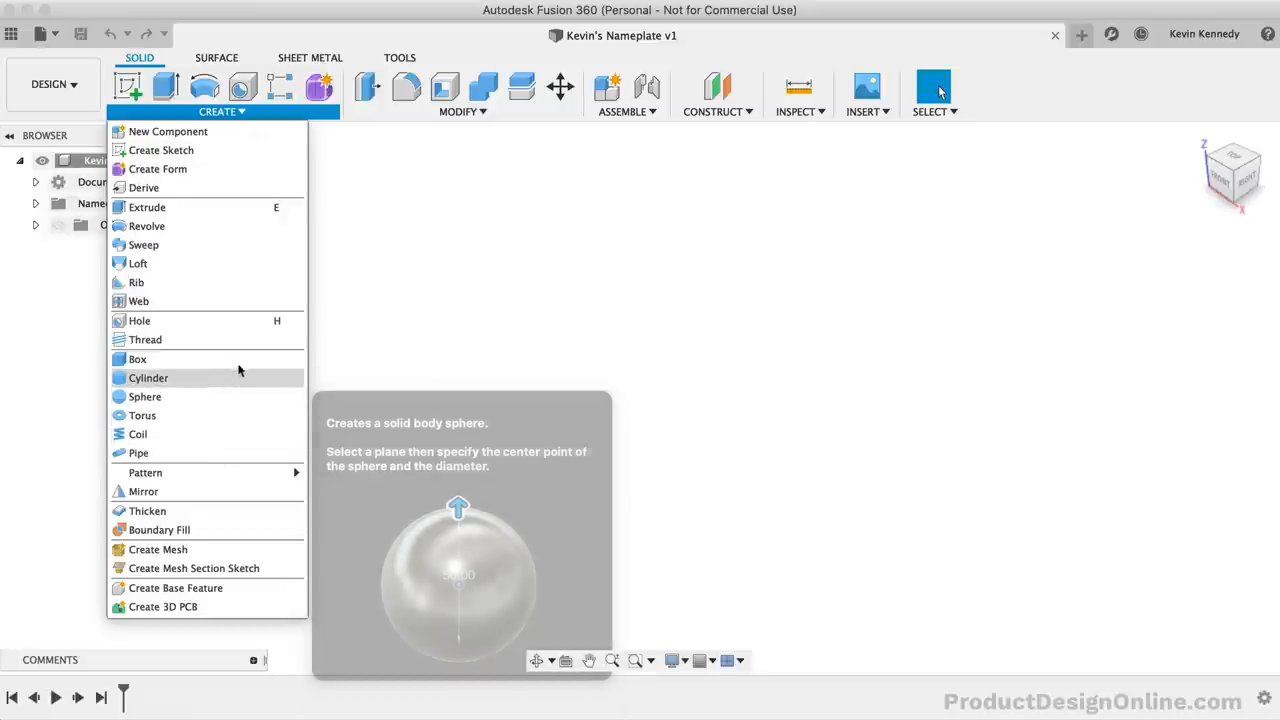
{"action": "mouse_move", "coordinate": [136, 360]}
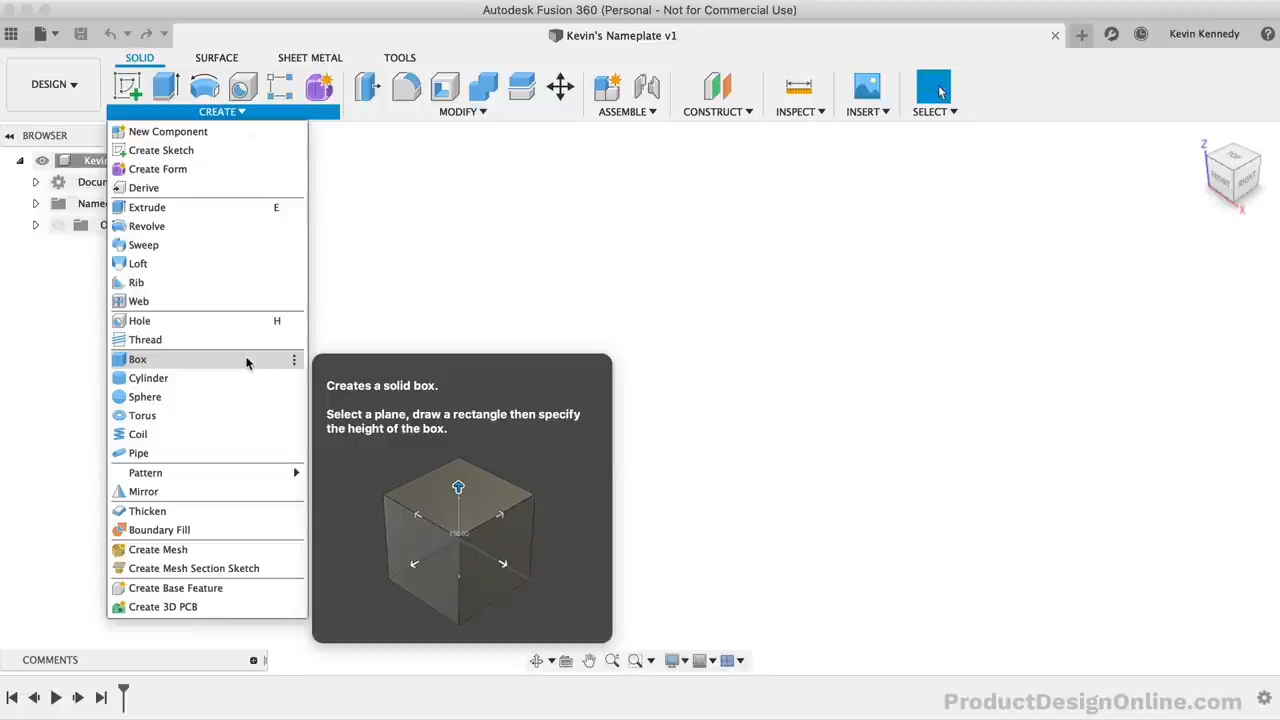
{"action": "left_click", "coordinate": [136, 360]}
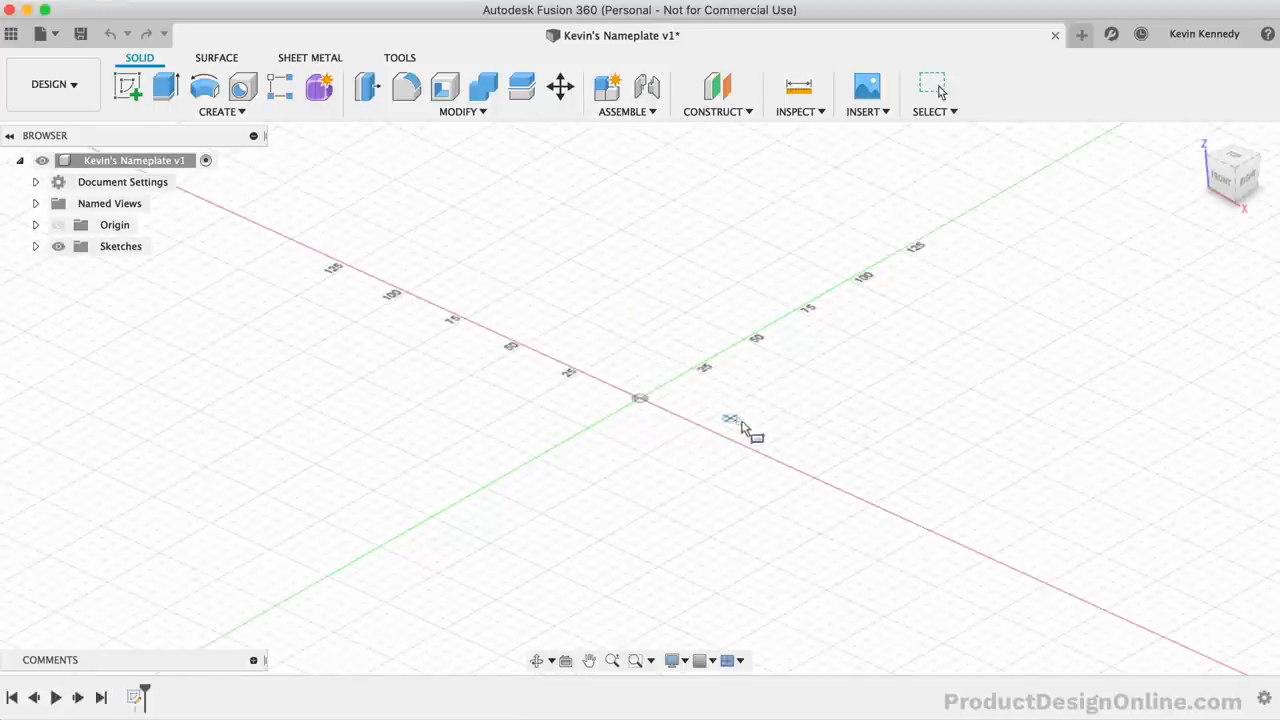
{"action": "mouse_move", "coordinate": [650, 516]}
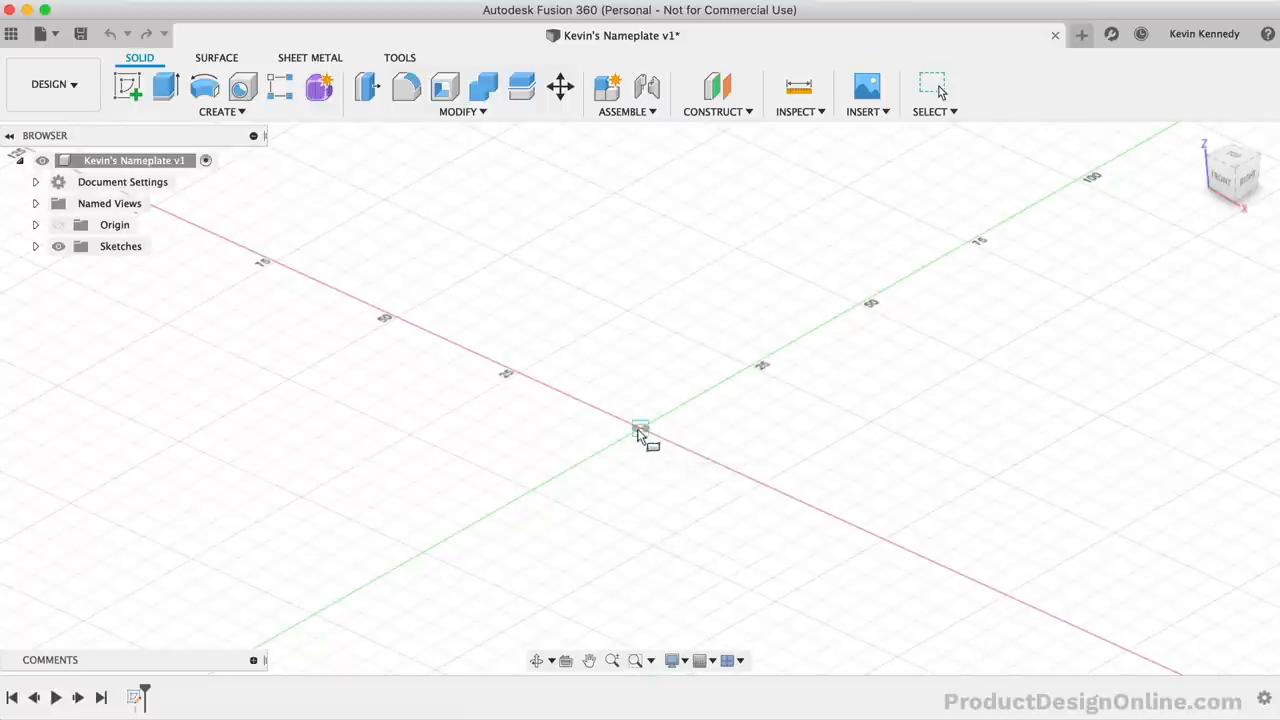
- Drag the box footprint from the origin and size it 200 mm by 50 mm
{"action": "left_click_drag", "start_coordinate": [640, 428], "coordinate": [776, 156]}
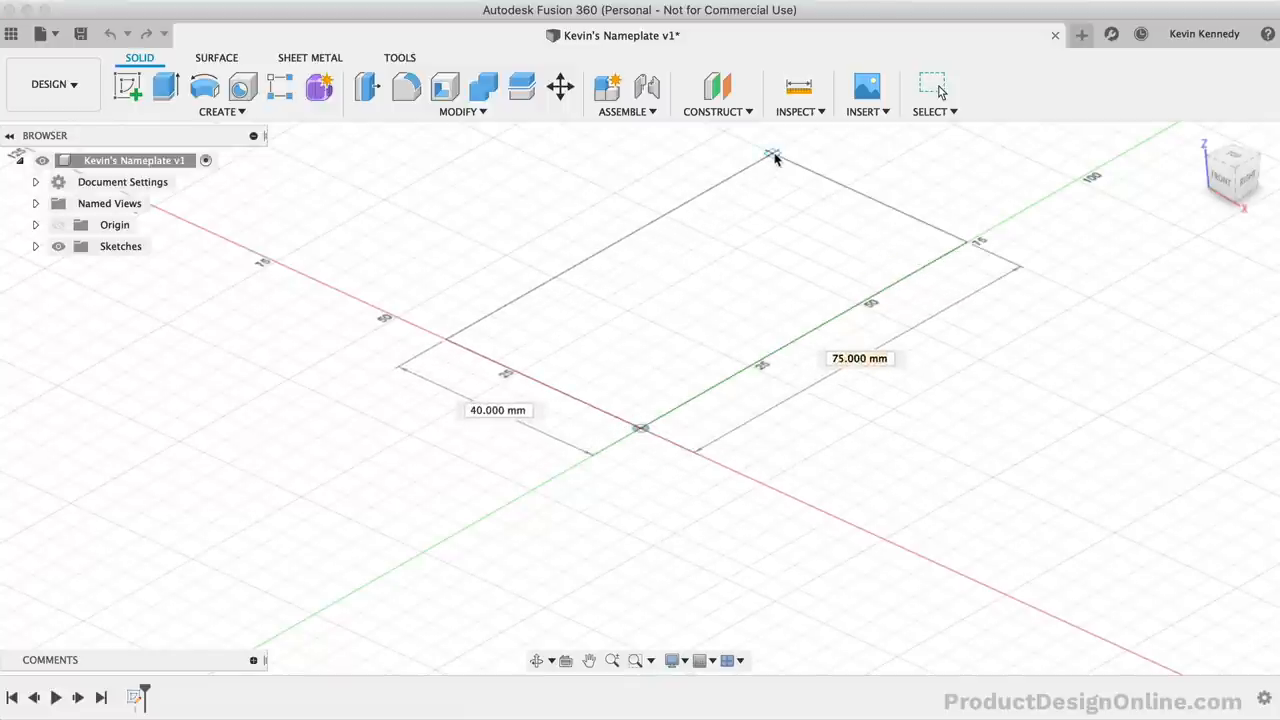
{"action": "mouse_move", "coordinate": [772, 160]}
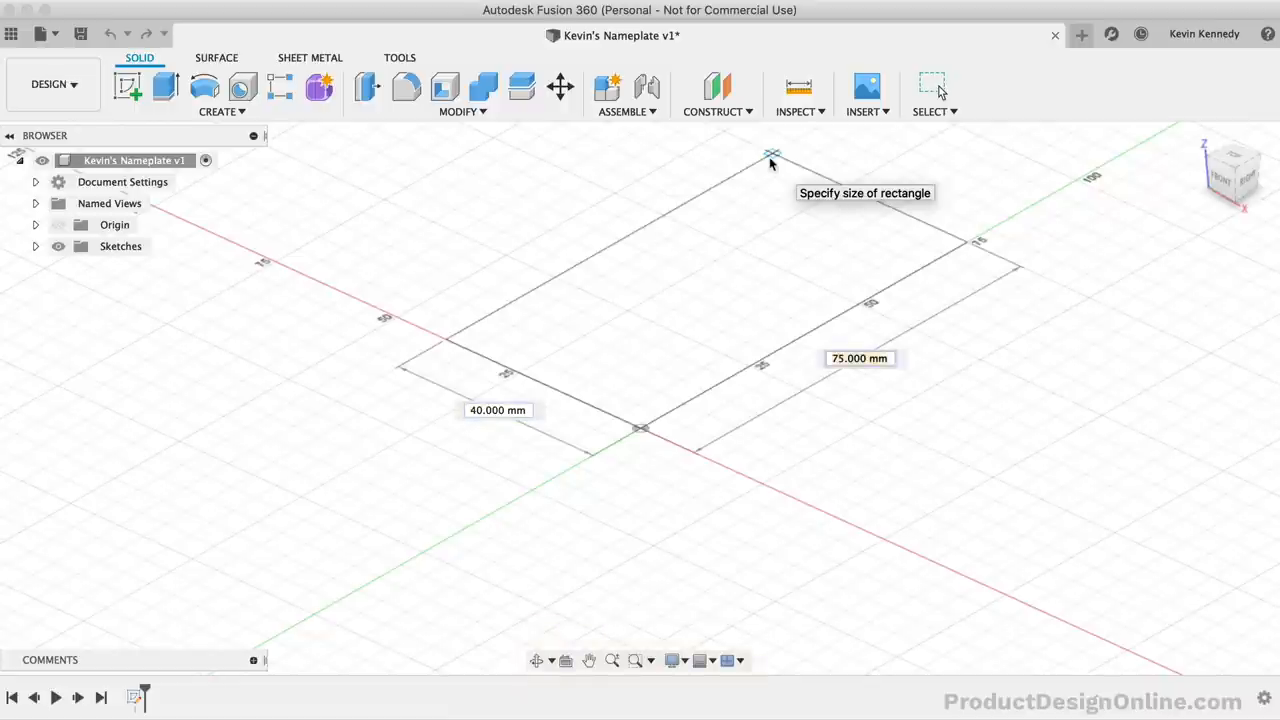
{"action": "type", "text": "20"}
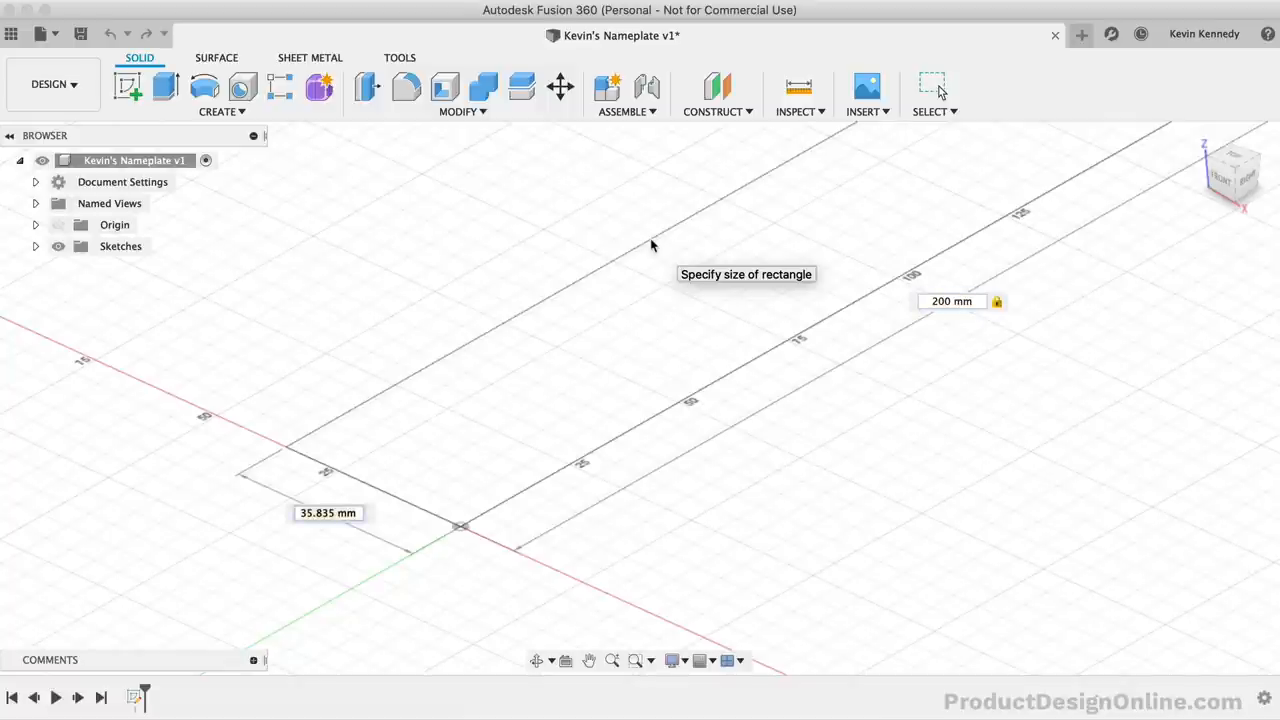
{"action": "type", "text": "5"}
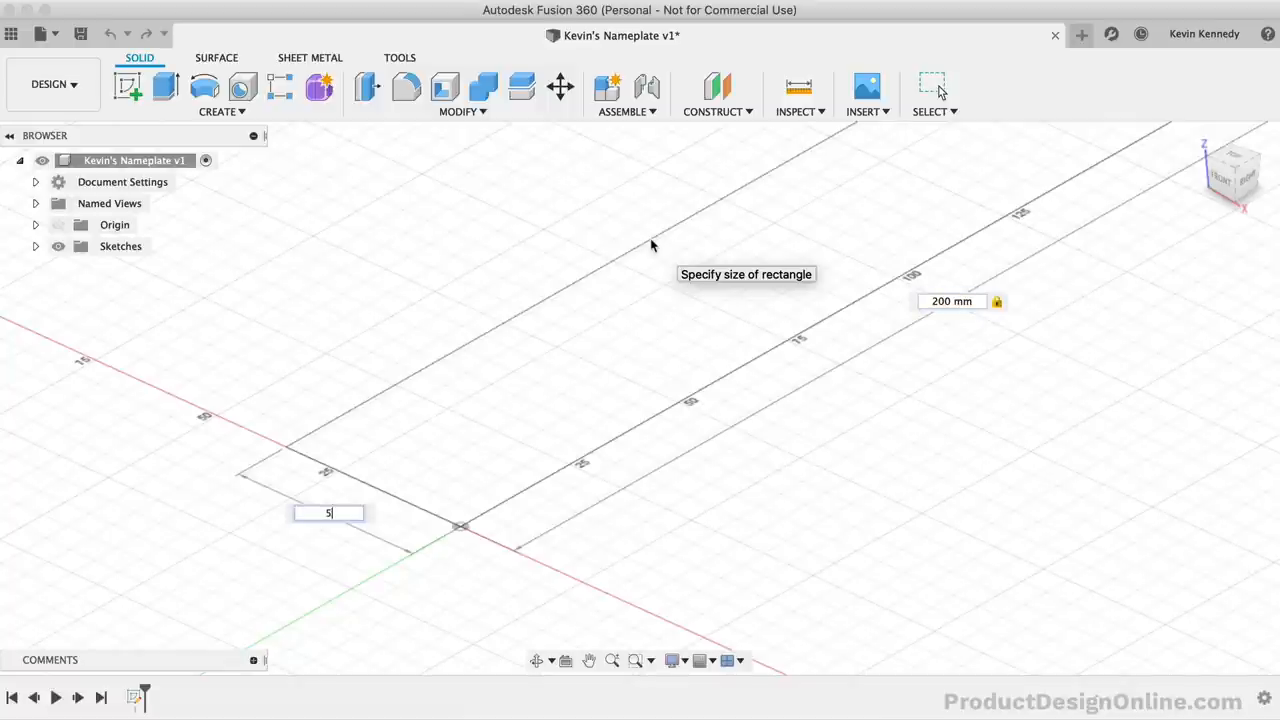
{"action": "type", "text": "0.00 mm"}
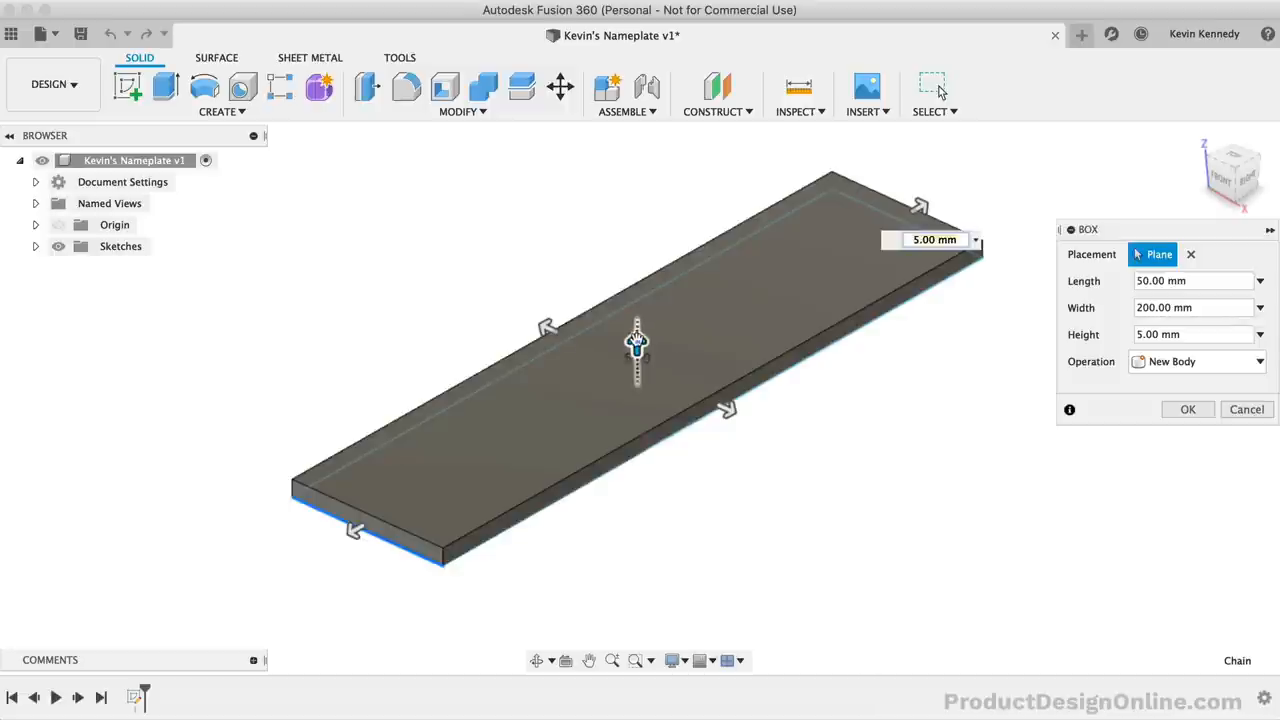
- Set the box height to 5 mm as a new body and confirm the base plate
{"action": "left_click_drag", "start_coordinate": [636, 344], "coordinate": [636, 152]}
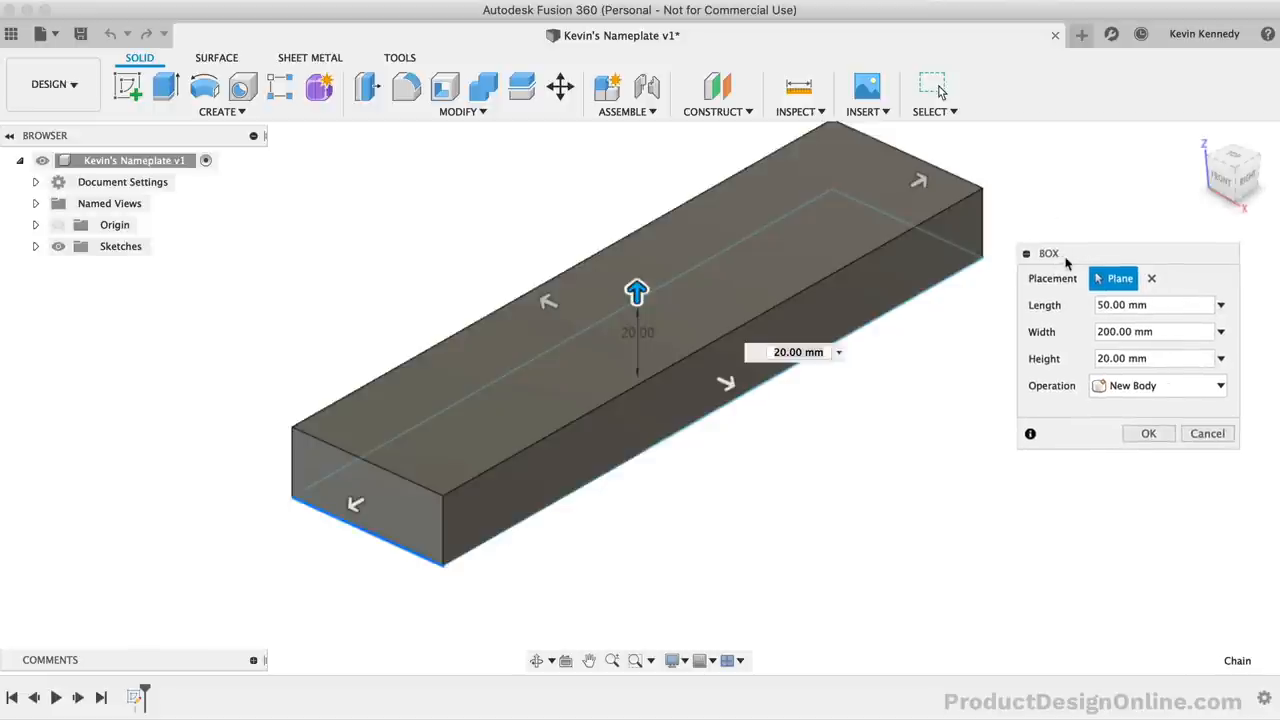
{"action": "left_click", "coordinate": [1150, 358]}
{"action": "type", "text": "5"}
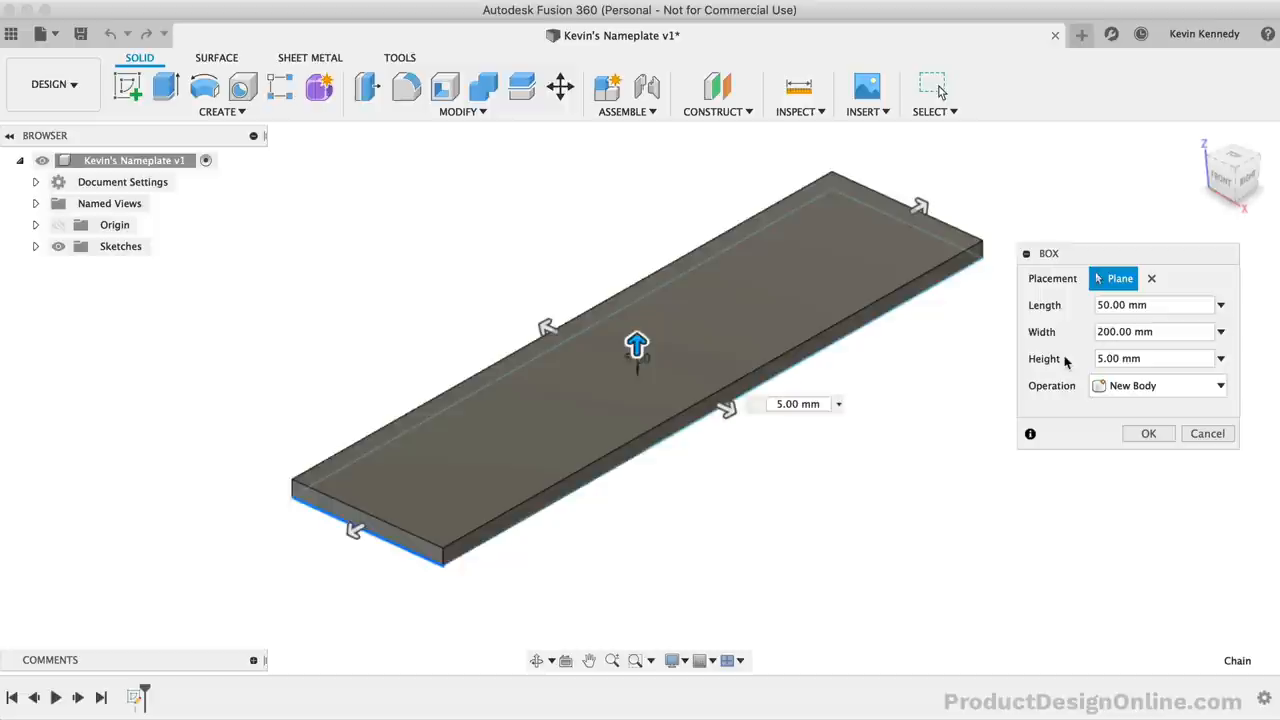
{"action": "mouse_move", "coordinate": [694, 512]}
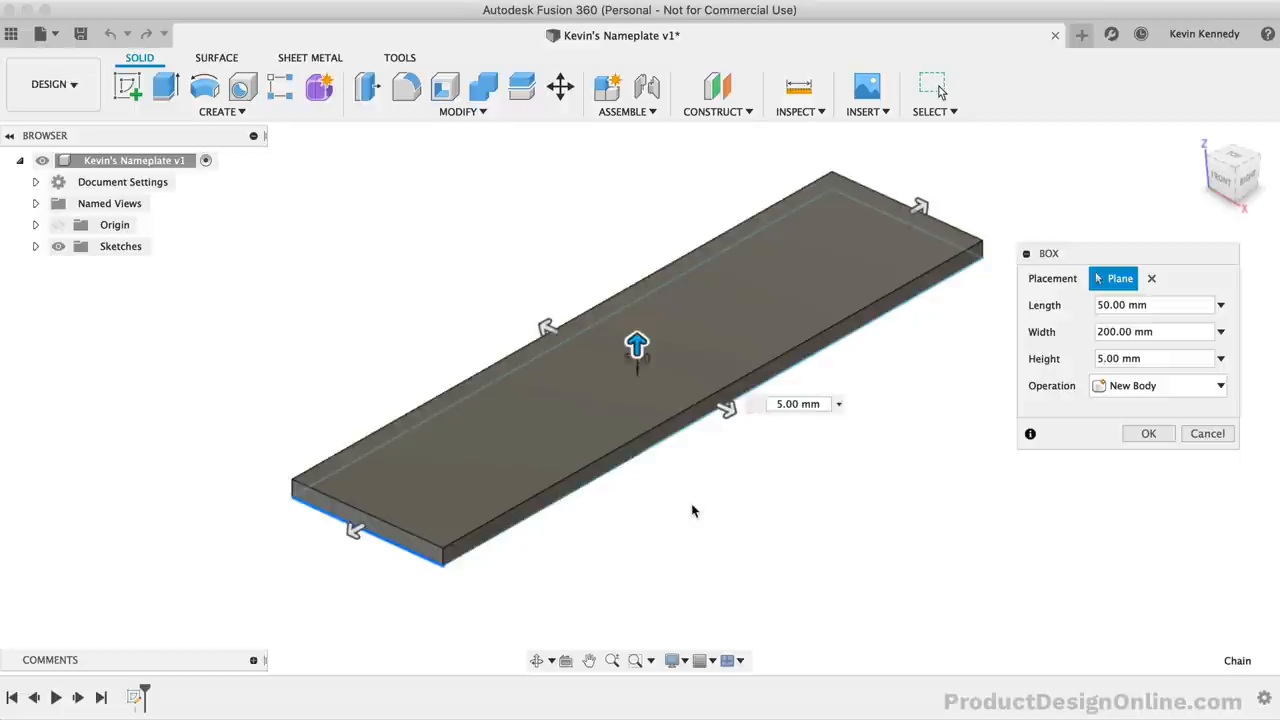
{"action": "mouse_move", "coordinate": [1130, 528]}
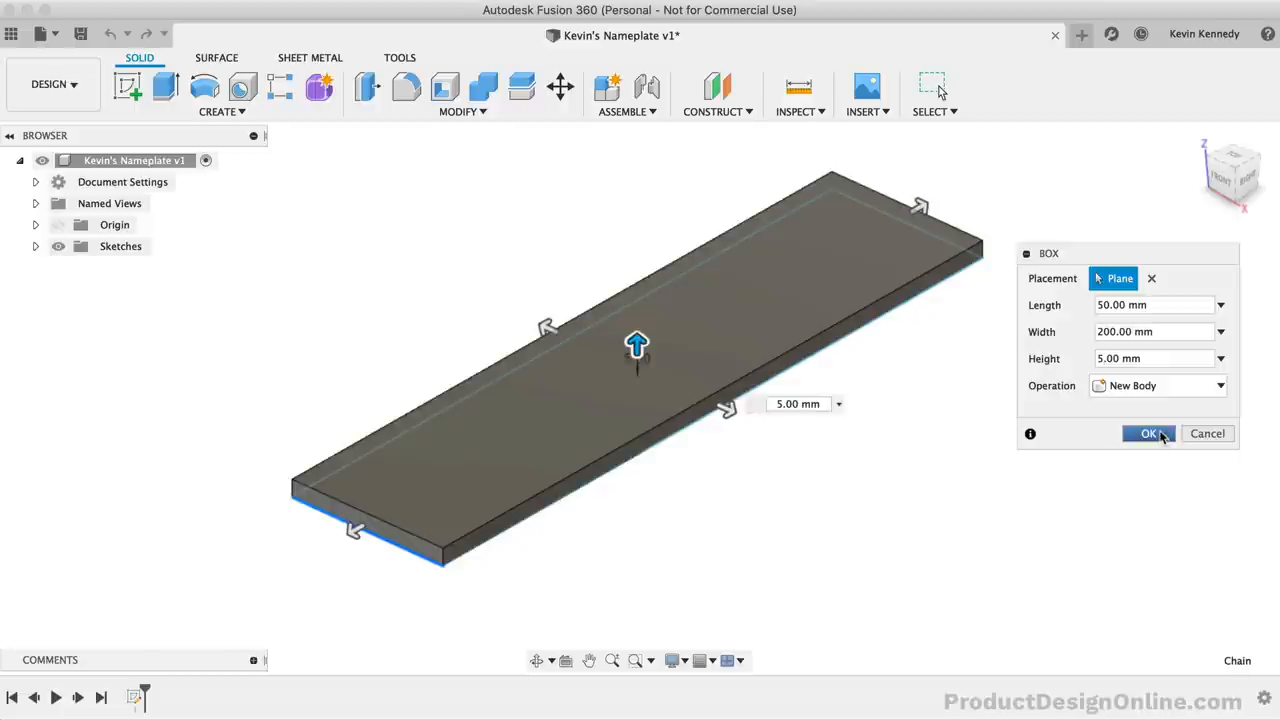
{"action": "left_click", "coordinate": [1148, 432]}
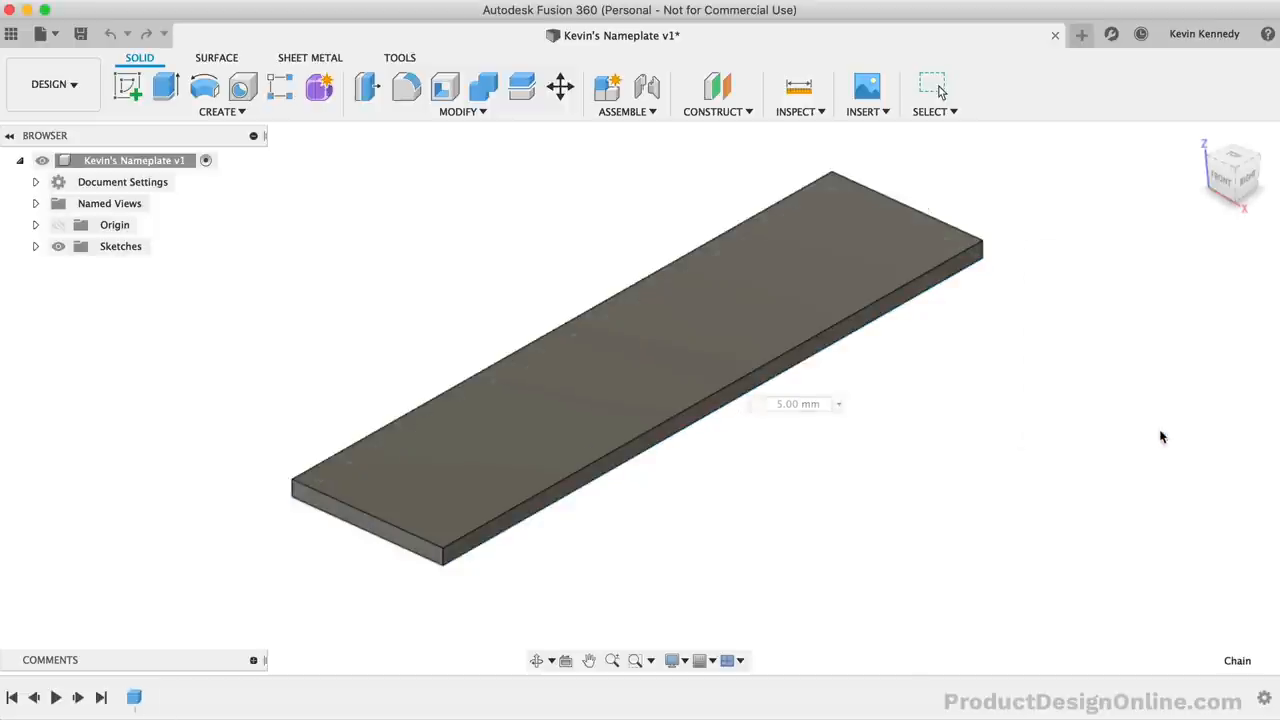
{"action": "left_click", "coordinate": [932, 84]}
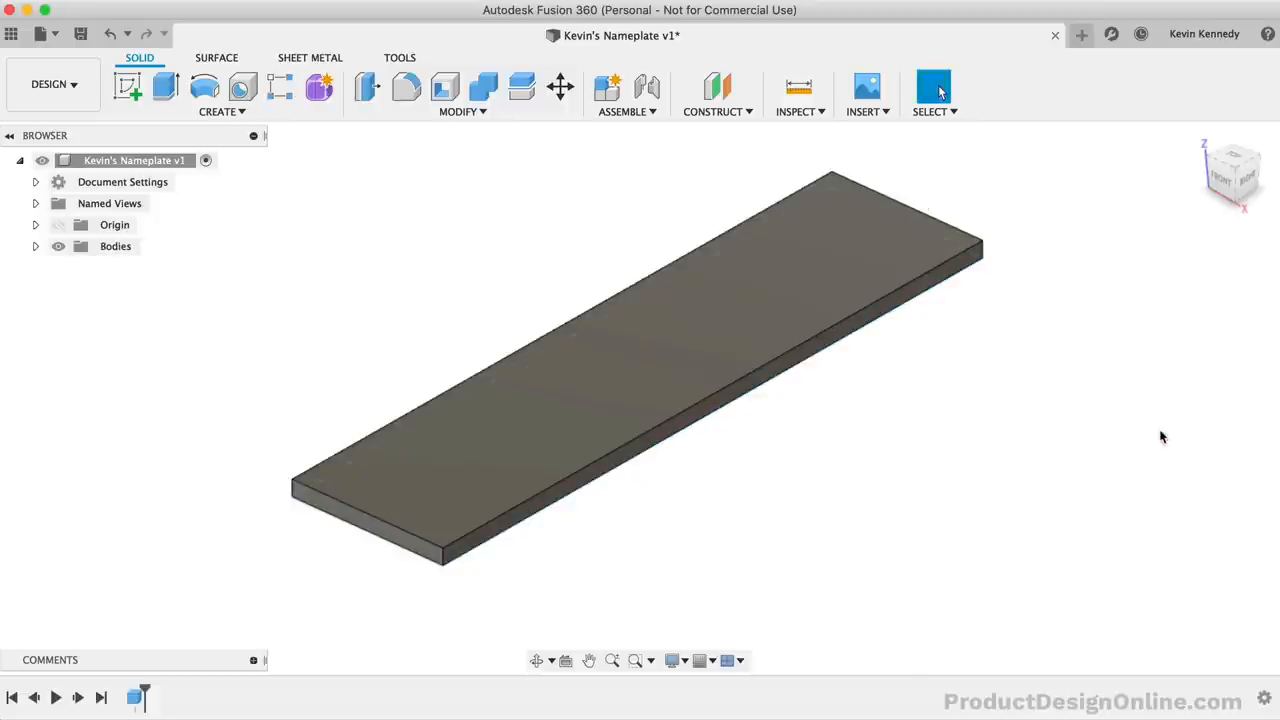
{"action": "left_click", "coordinate": [136, 696]}
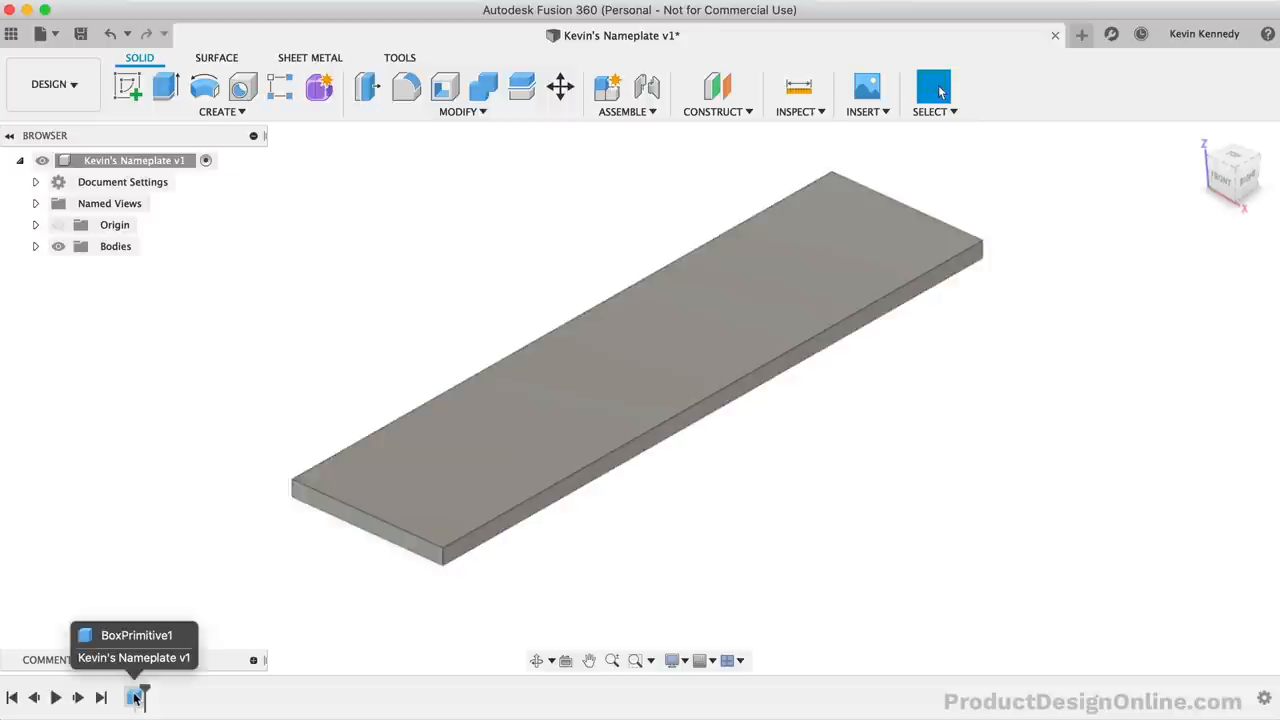
{"action": "right_click", "coordinate": [136, 696]}
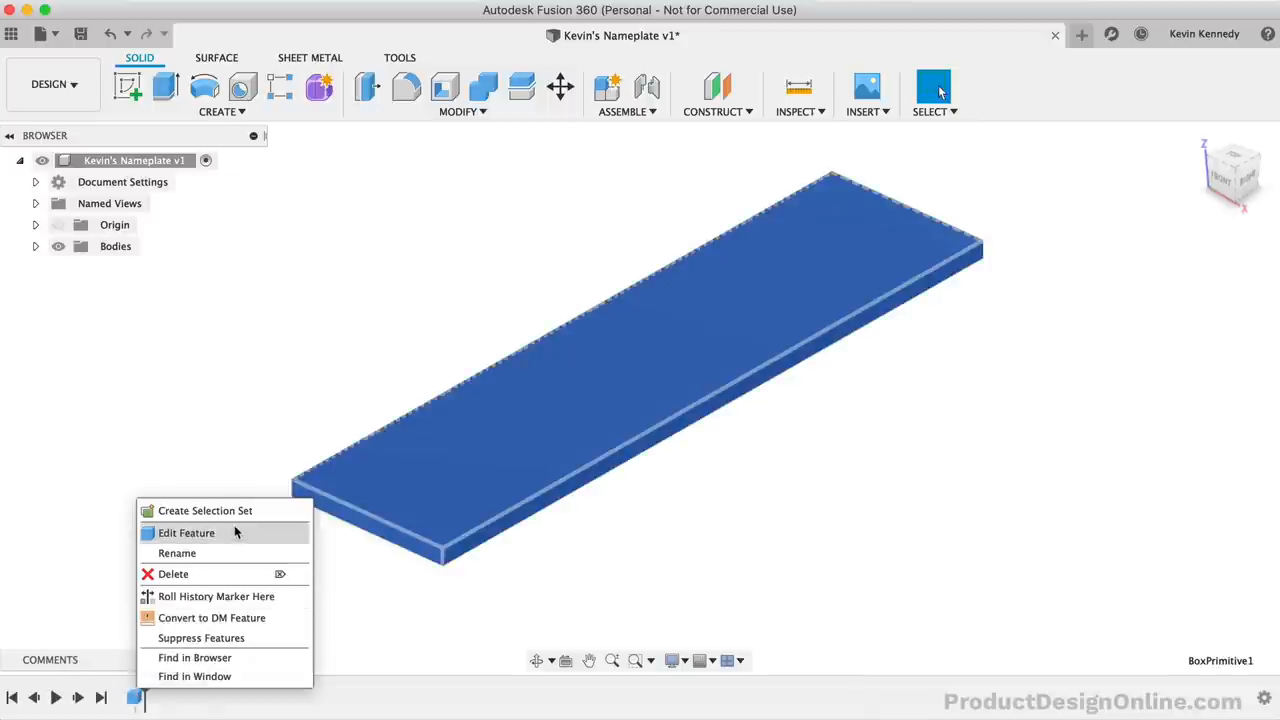
{"action": "left_click", "coordinate": [186, 532]}
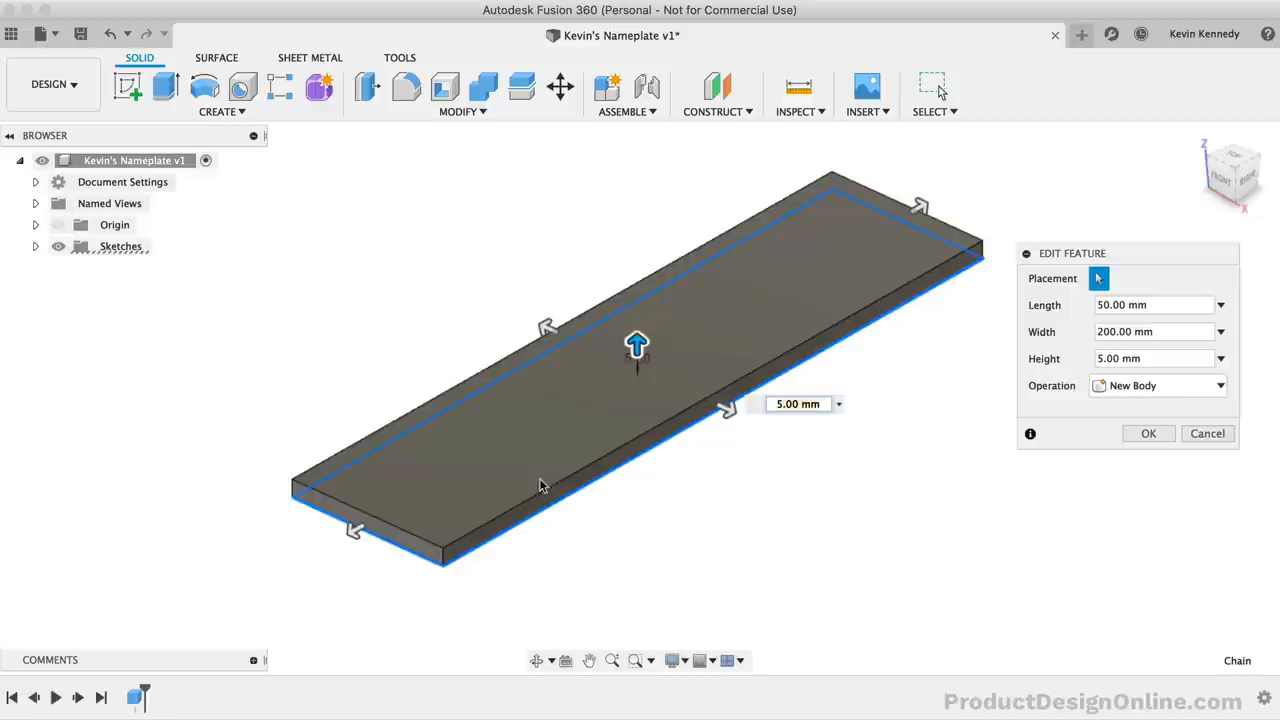
{"action": "mouse_move", "coordinate": [1144, 420]}
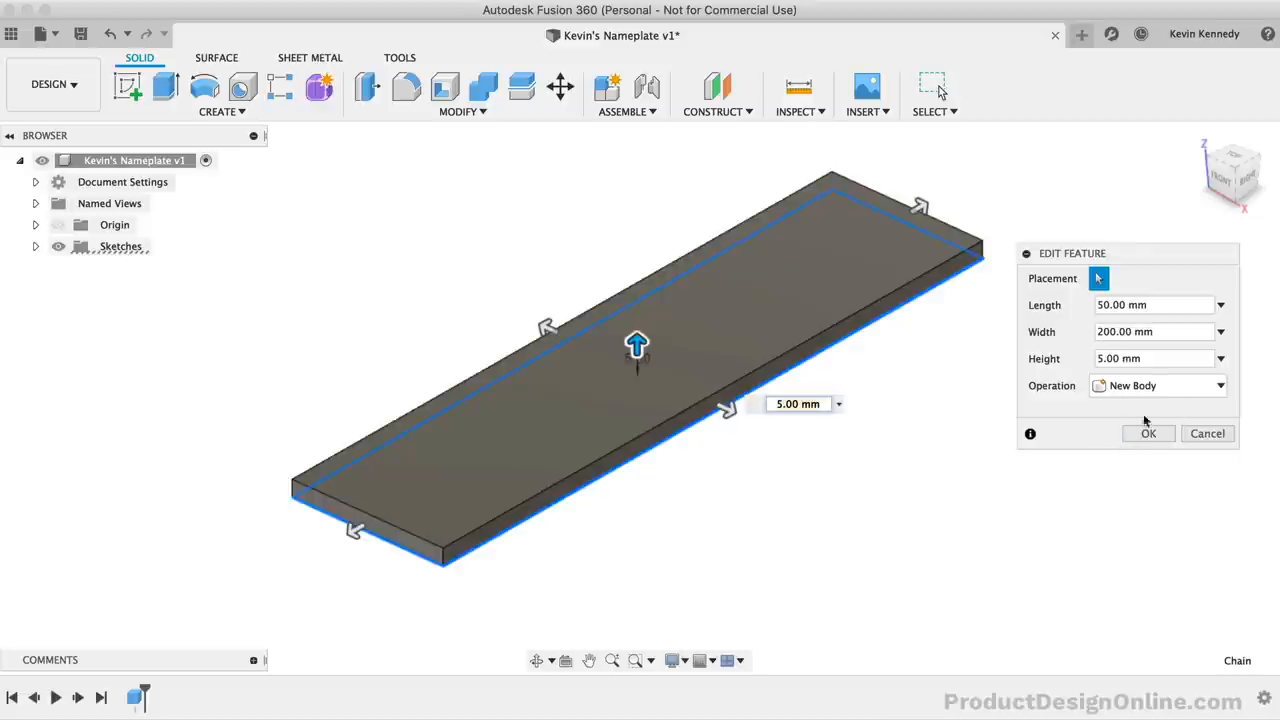
{"action": "left_click", "coordinate": [1148, 432]}
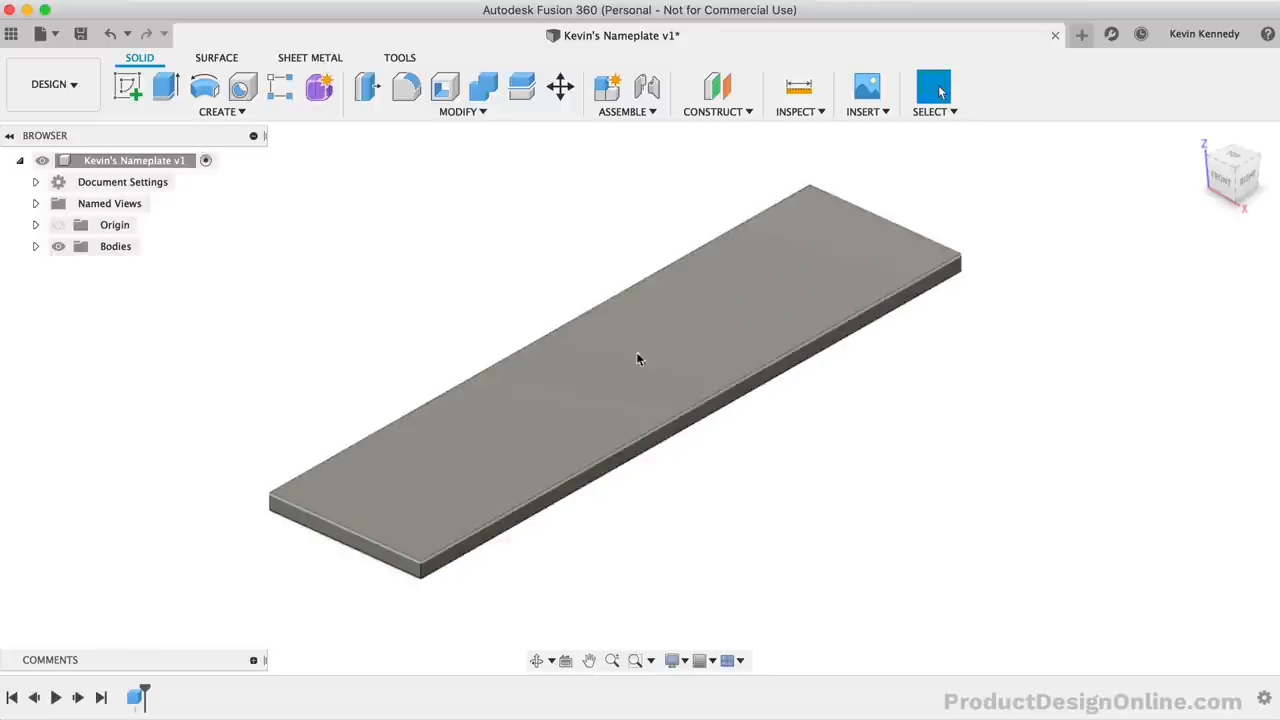
{"action": "mouse_move", "coordinate": [518, 458]}
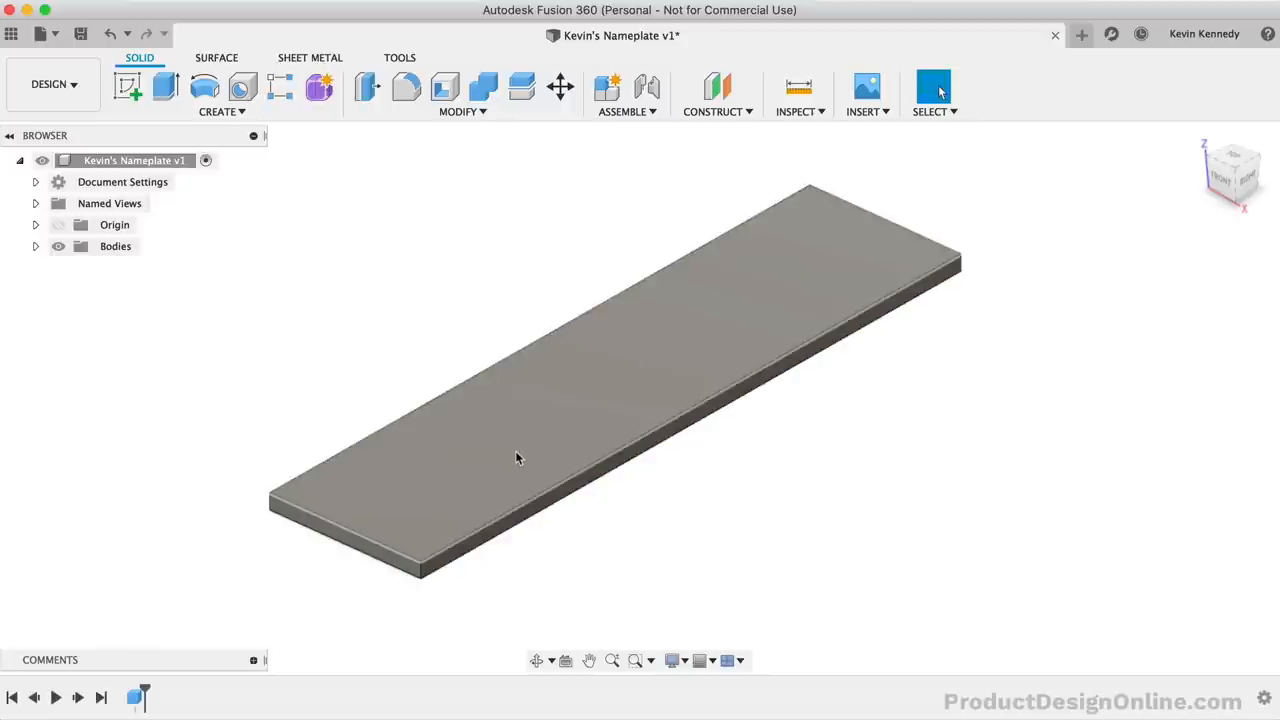
- Create a sketch on the base plate's top face via the marking menu
{"action": "right_click", "coordinate": [518, 458]}
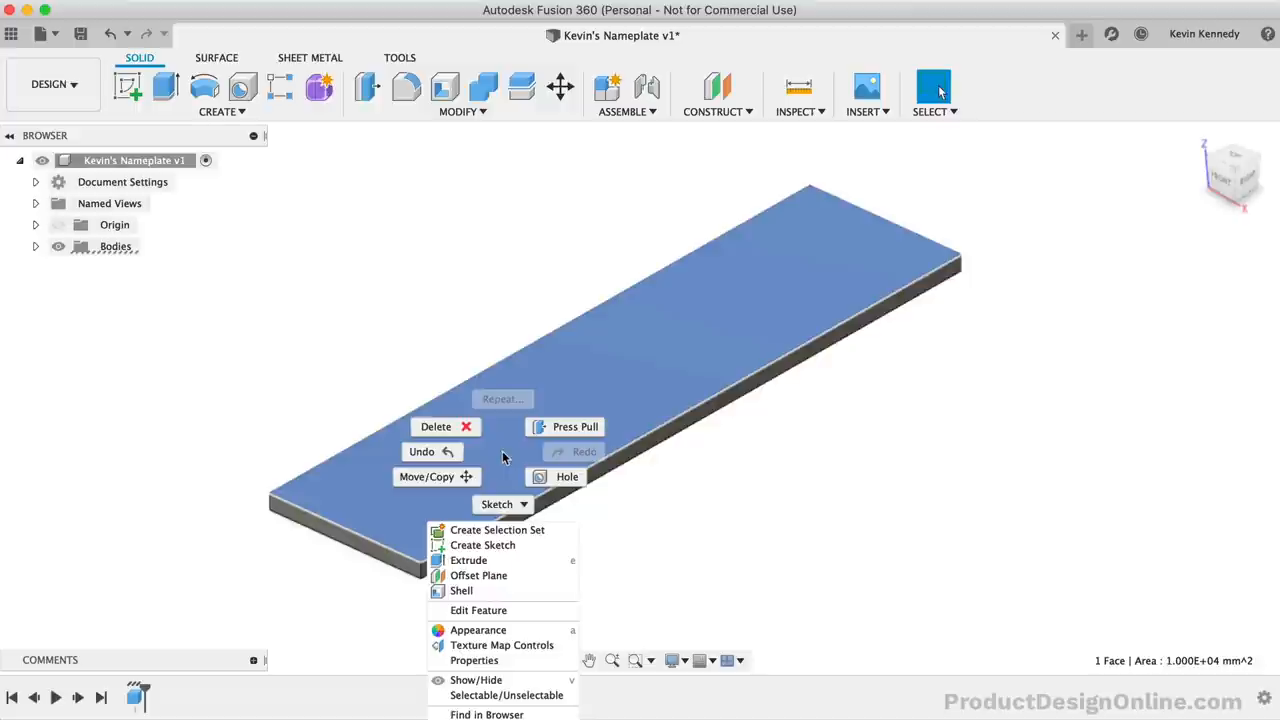
{"action": "mouse_move", "coordinate": [484, 544]}
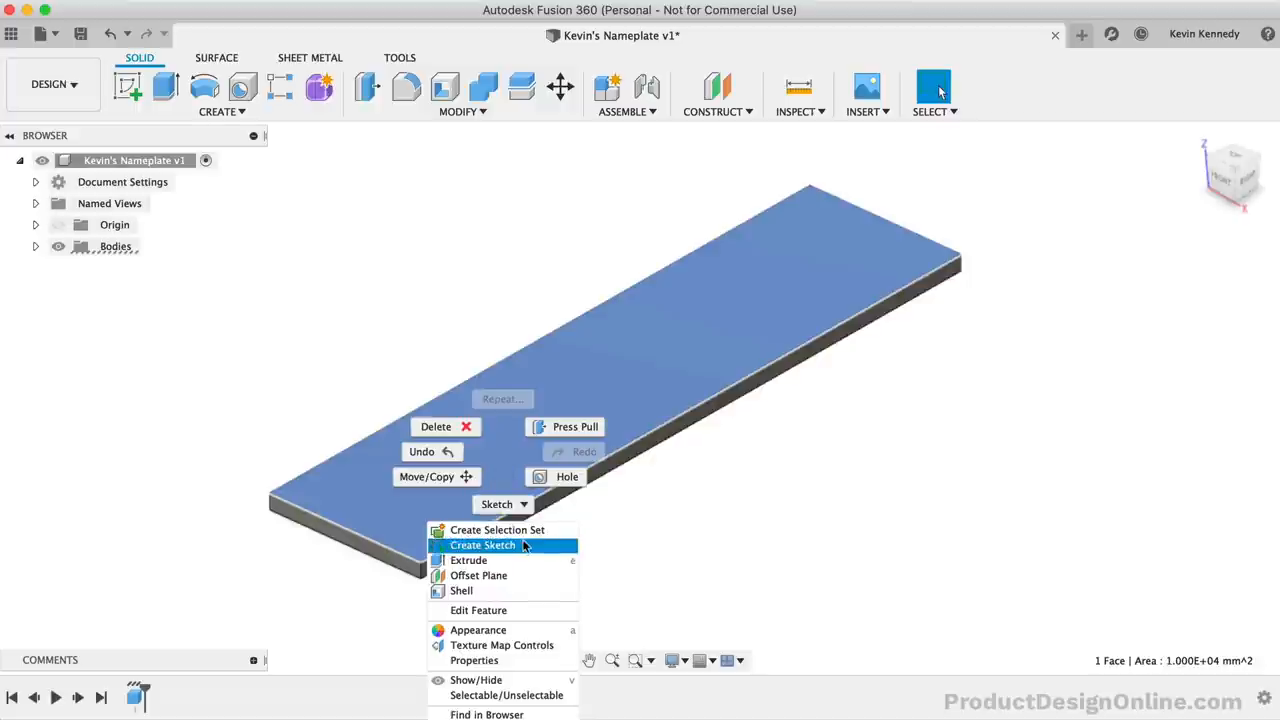
{"action": "left_click", "coordinate": [484, 544]}
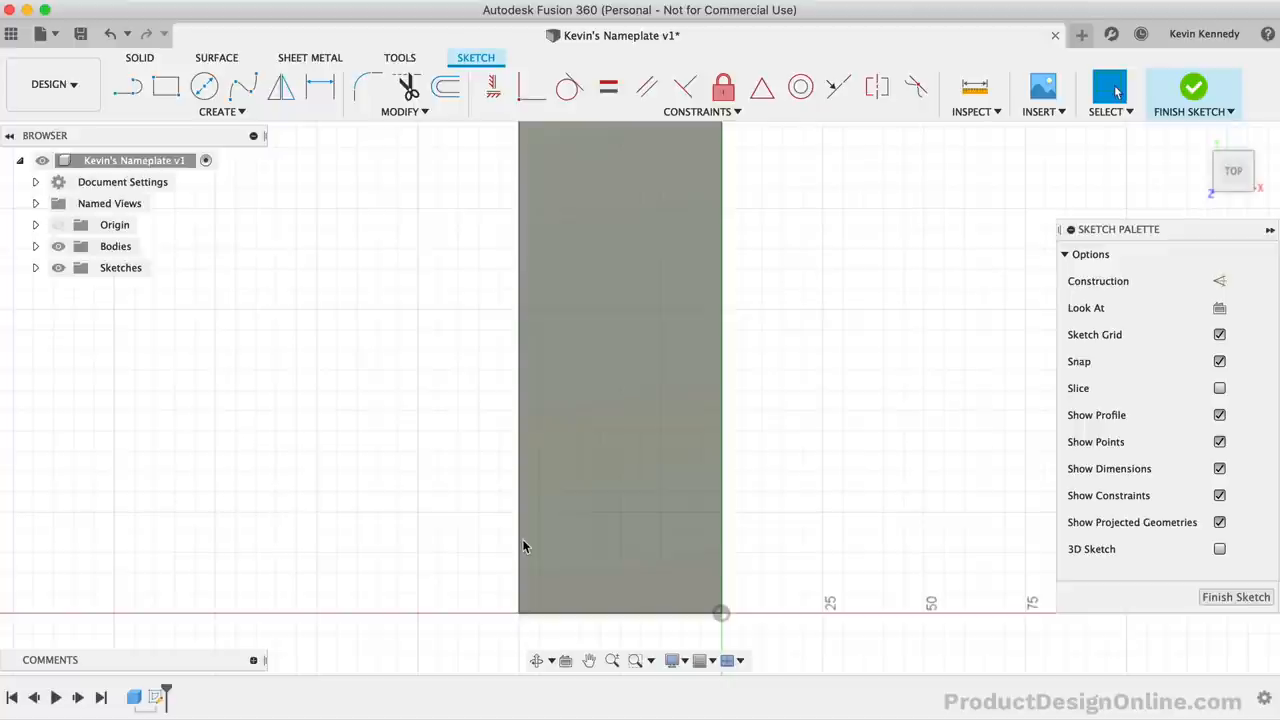
{"action": "mouse_move", "coordinate": [836, 326]}
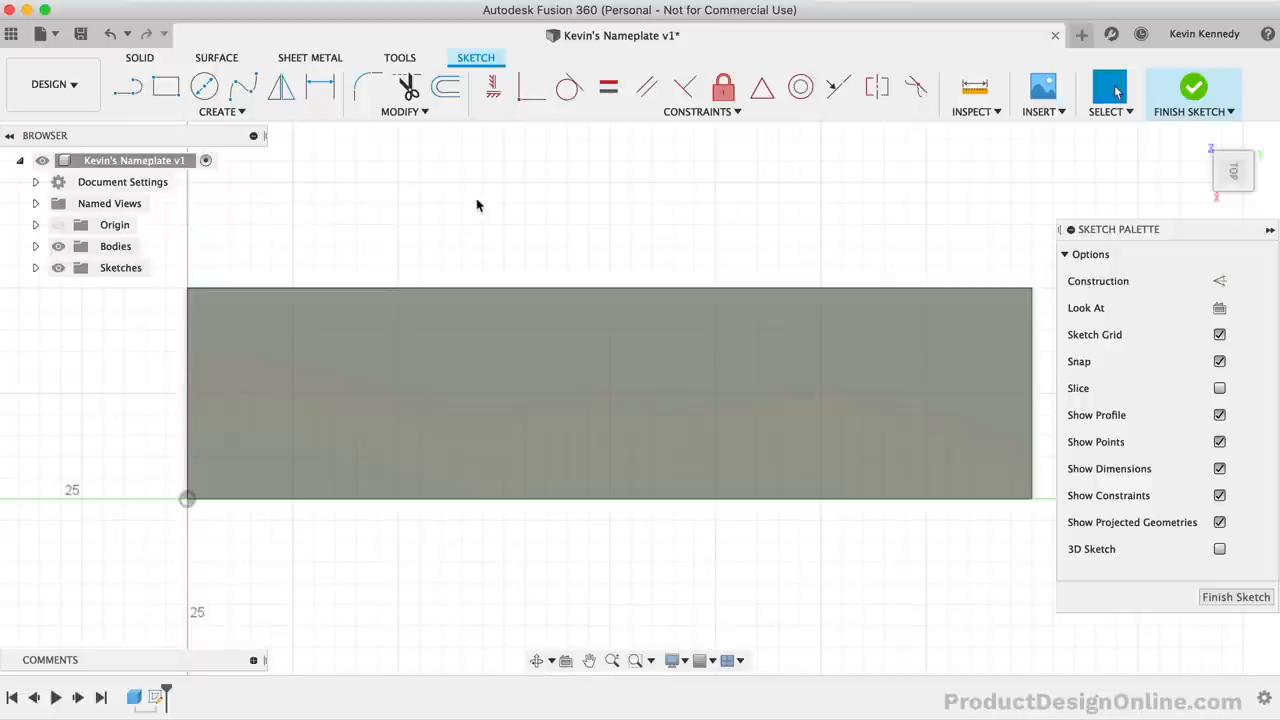
- Place sketch text 'KEVIN KENNEDY' at the plate's lower-left corner, rotated to run horizontally
{"action": "left_click", "coordinate": [220, 112]}
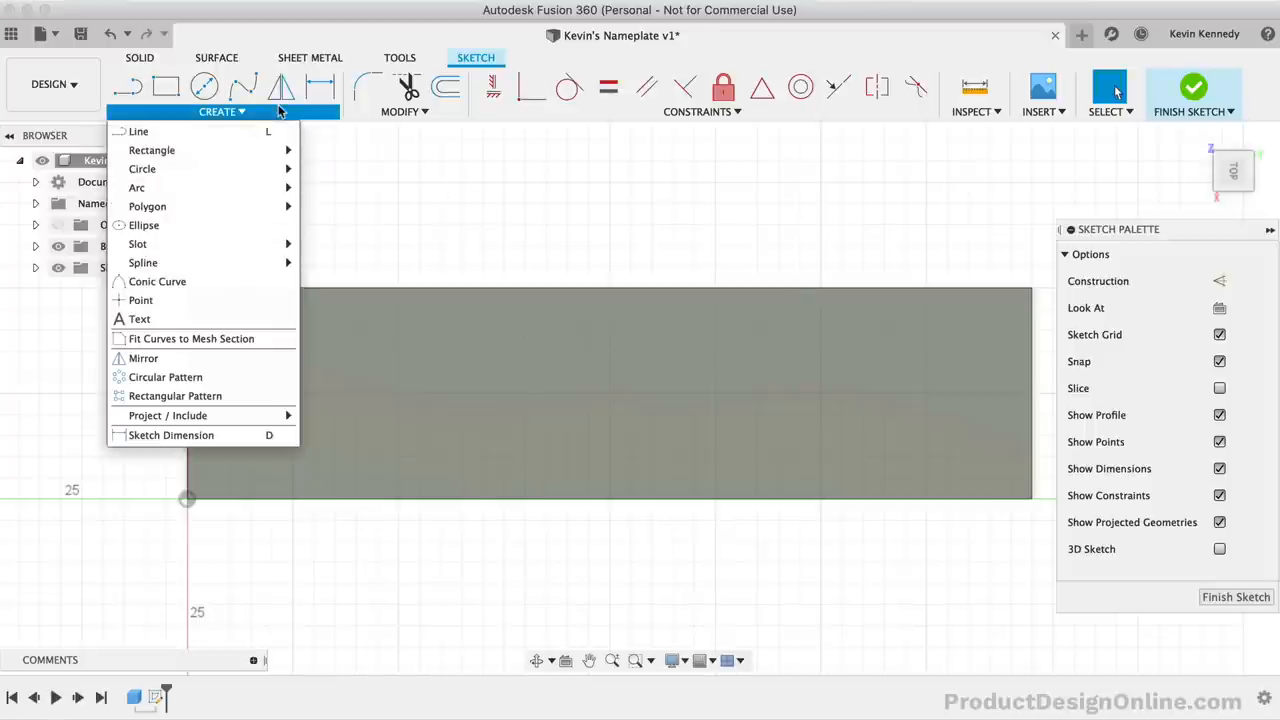
{"action": "mouse_move", "coordinate": [140, 318]}
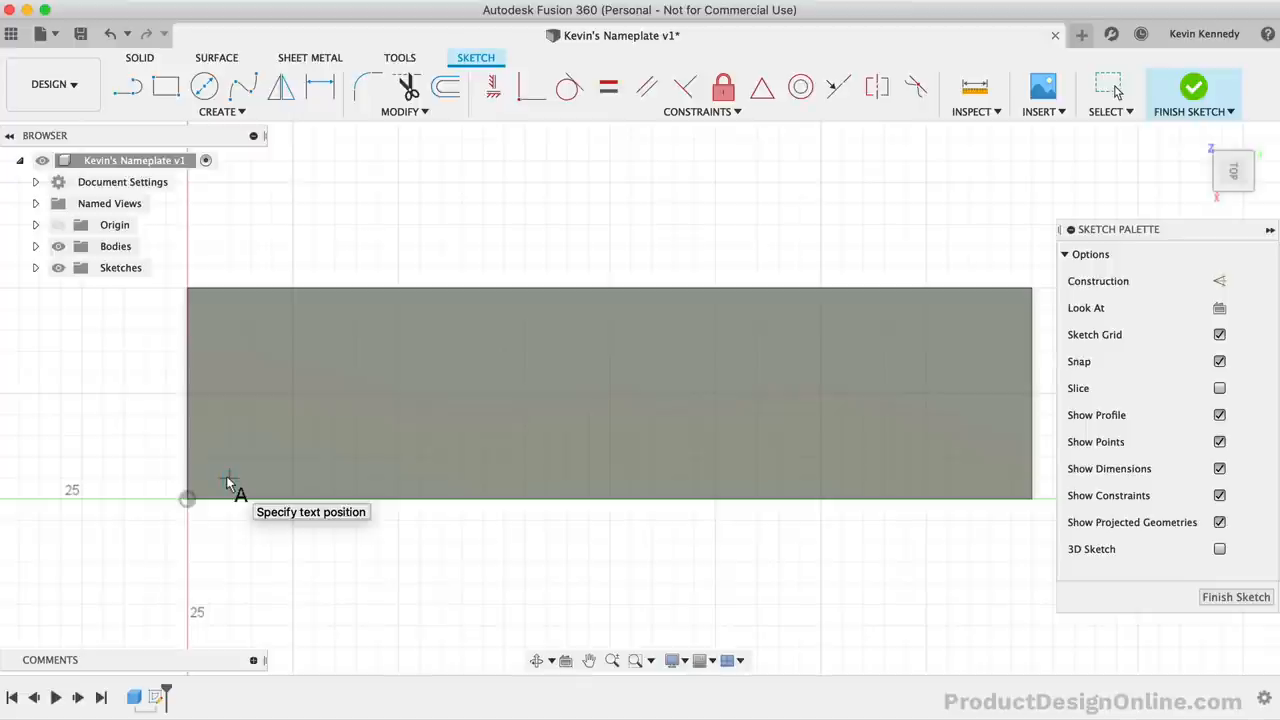
{"action": "left_click", "coordinate": [228, 476]}
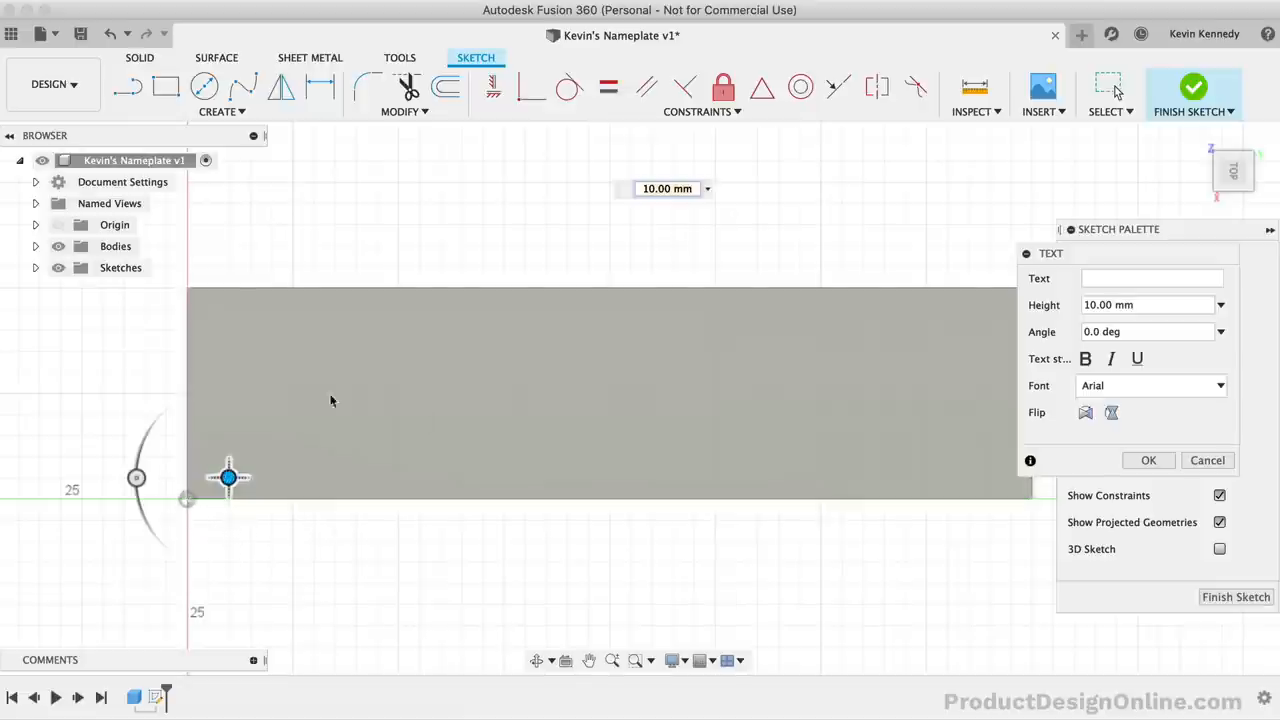
{"action": "left_click", "coordinate": [1150, 278]}
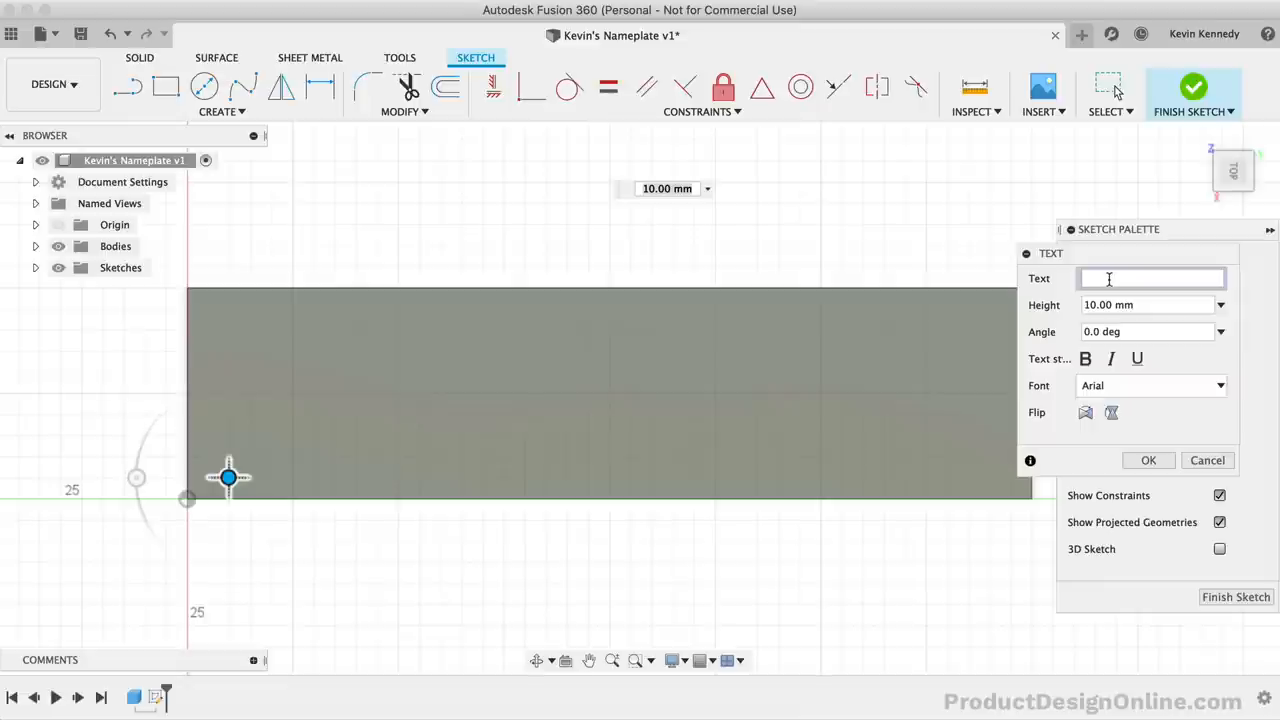
{"action": "type", "text": "KEVIN KENNEDY"}
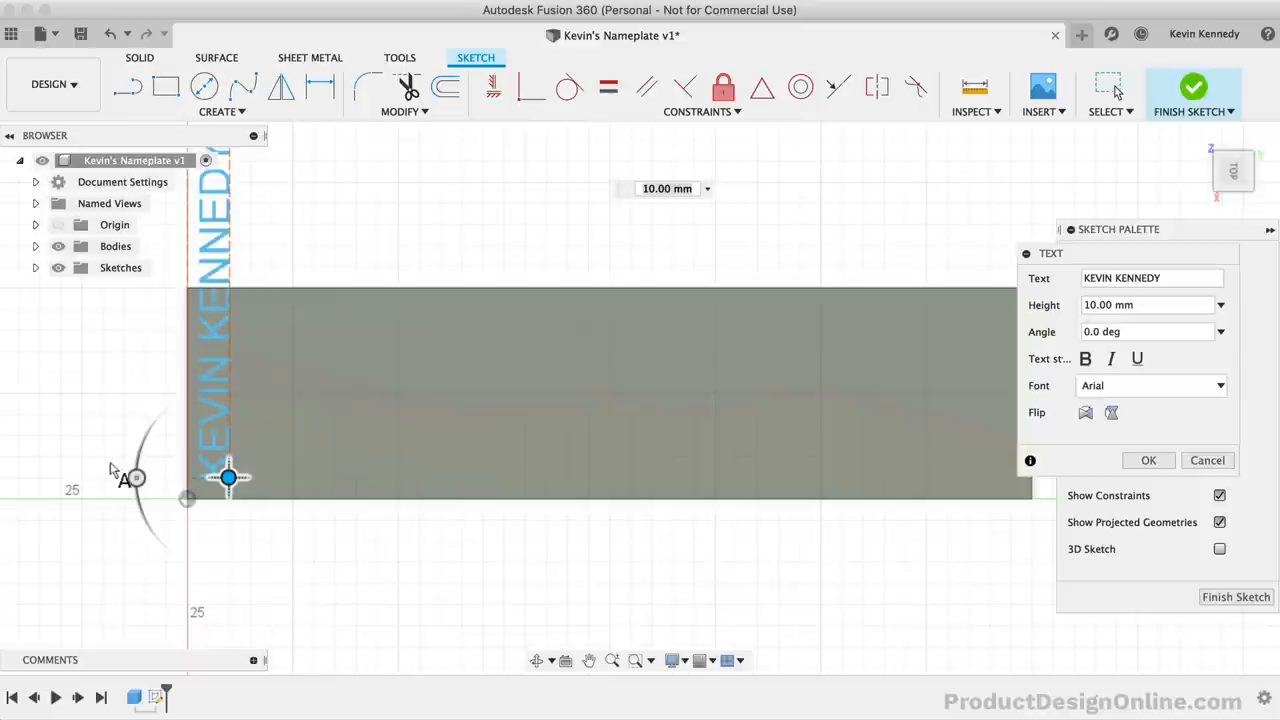
{"action": "left_click_drag", "start_coordinate": [238, 384], "coordinate": [238, 384]}
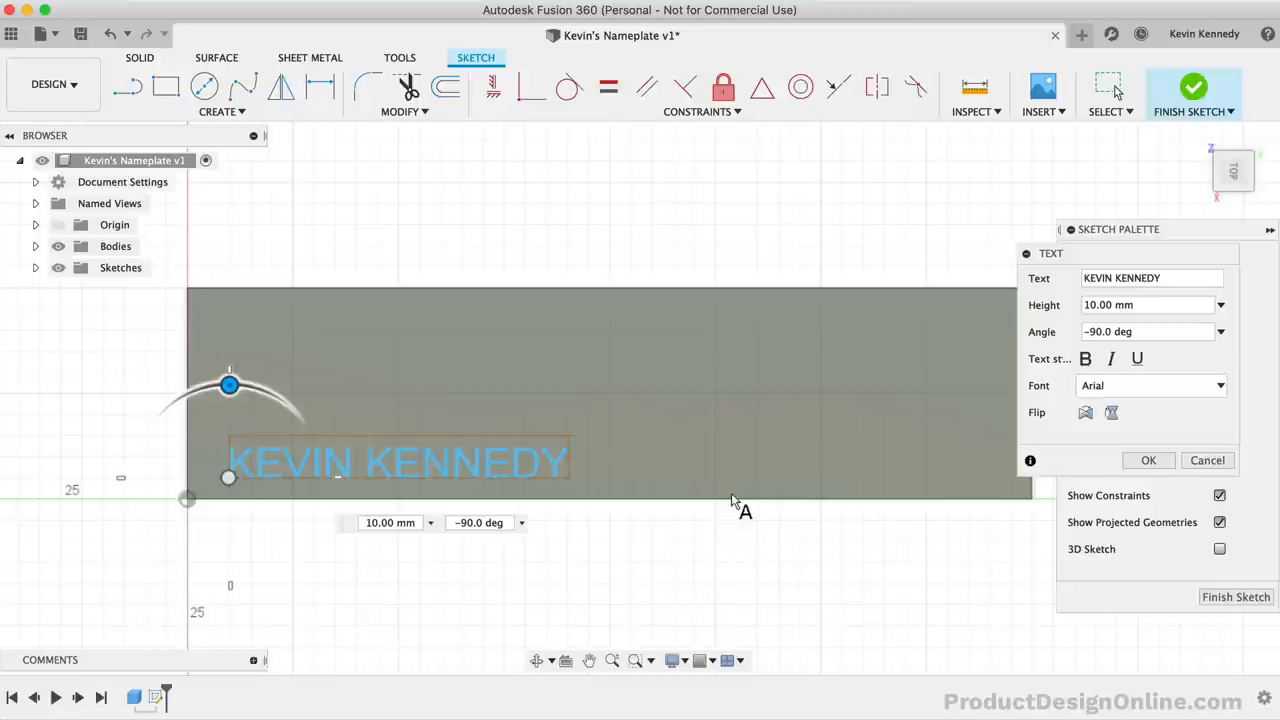
- Make the name text bold and settle its height at 22 mm after trying 15 and 25 mm
{"action": "left_click", "coordinate": [1084, 358]}
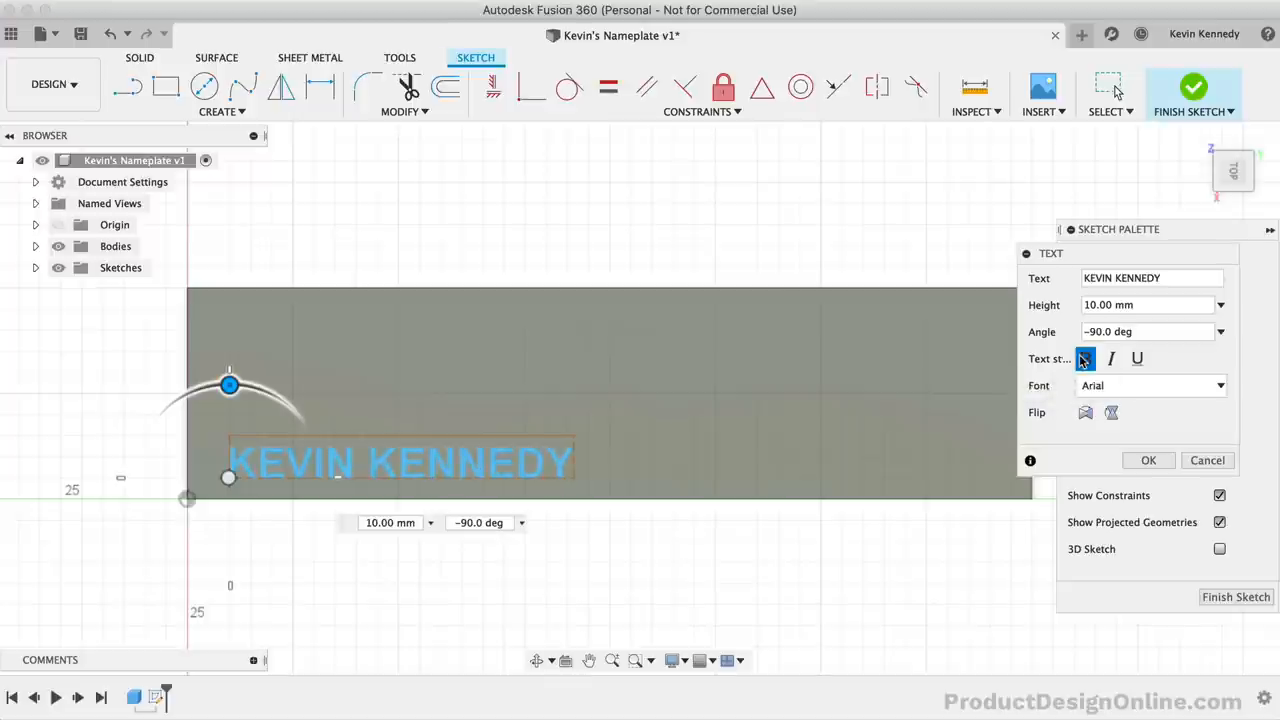
{"action": "left_click", "coordinate": [1084, 358]}
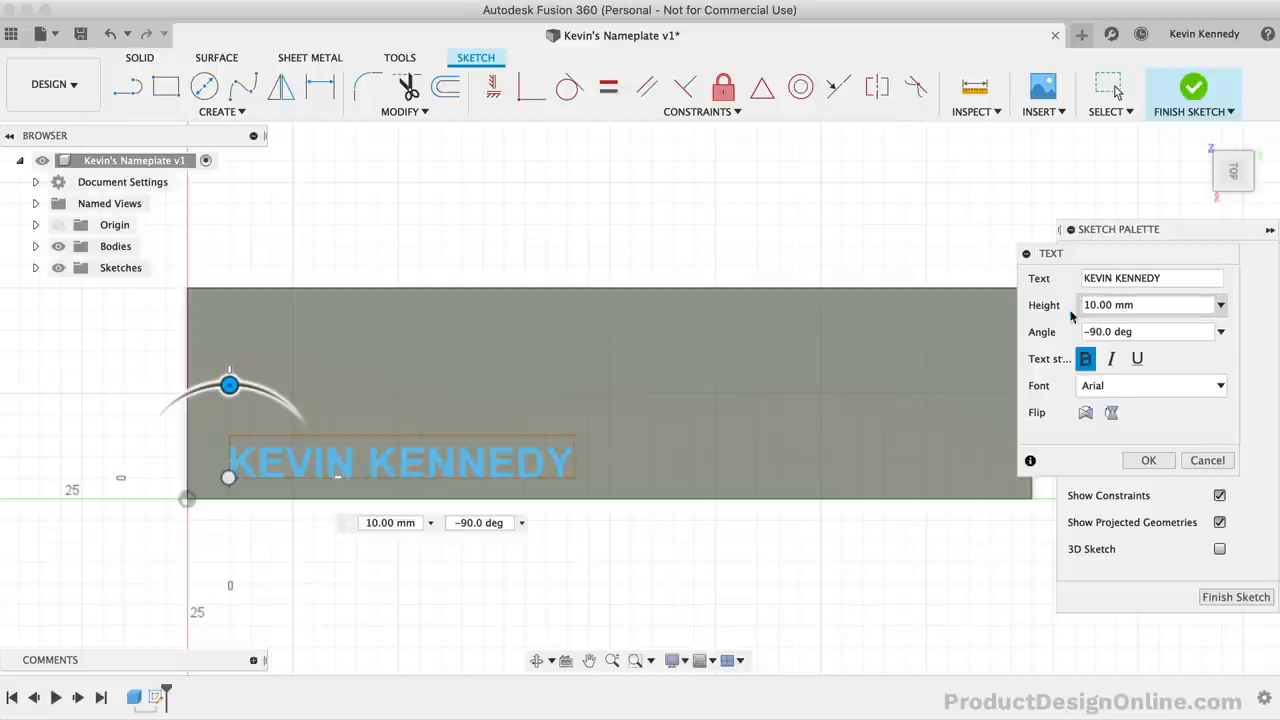
{"action": "left_click", "coordinate": [1144, 304]}
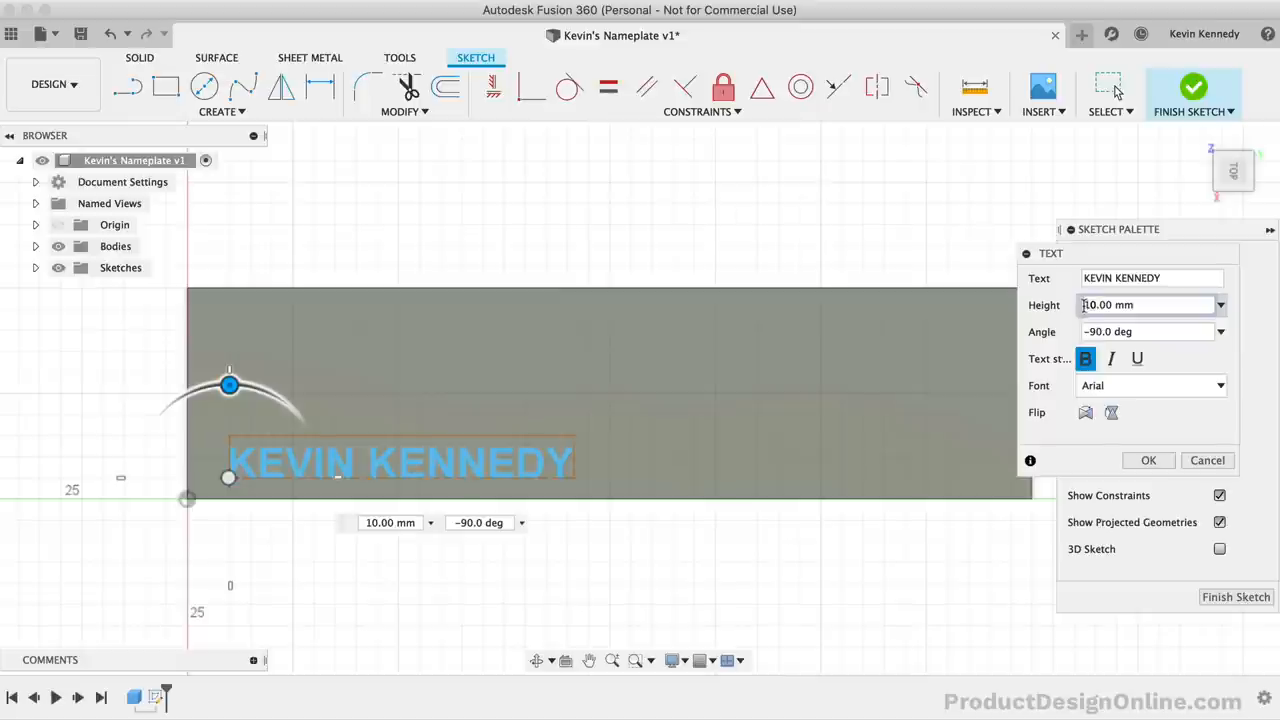
{"action": "left_click", "coordinate": [1220, 304]}
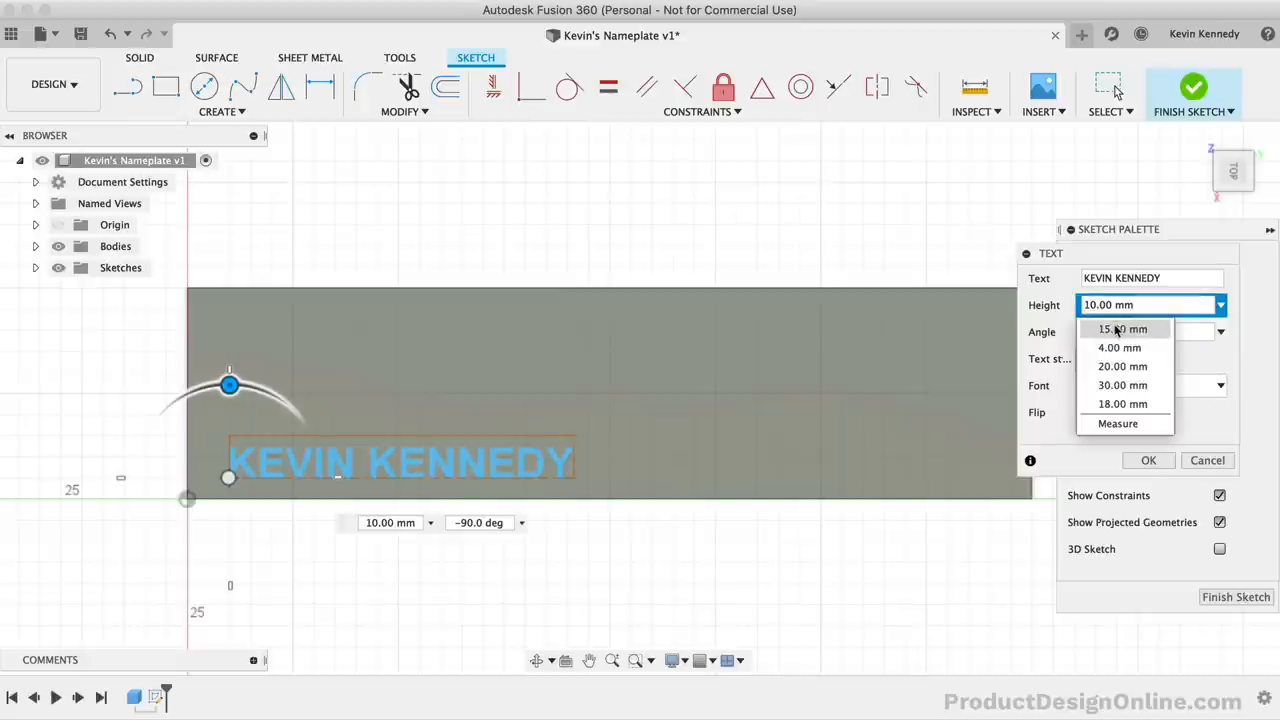
{"action": "left_click", "coordinate": [1122, 328]}
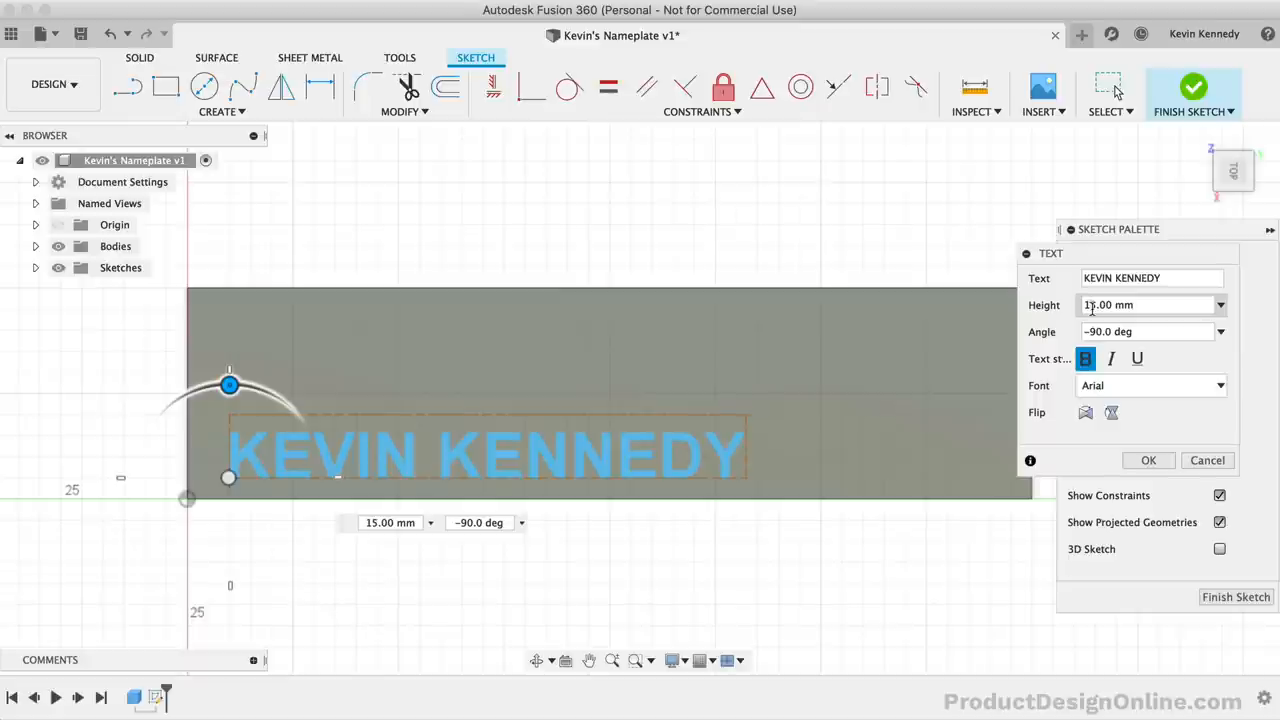
{"action": "type", "text": "135.00 mm"}
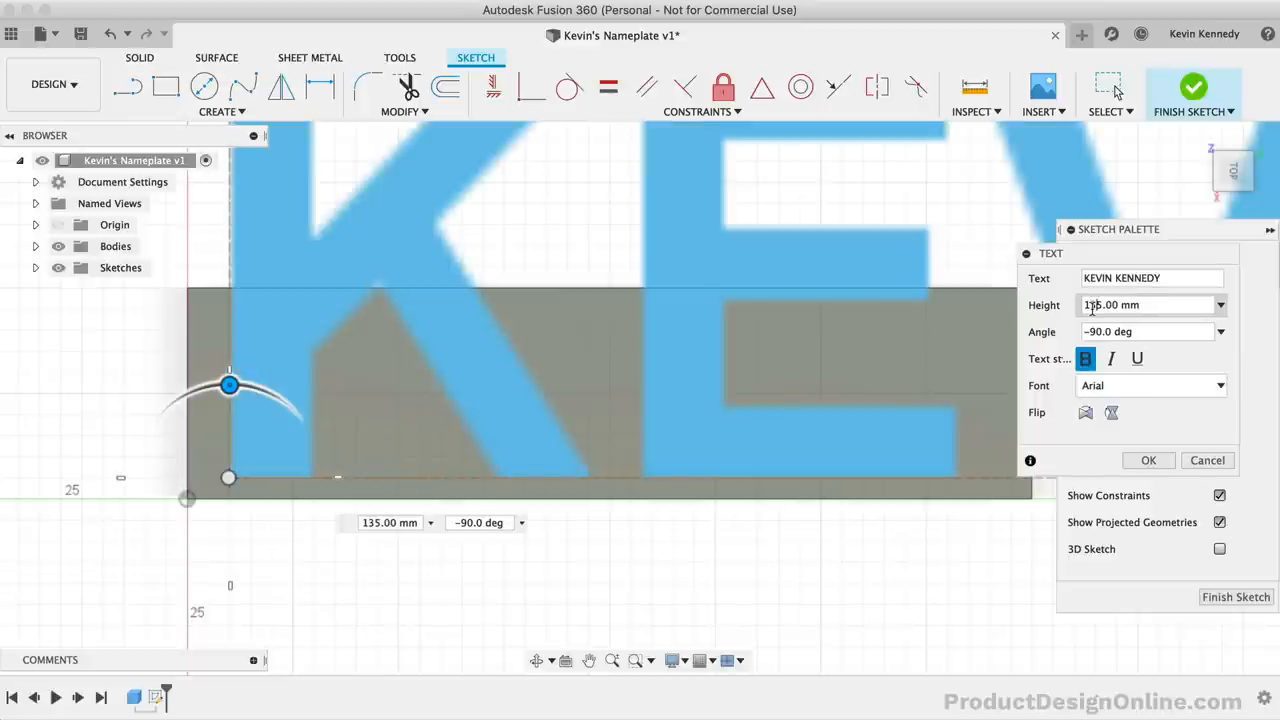
{"action": "type", "text": "25.00 mm"}
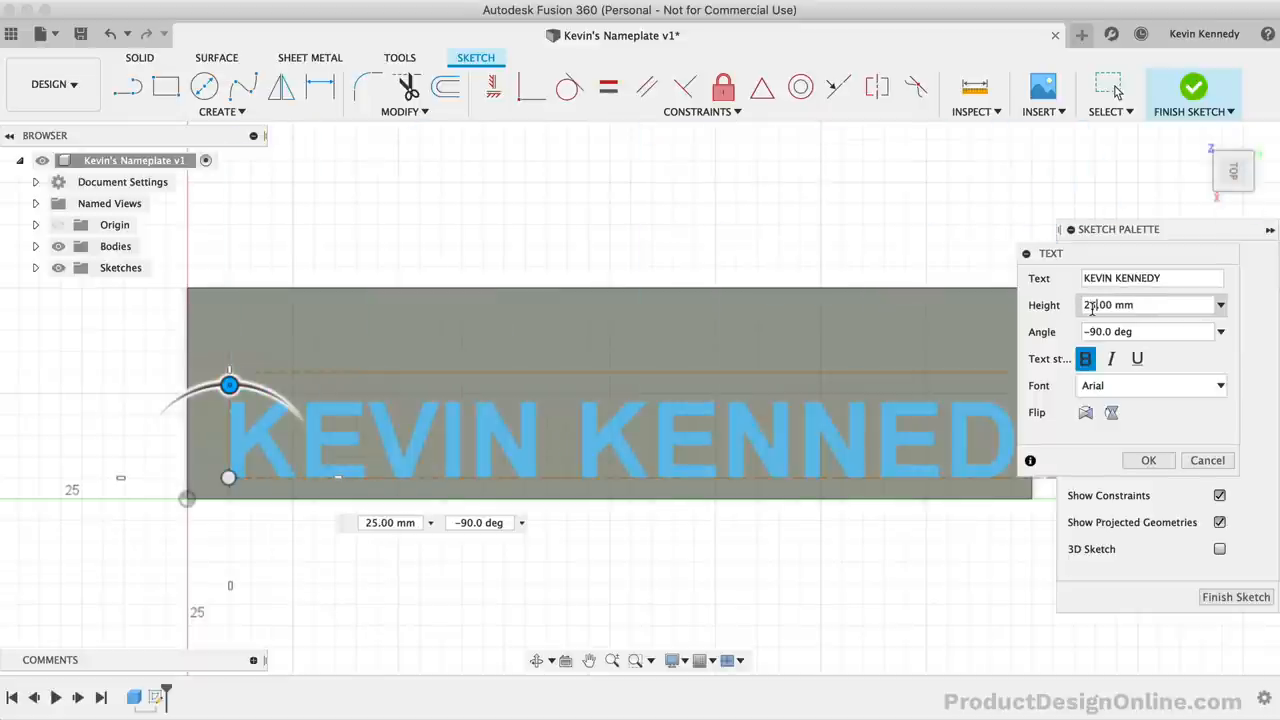
{"action": "type", "text": "22.00 mm"}
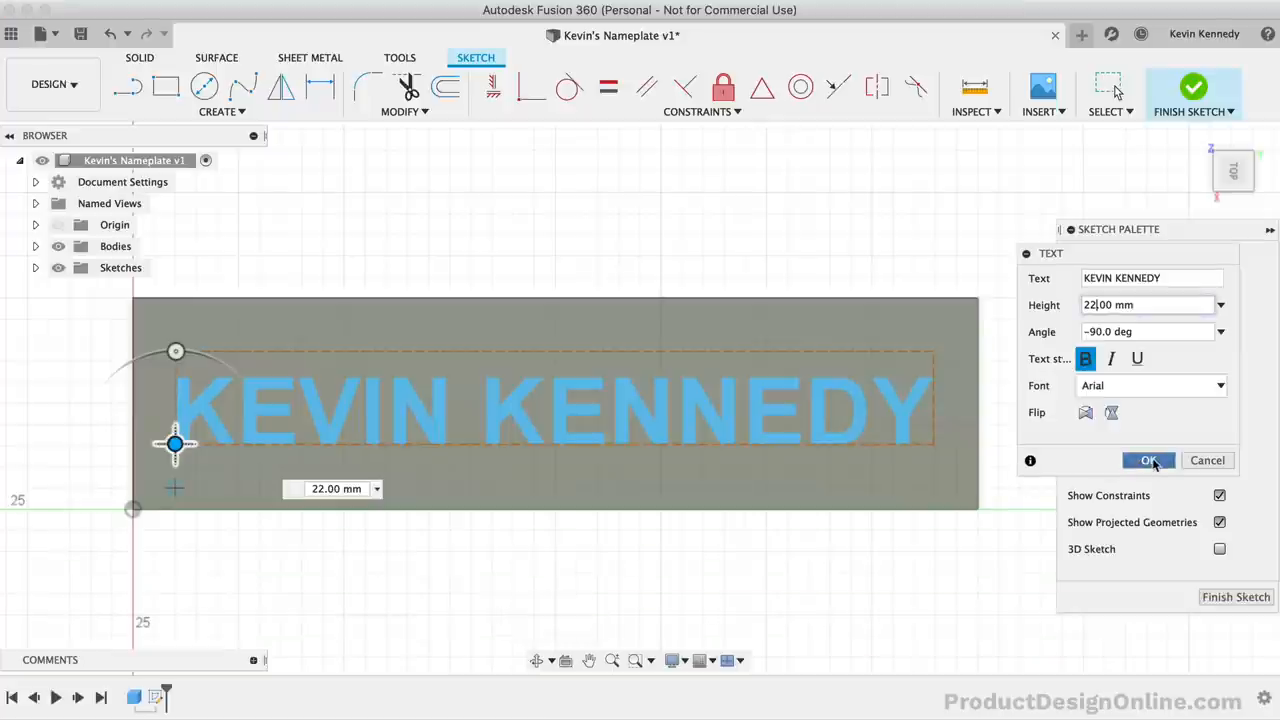
{"action": "left_click", "coordinate": [1148, 460]}
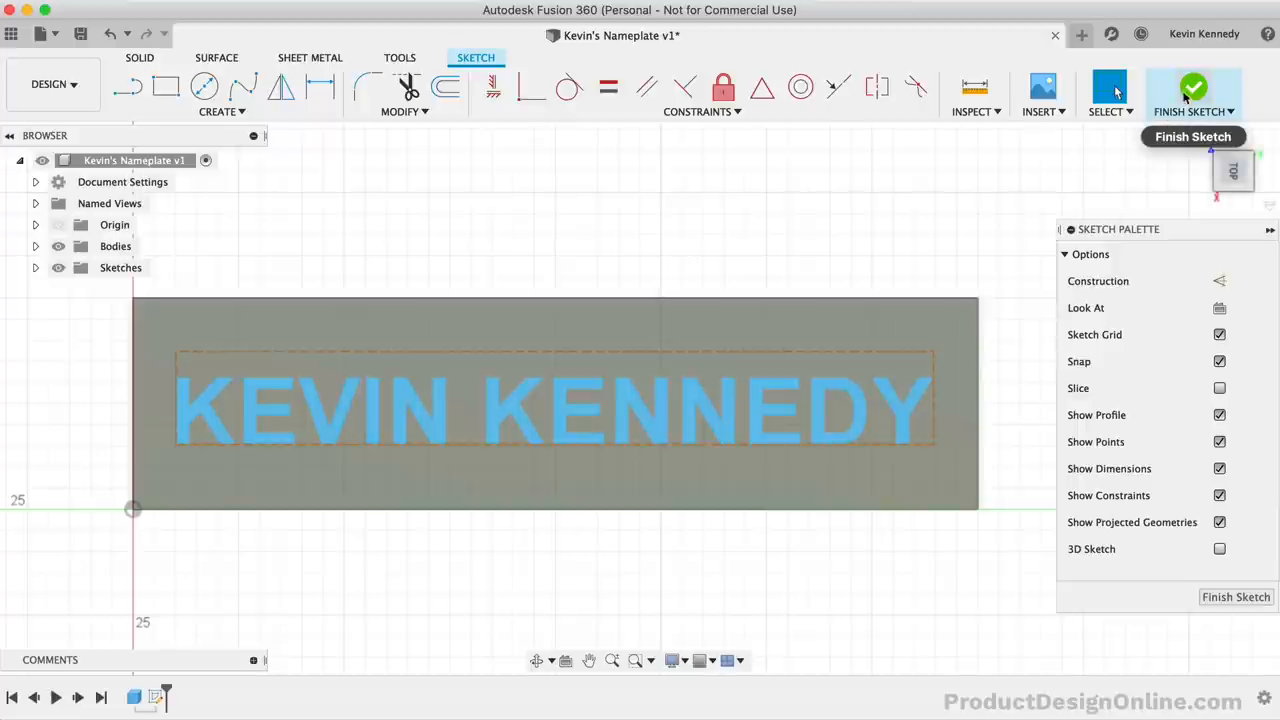
{"action": "left_click", "coordinate": [1192, 90]}
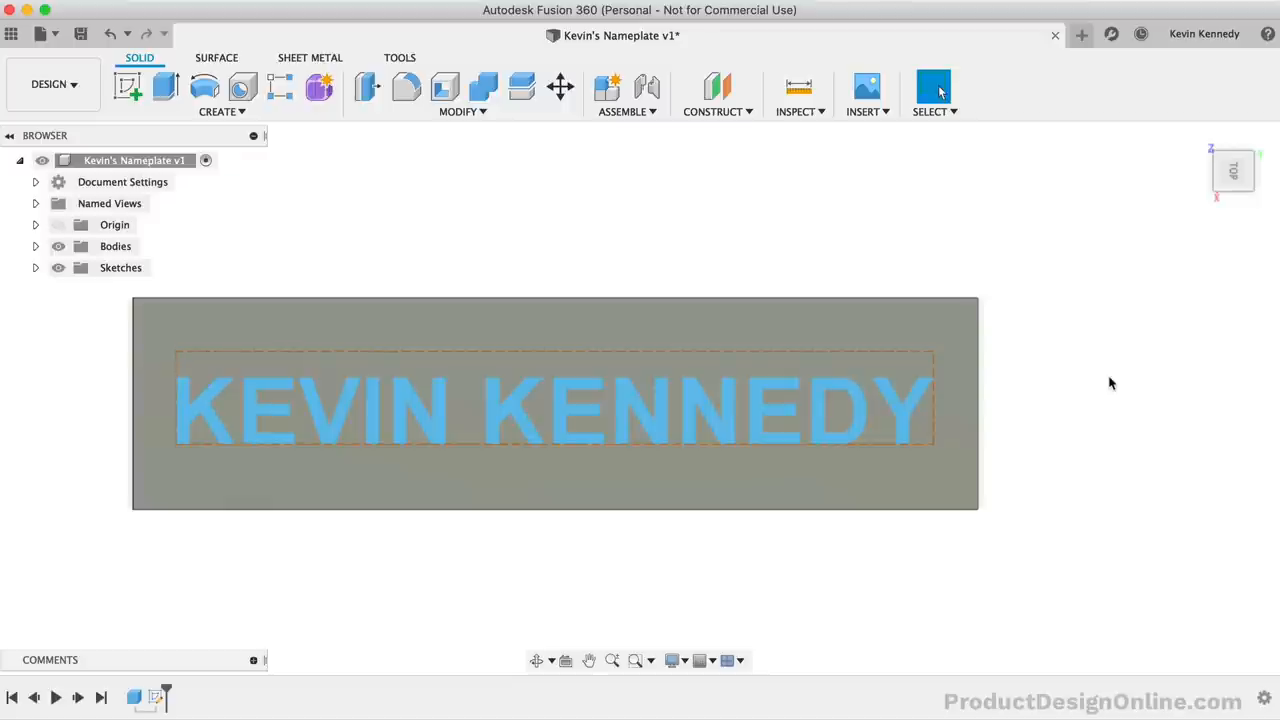
{"action": "mouse_move", "coordinate": [284, 128]}
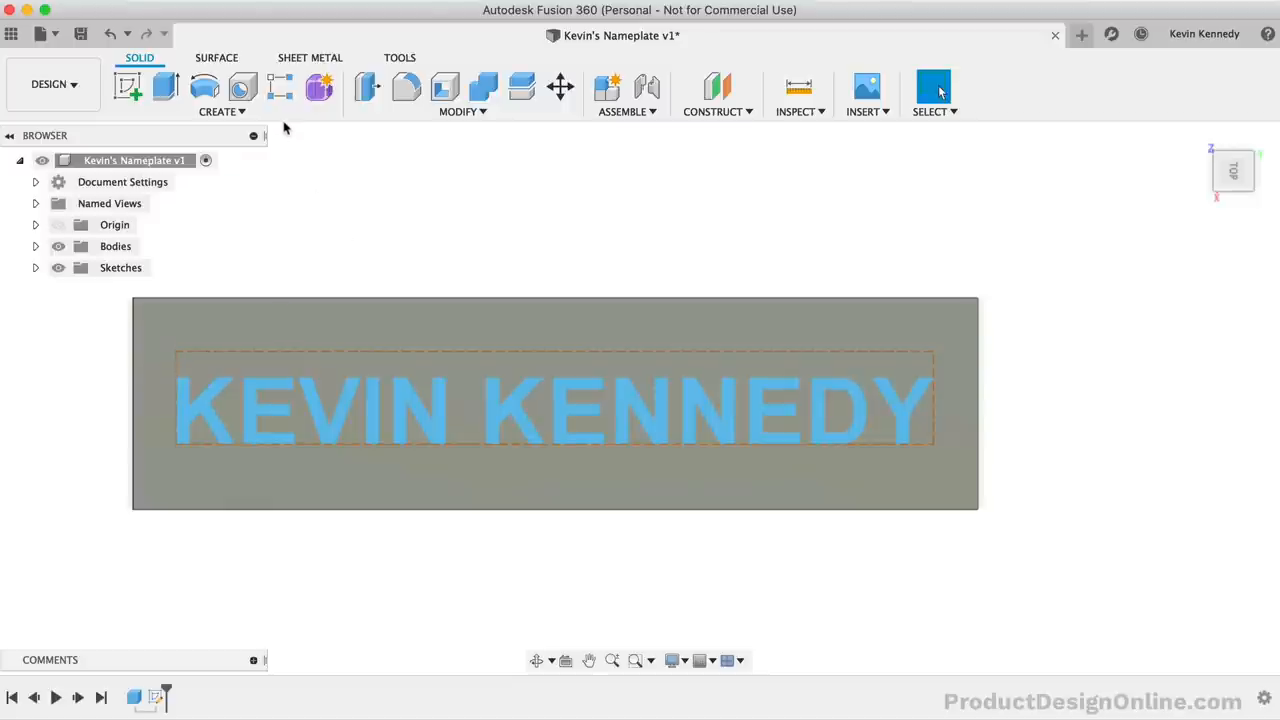
- Preview the Sweep entry in the Create menu and dismiss the menu
{"action": "left_click", "coordinate": [222, 96]}
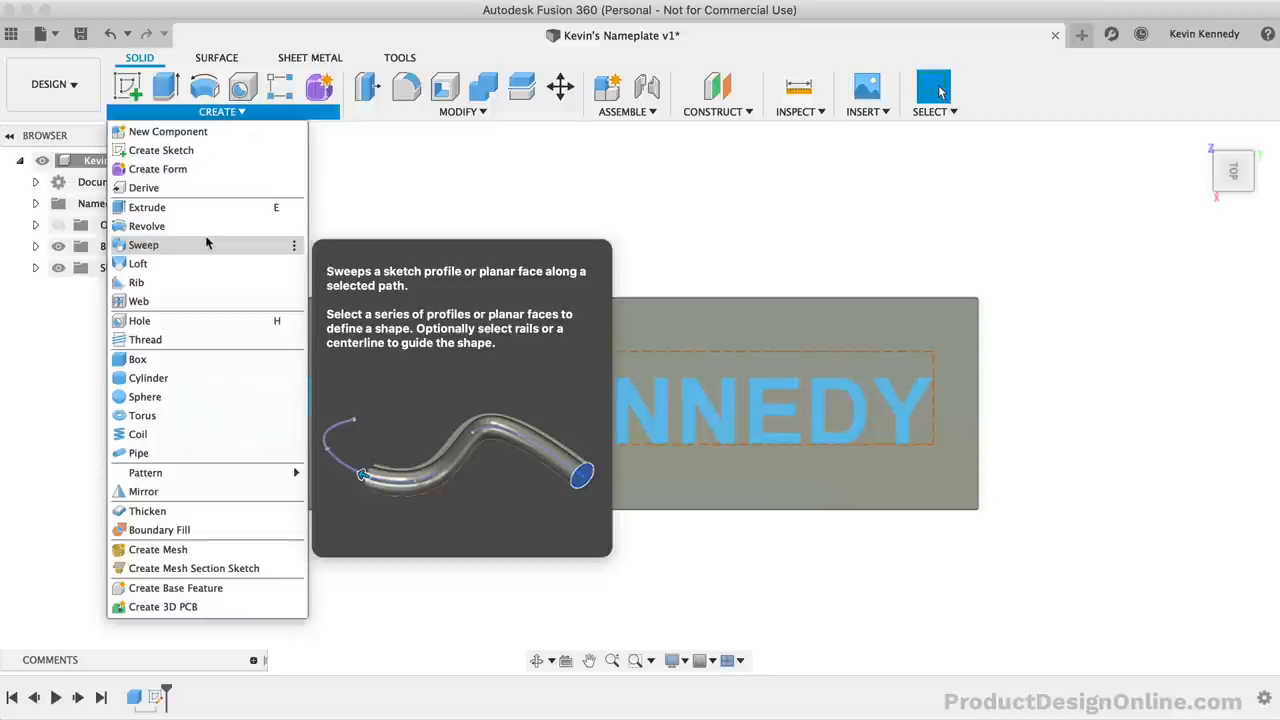
{"action": "left_click", "coordinate": [508, 192]}
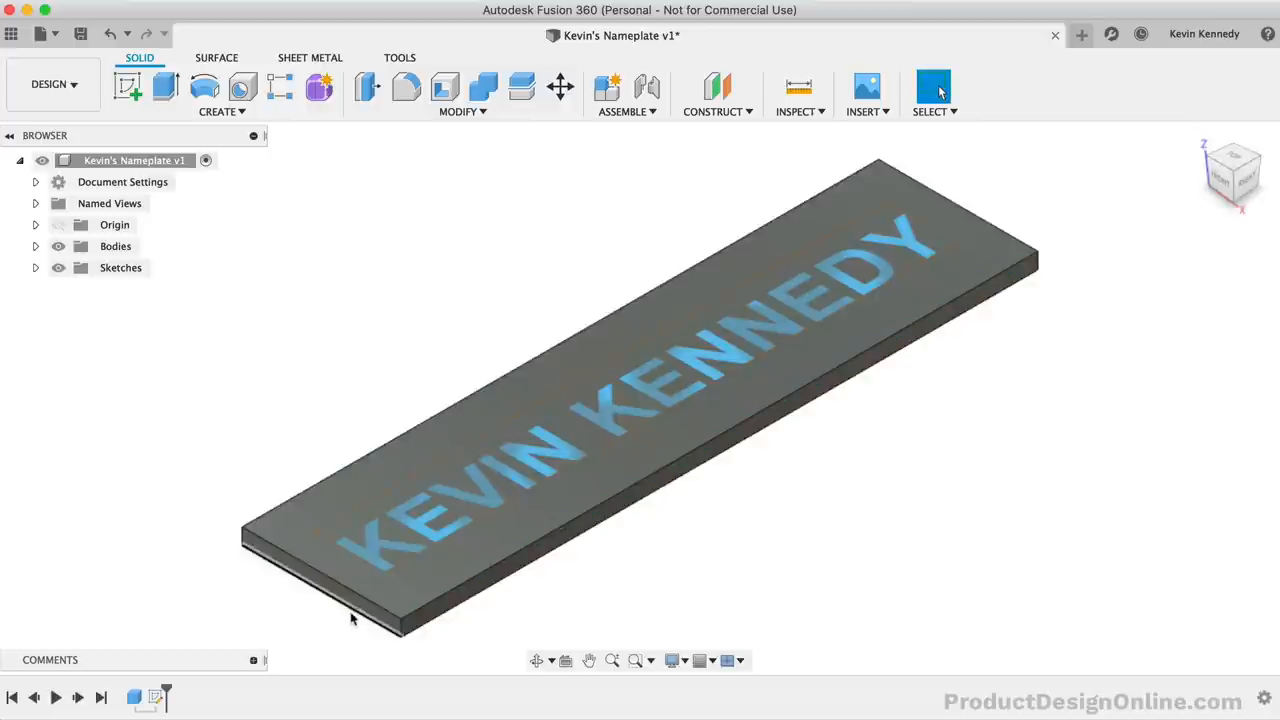
- Create a sketch on the base plate's short end face via the marking menu
{"action": "right_click", "coordinate": [350, 600]}
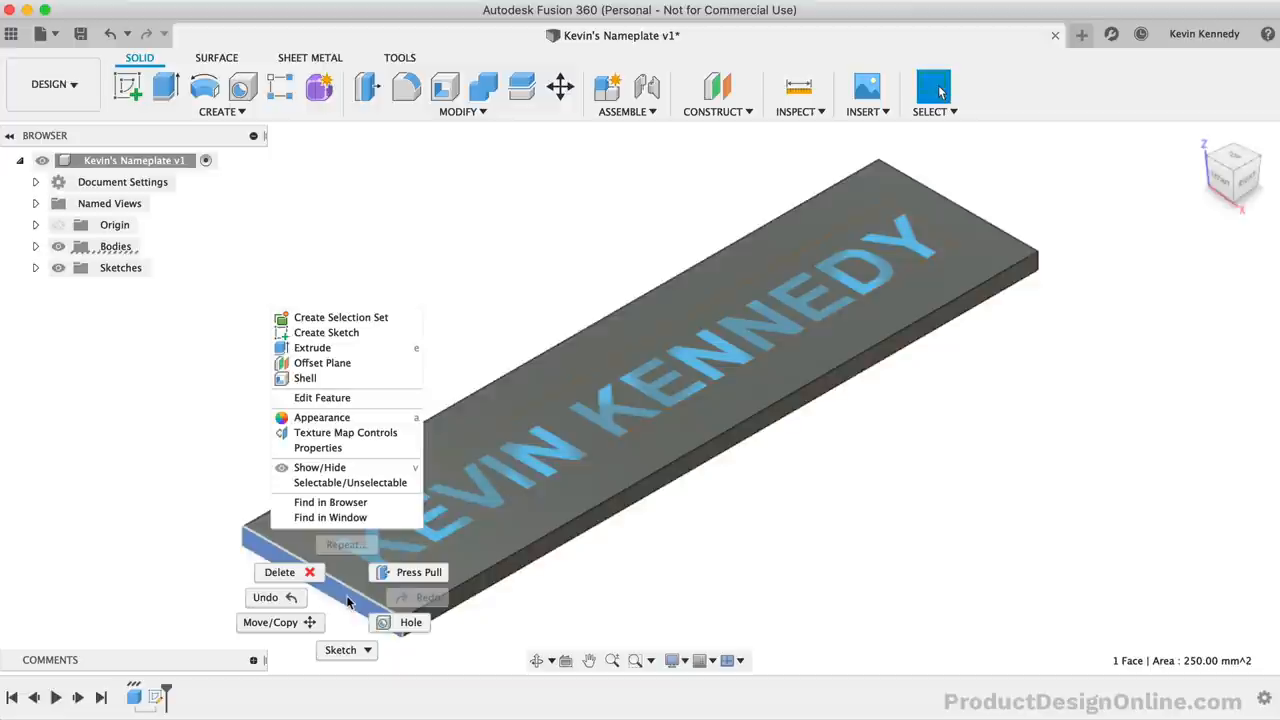
{"action": "mouse_move", "coordinate": [348, 468]}
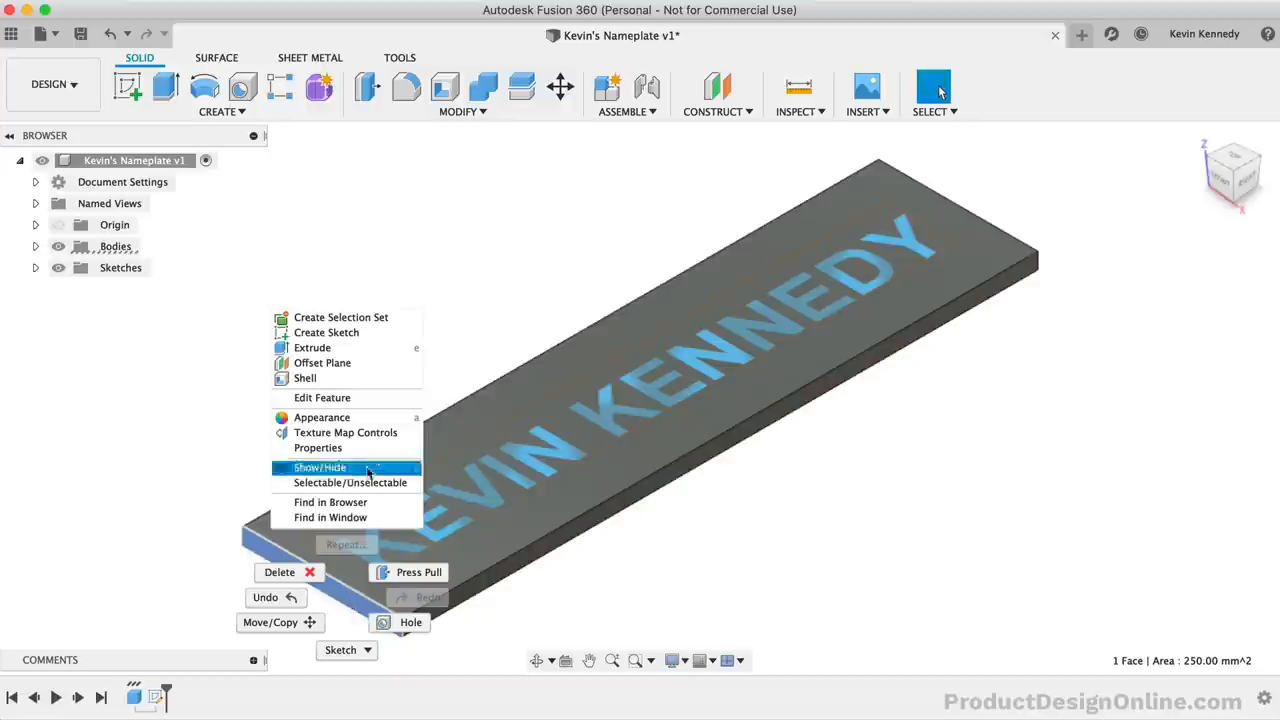
{"action": "left_click", "coordinate": [320, 468]}
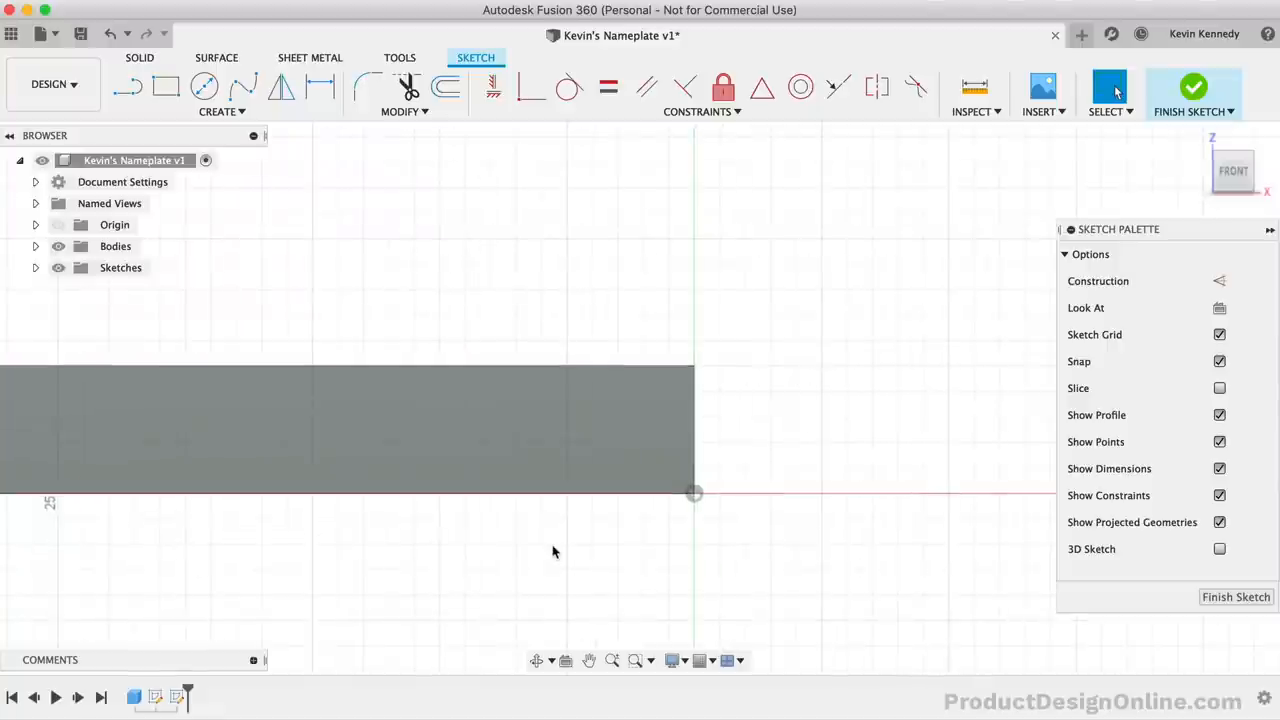
{"action": "mouse_move", "coordinate": [380, 152]}
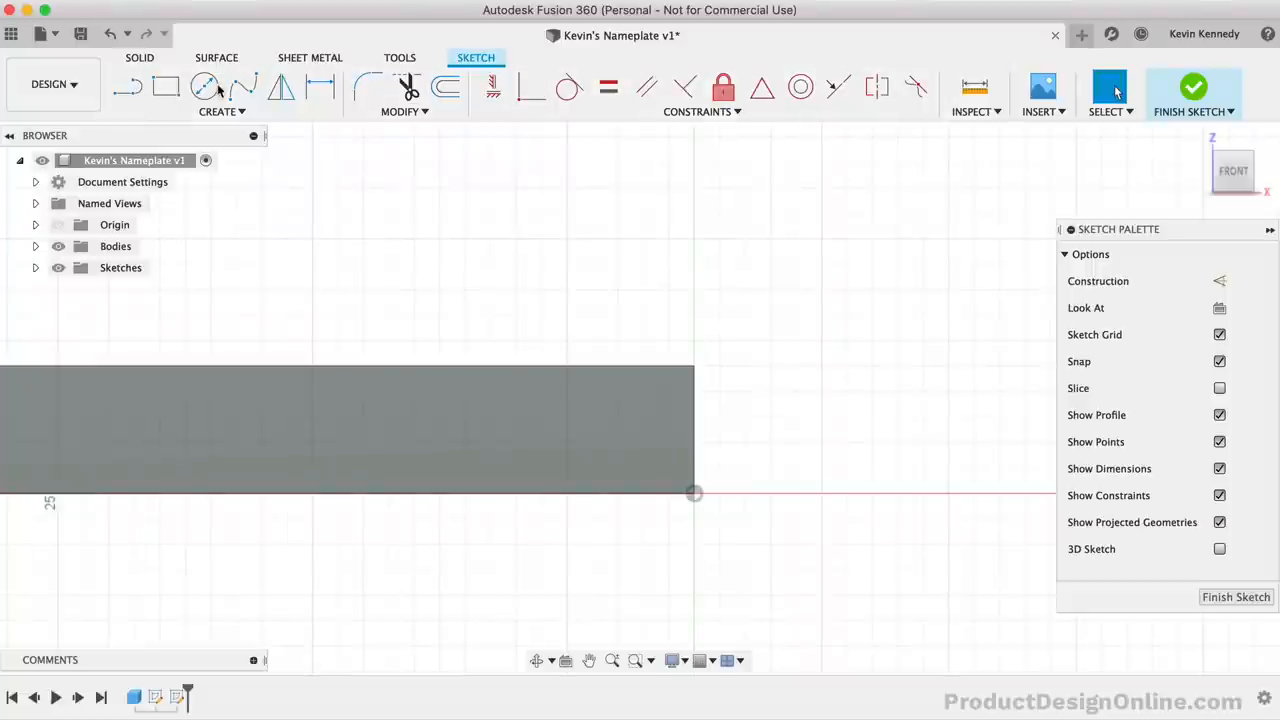
- Sketch a short 3-point arc rising from the plate's top corner and finish the sketch
{"action": "left_click", "coordinate": [218, 112]}
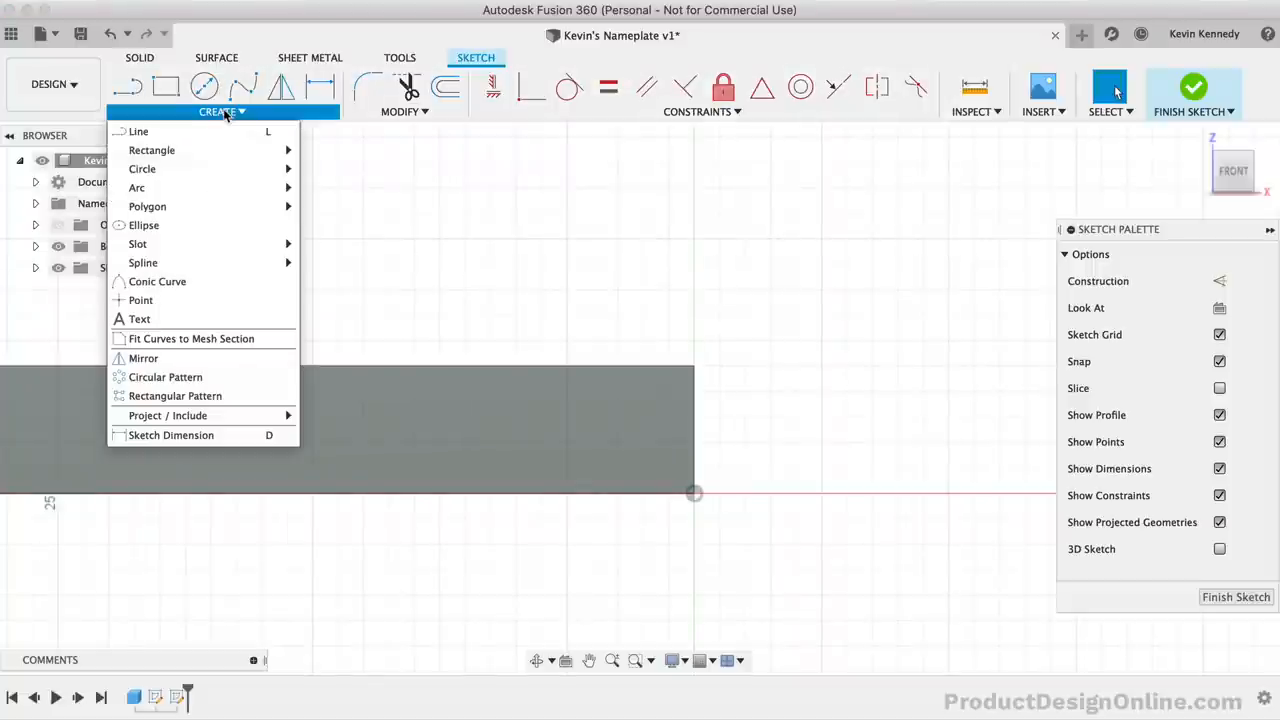
{"action": "mouse_move", "coordinate": [136, 188]}
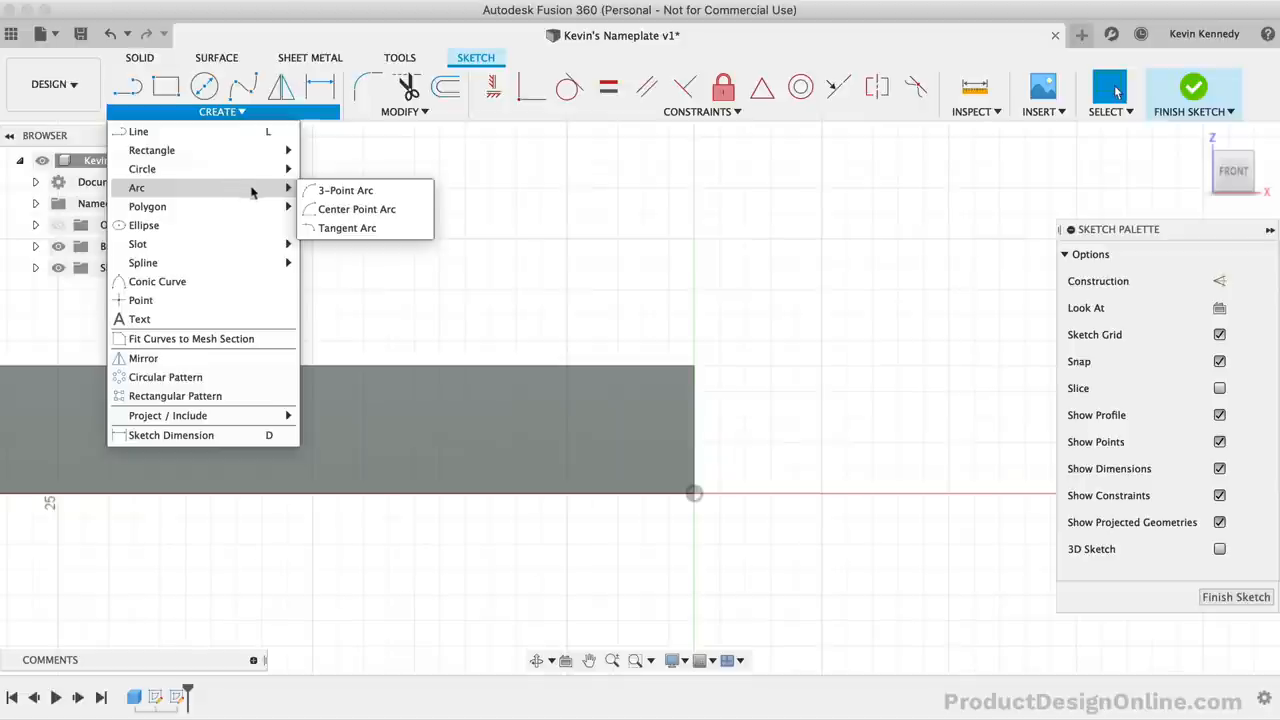
{"action": "mouse_move", "coordinate": [360, 190]}
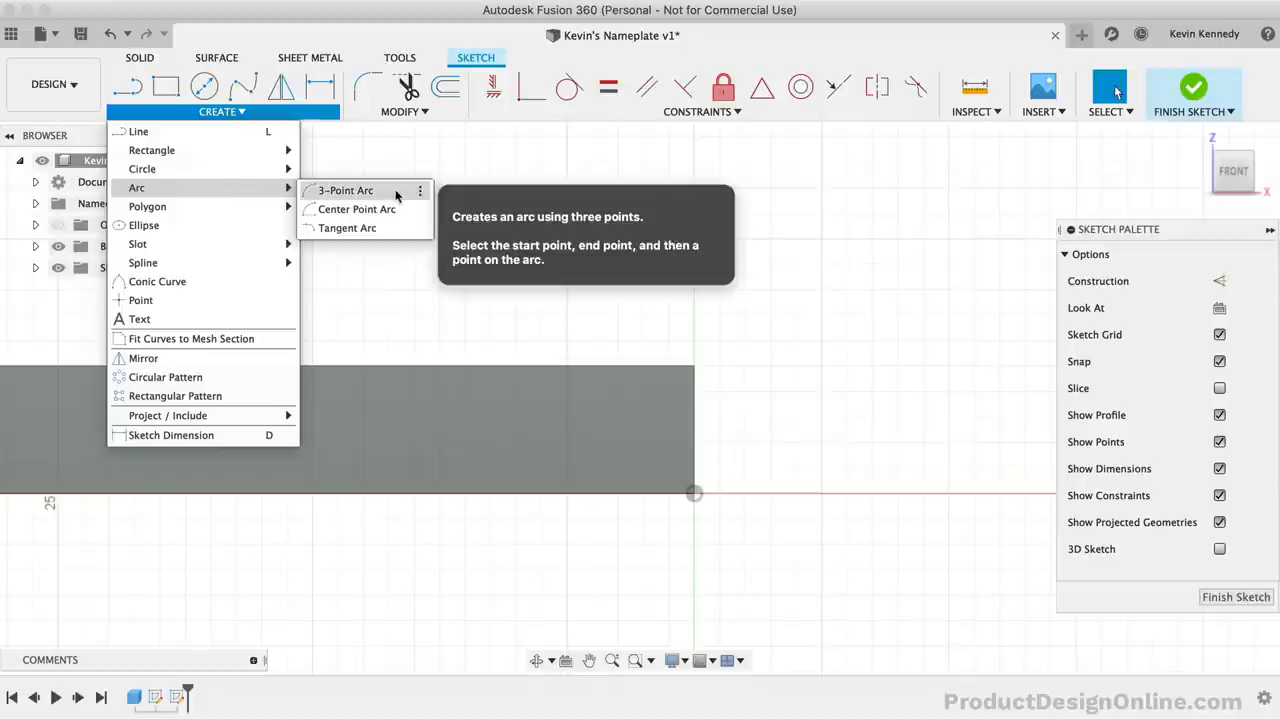
{"action": "left_click", "coordinate": [344, 190]}
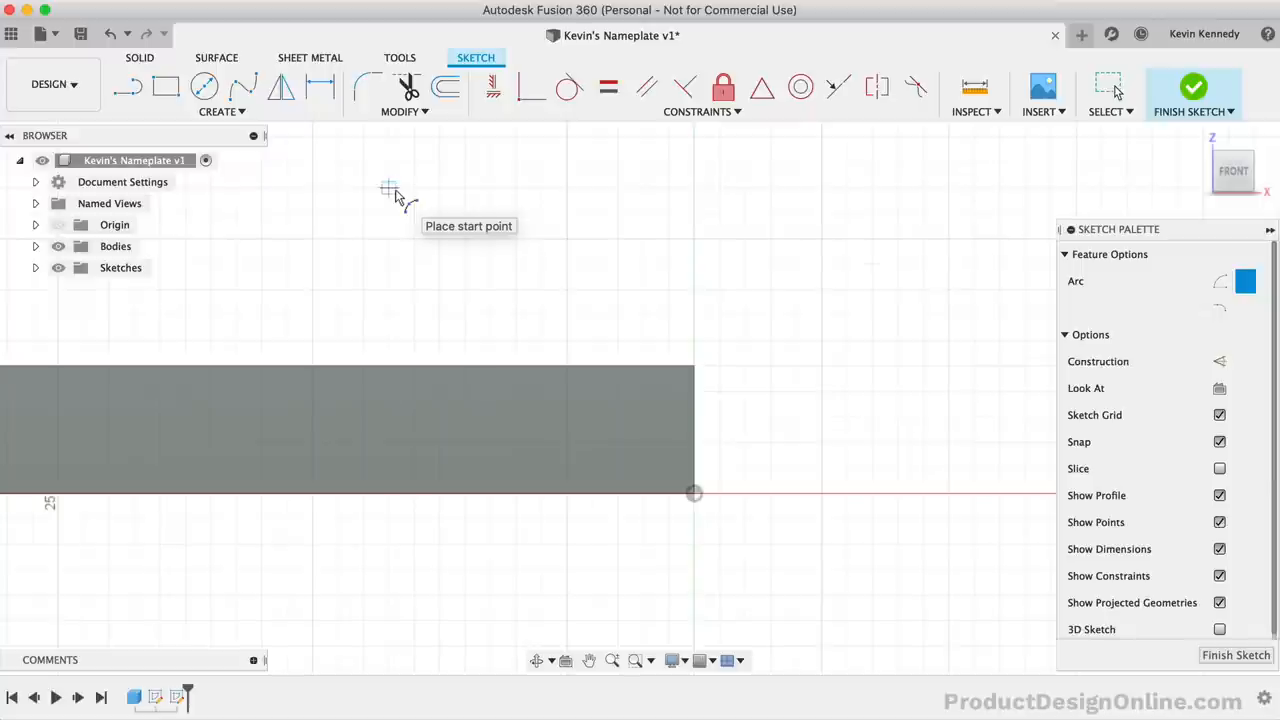
{"action": "mouse_move", "coordinate": [744, 390]}
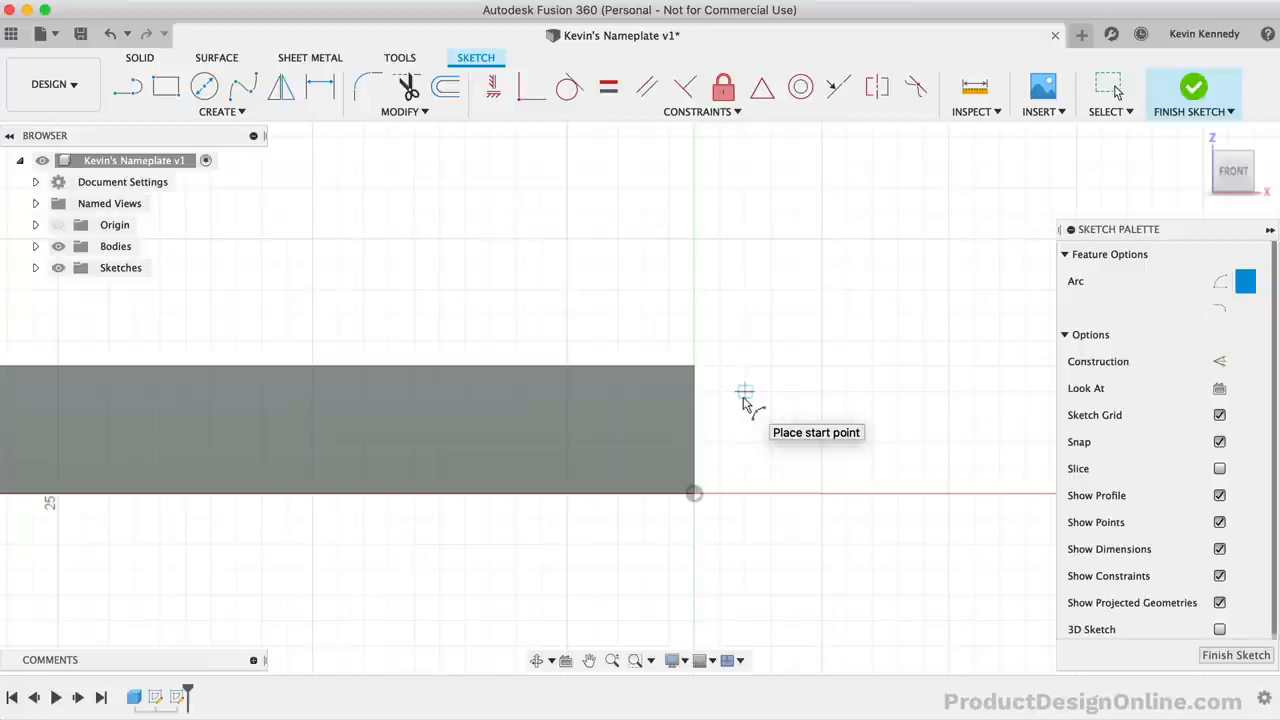
{"action": "mouse_move", "coordinate": [696, 376]}
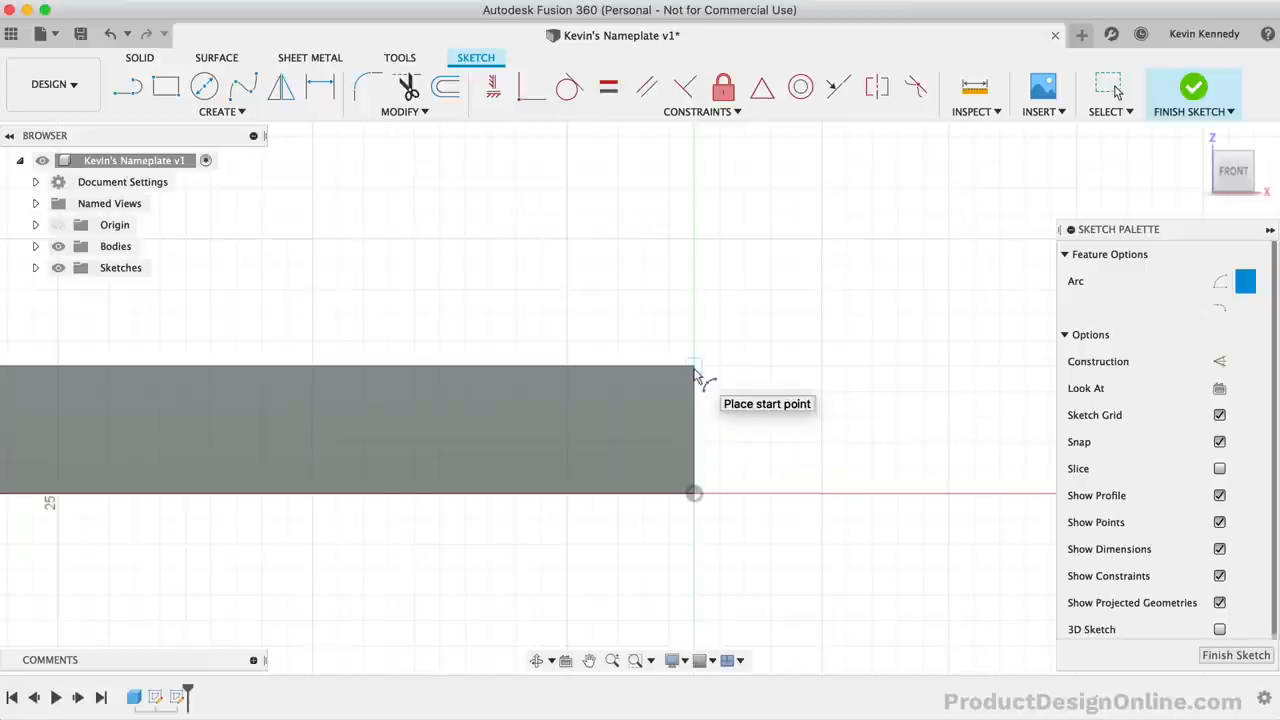
{"action": "mouse_move", "coordinate": [684, 388]}
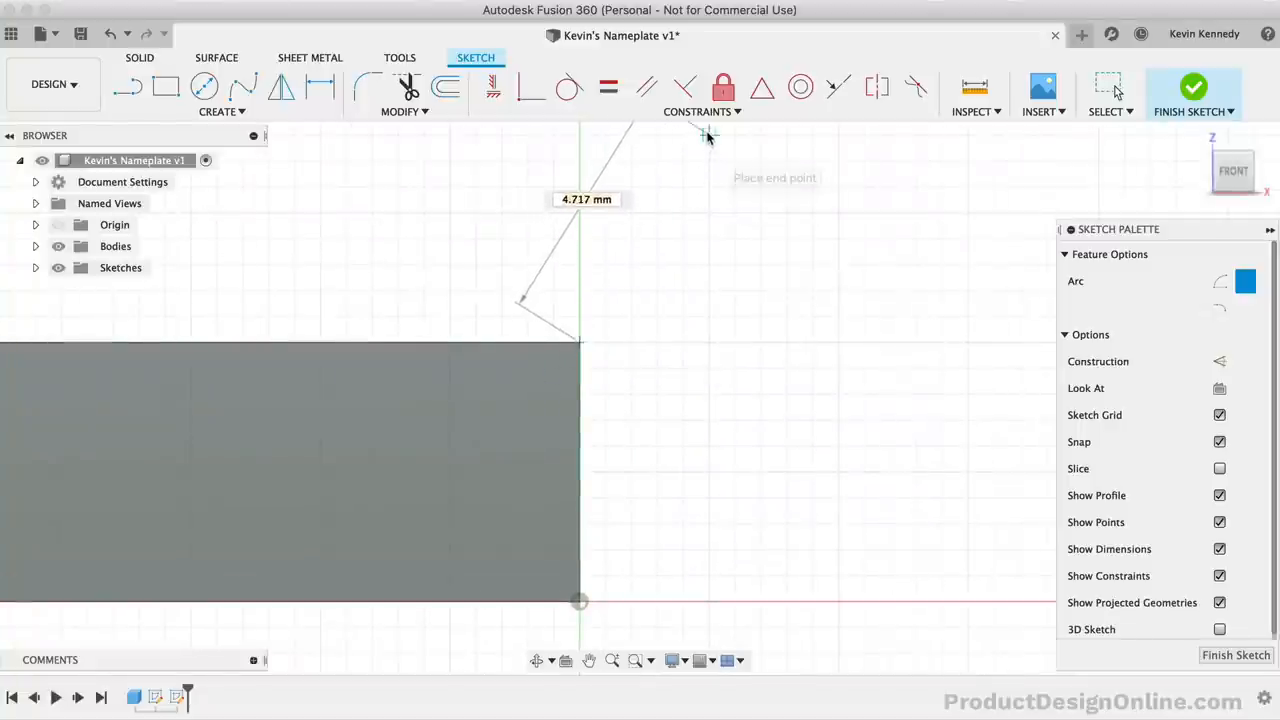
{"action": "mouse_move", "coordinate": [708, 136]}
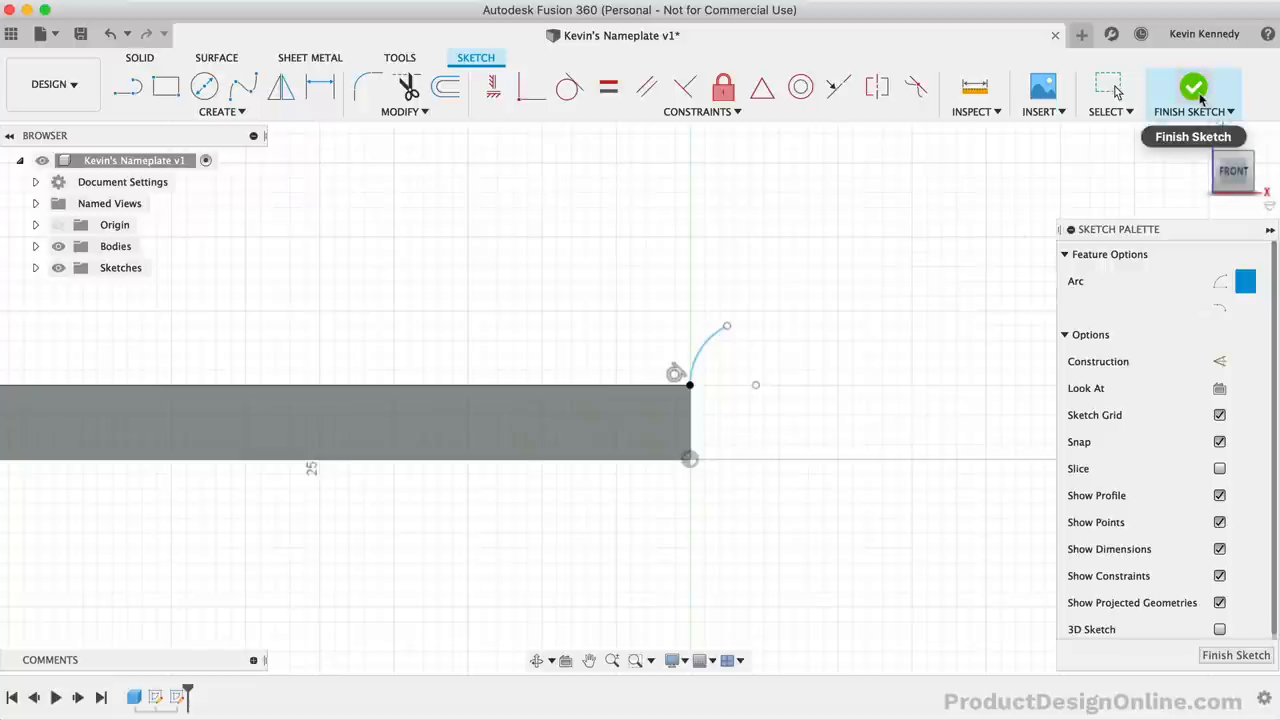
{"action": "left_click", "coordinate": [1192, 90]}
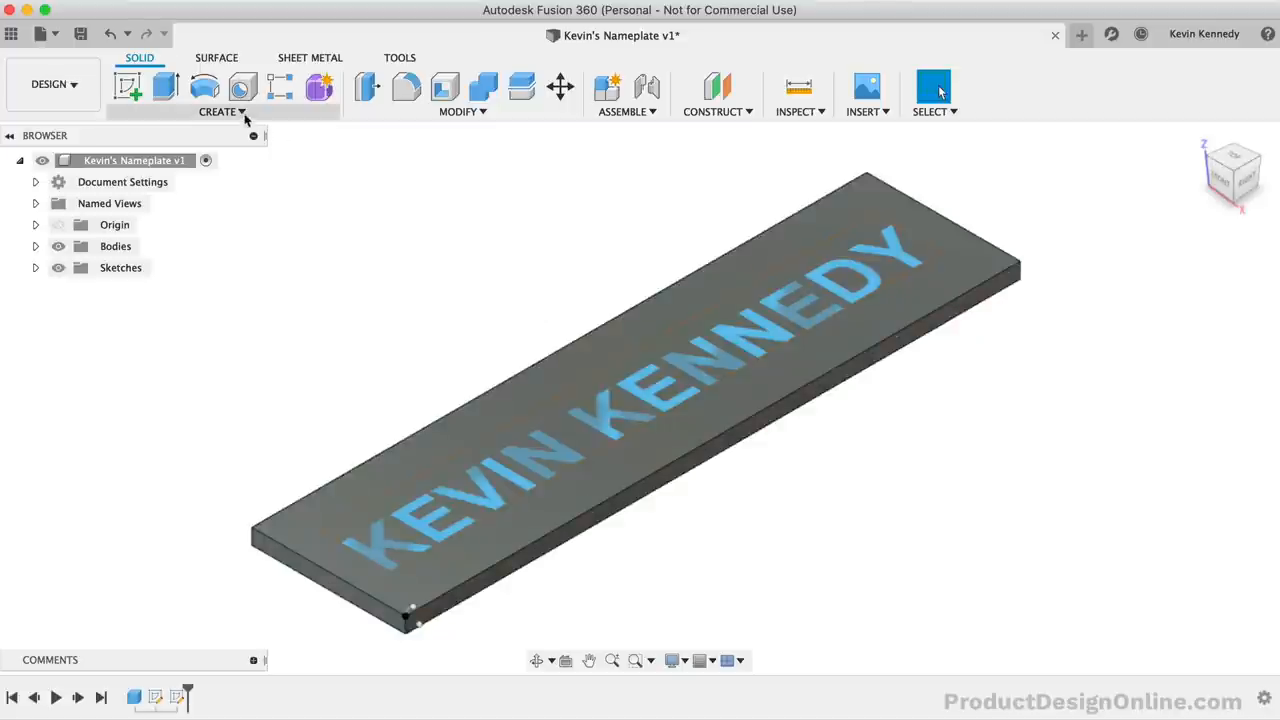
{"action": "left_click", "coordinate": [220, 112]}
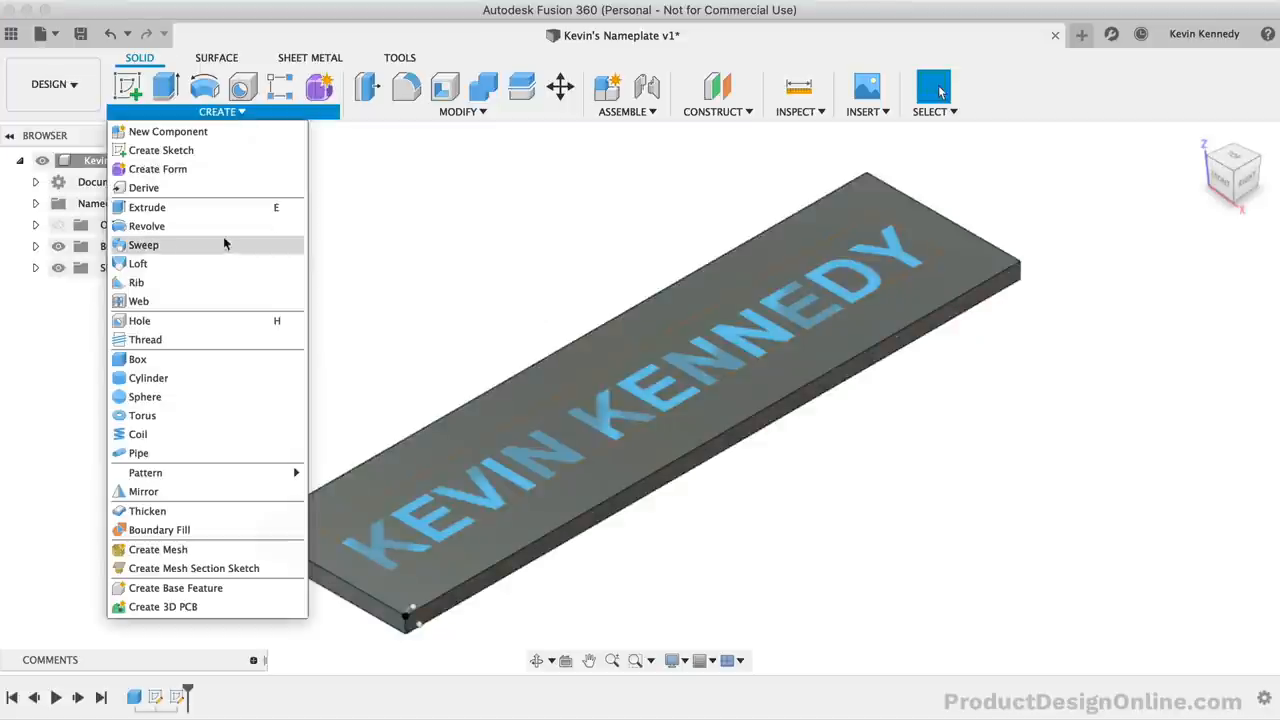
{"action": "mouse_move", "coordinate": [144, 244]}
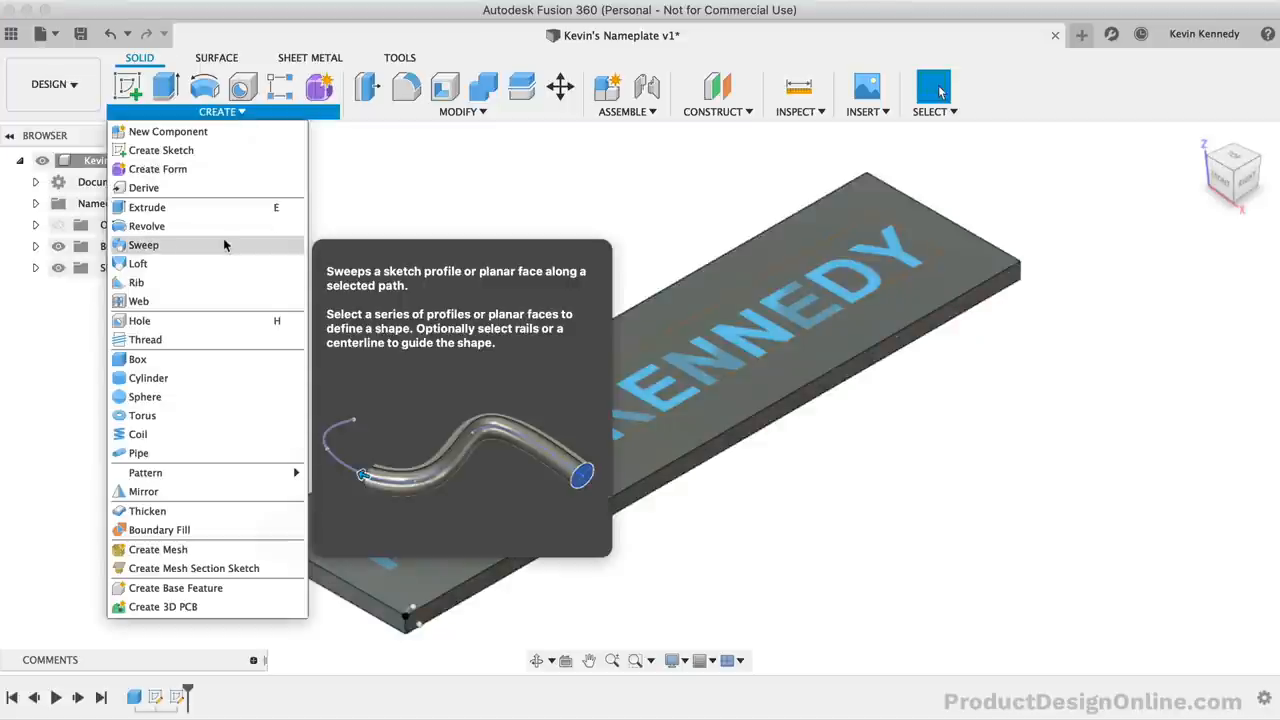
{"action": "left_click", "coordinate": [484, 224]}
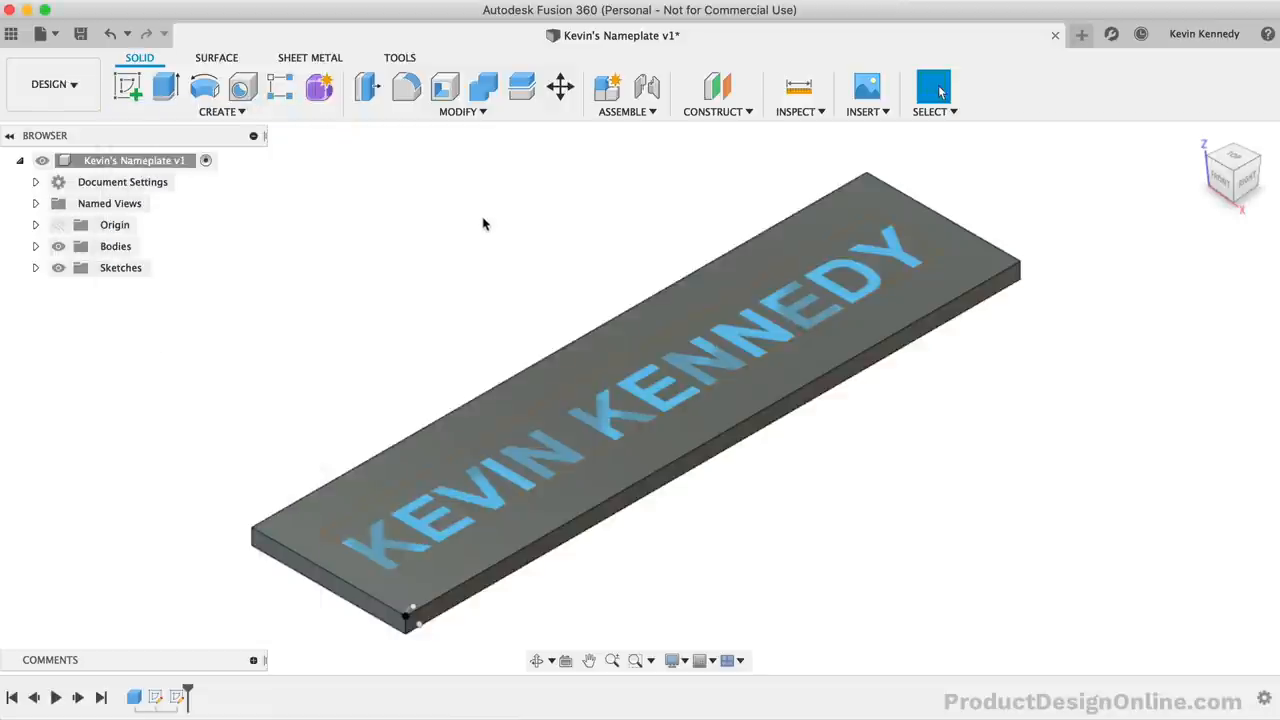
- Find the solid Sweep command through the shortcut search and start it
{"action": "key", "text": "s"}
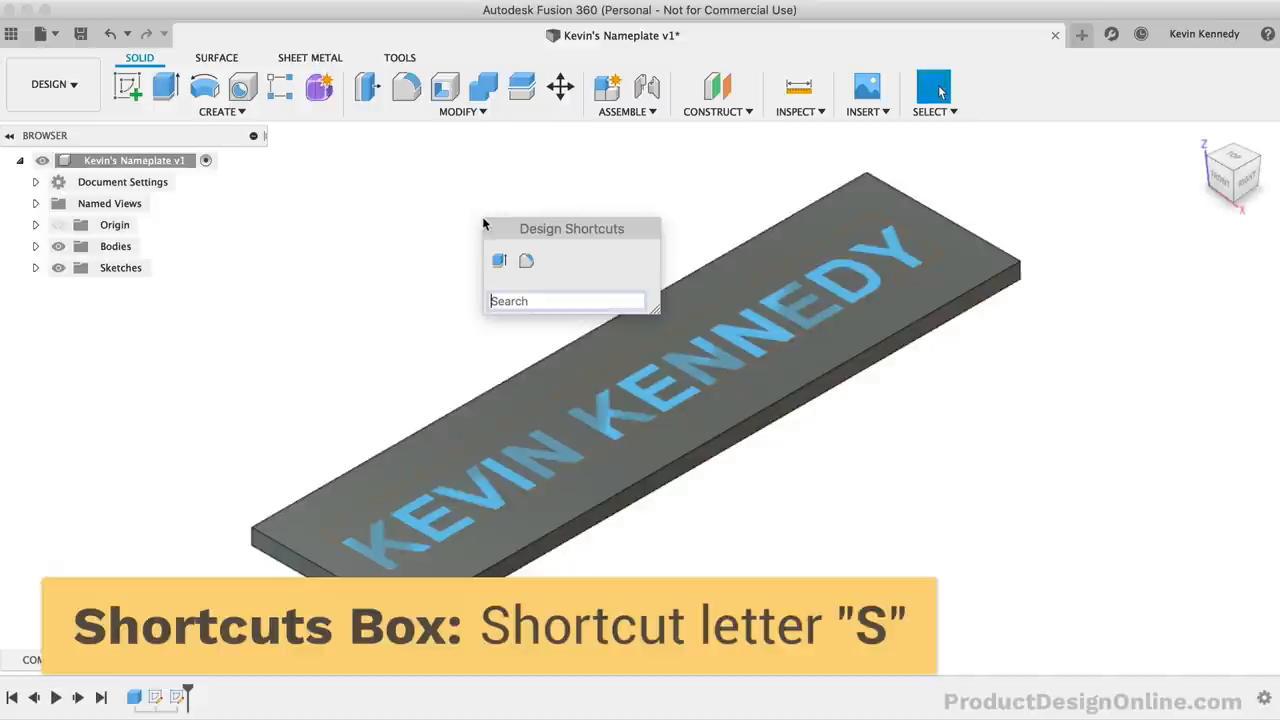
{"action": "type", "text": "sweep"}
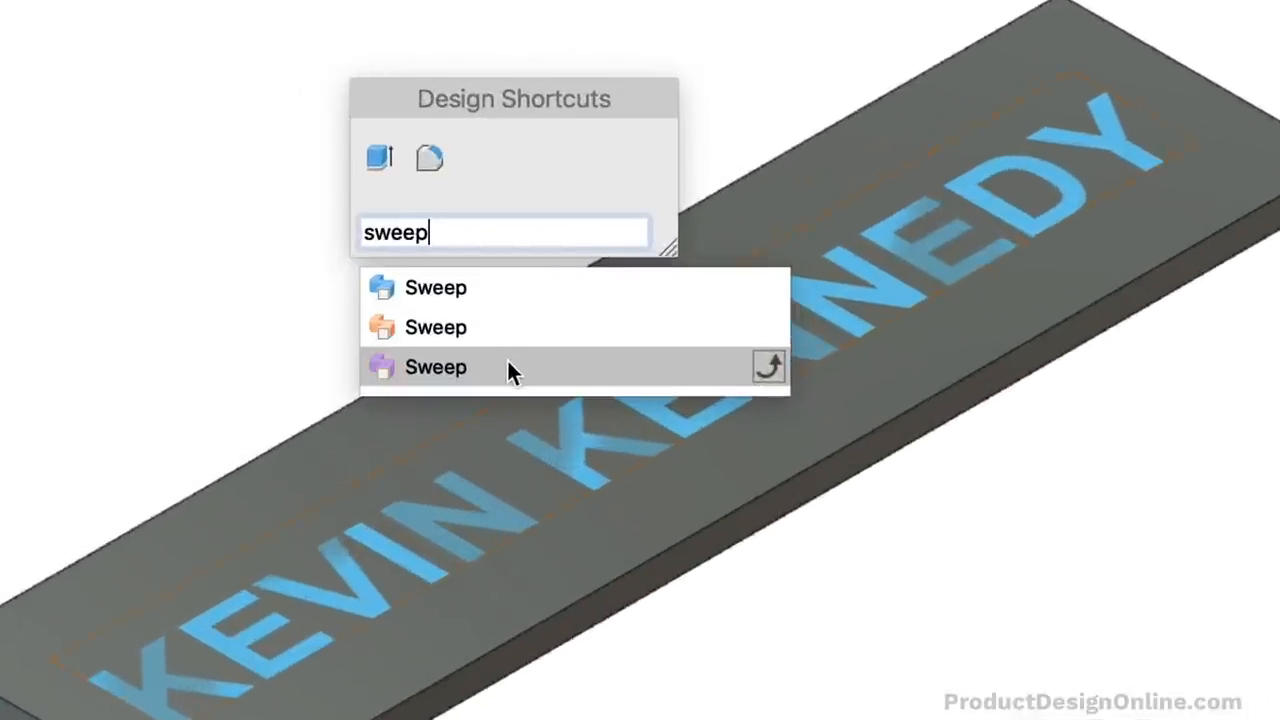
{"action": "mouse_move", "coordinate": [378, 278]}
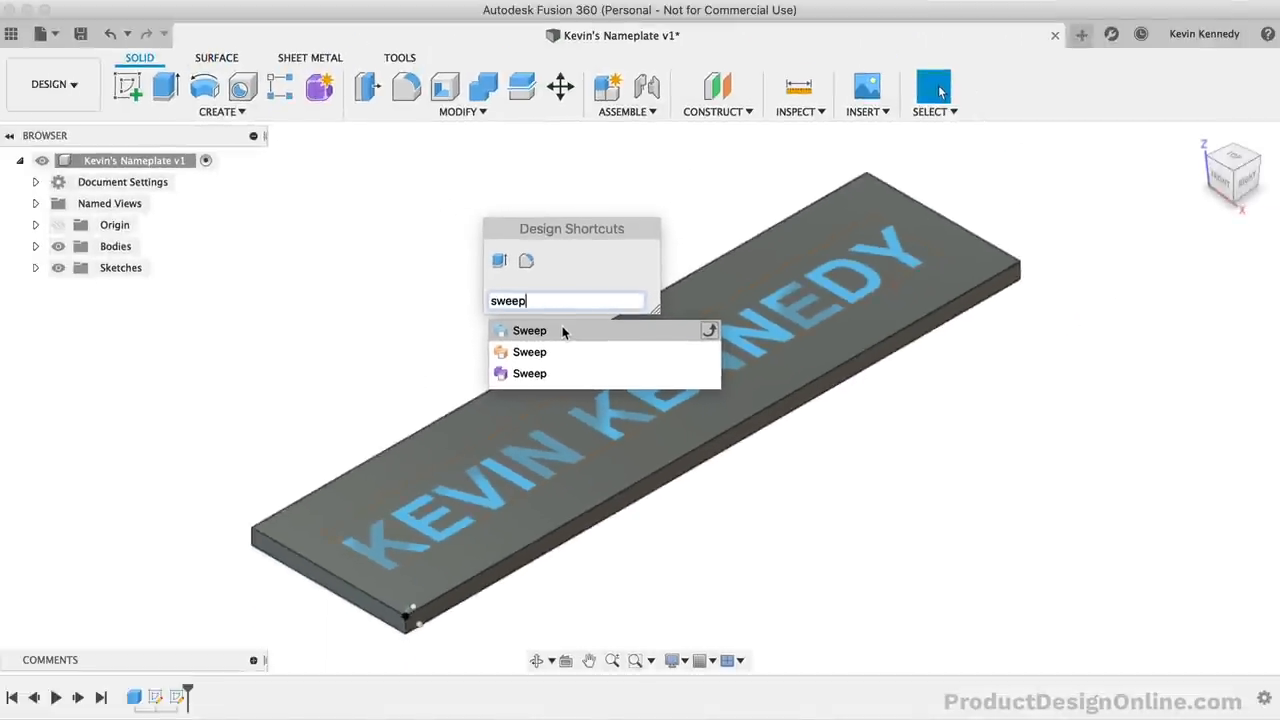
{"action": "left_click", "coordinate": [528, 330]}
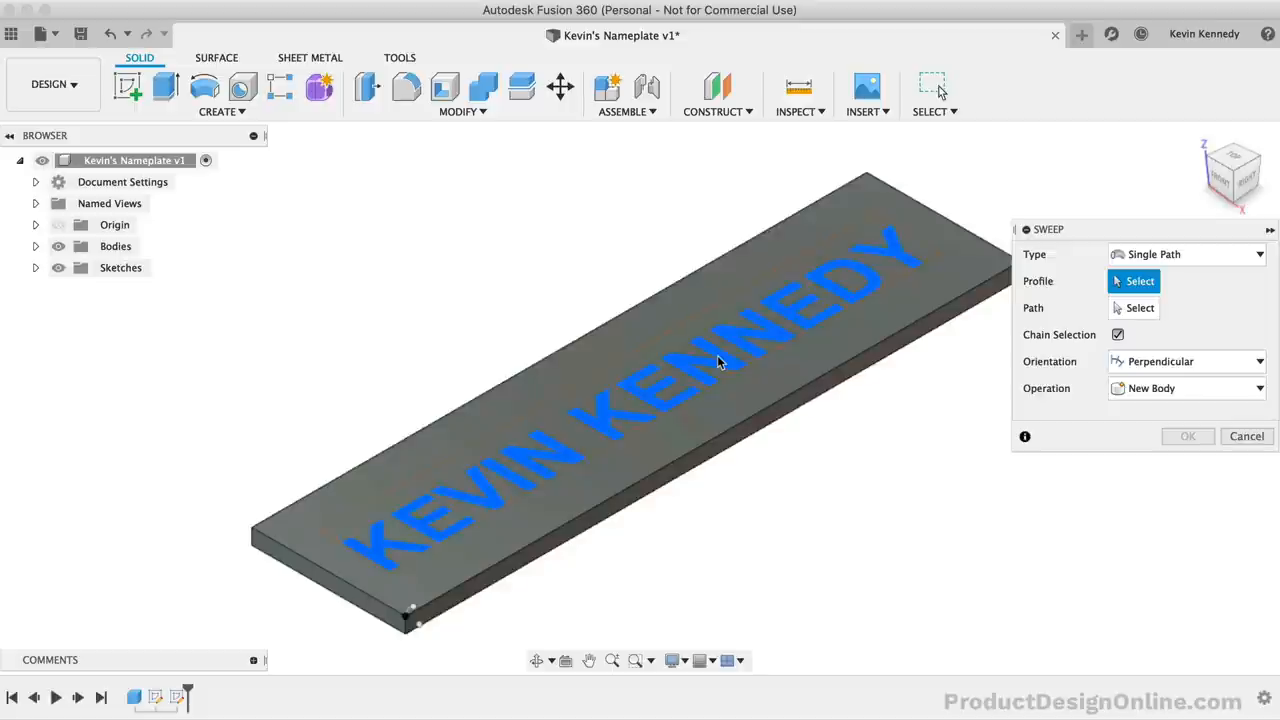
- Sweep the name text along the corner arc for distance 0.7, joined to the plate
{"action": "left_click", "coordinate": [716, 364]}
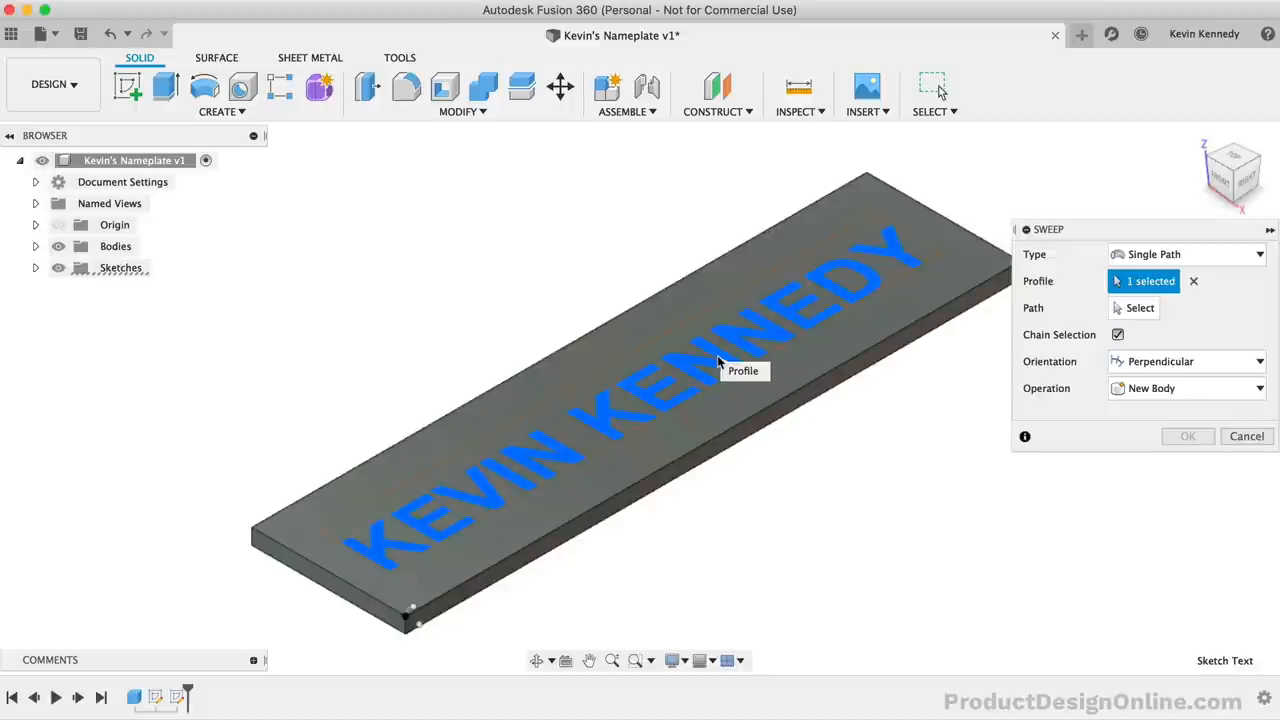
{"action": "mouse_move", "coordinate": [950, 540]}
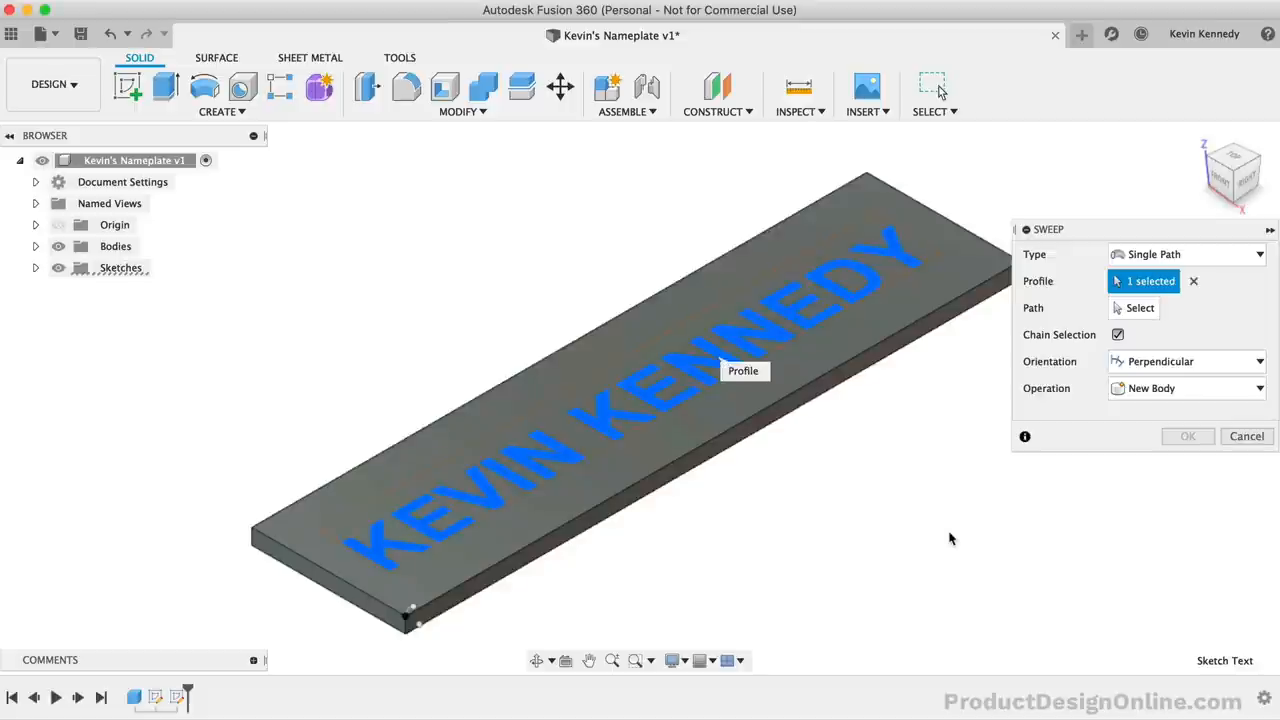
{"action": "mouse_move", "coordinate": [1140, 308]}
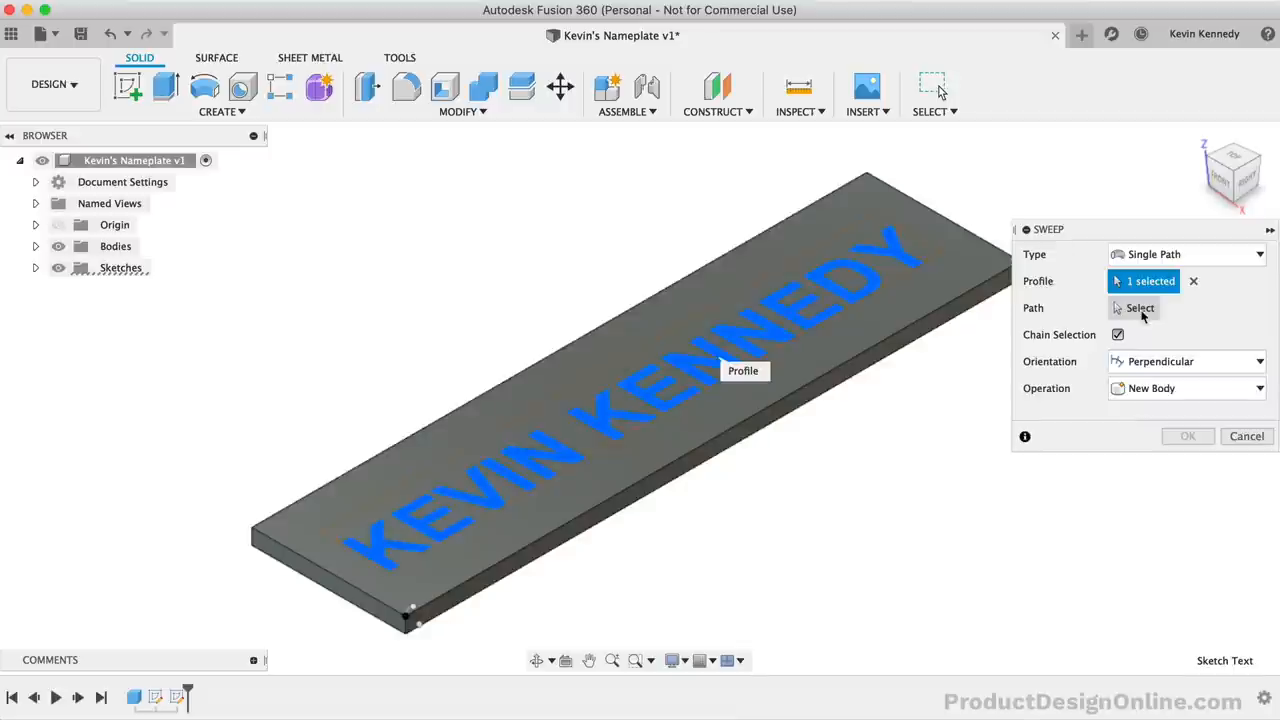
{"action": "left_click", "coordinate": [1140, 308]}
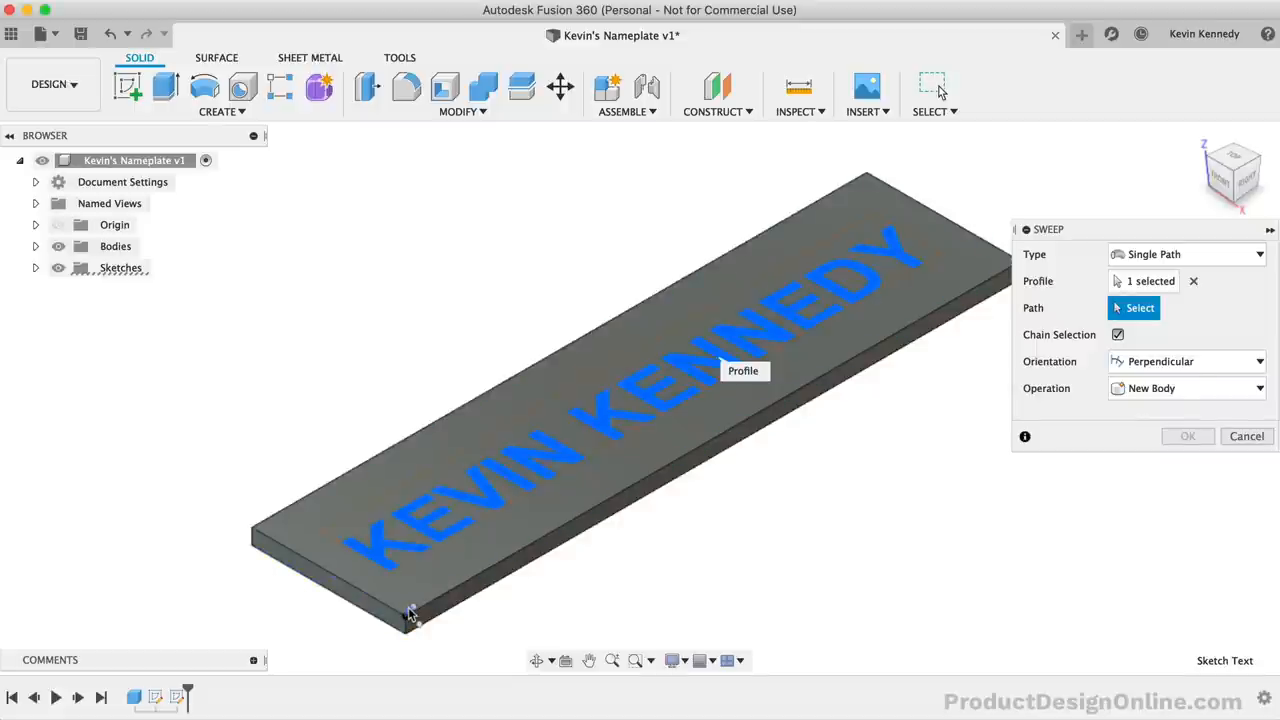
{"action": "left_click", "coordinate": [412, 616]}
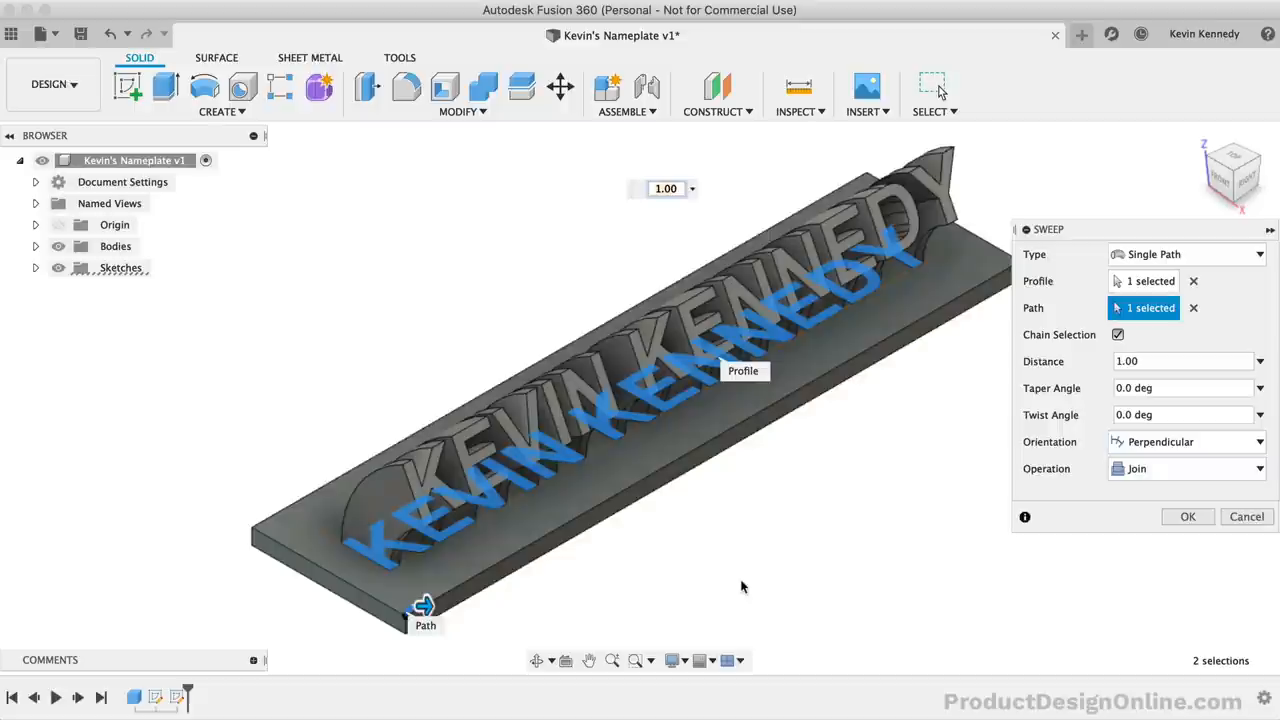
{"action": "mouse_move", "coordinate": [1068, 368]}
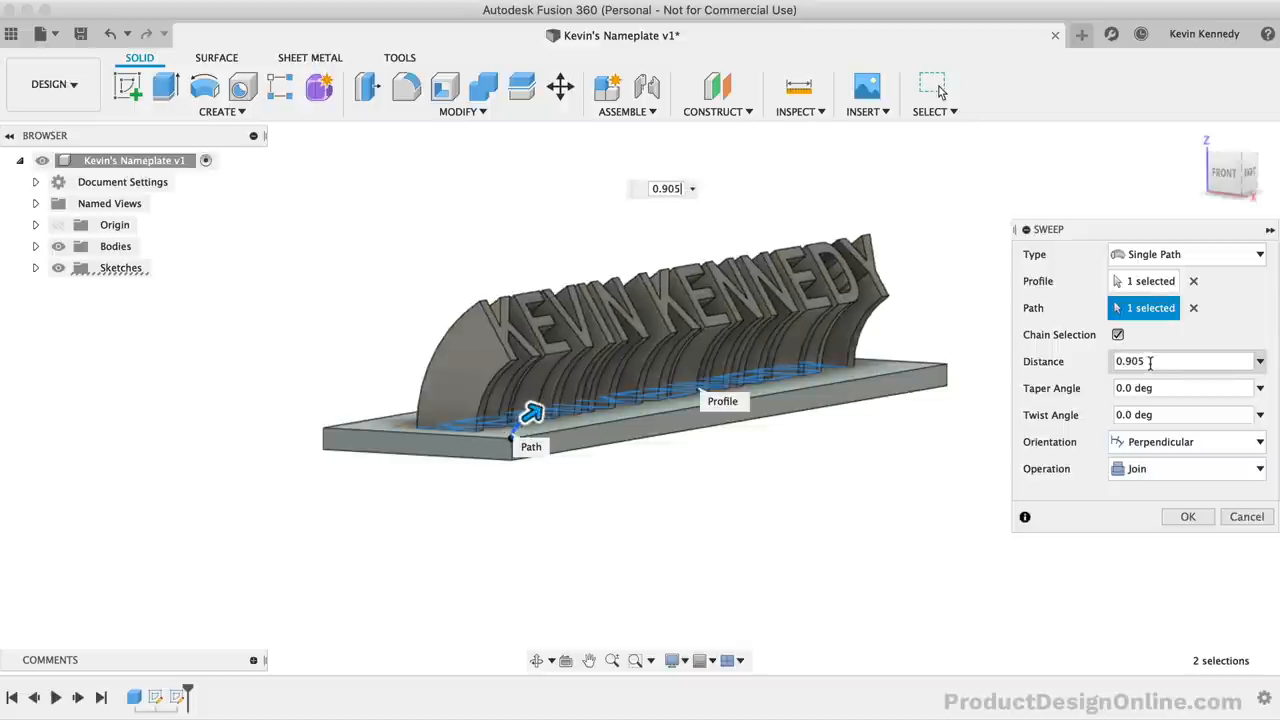
{"action": "type", "text": "0.7"}
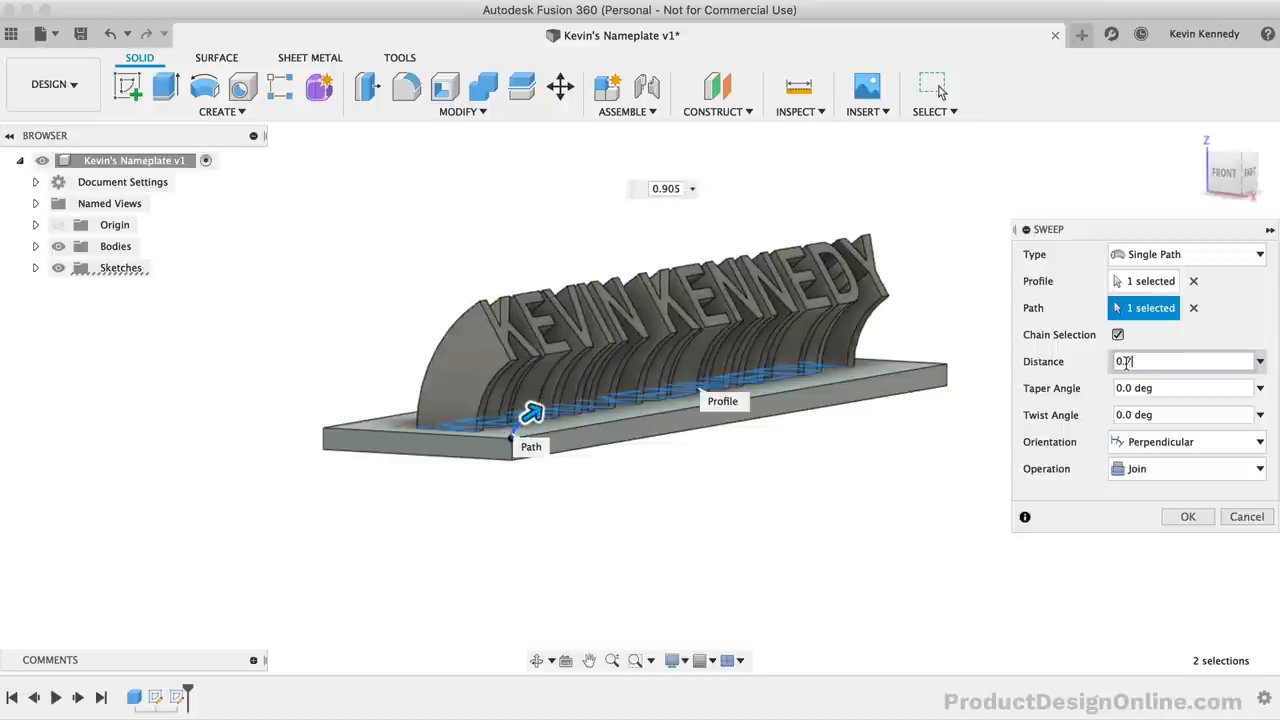
{"action": "type", "text": "0.7"}
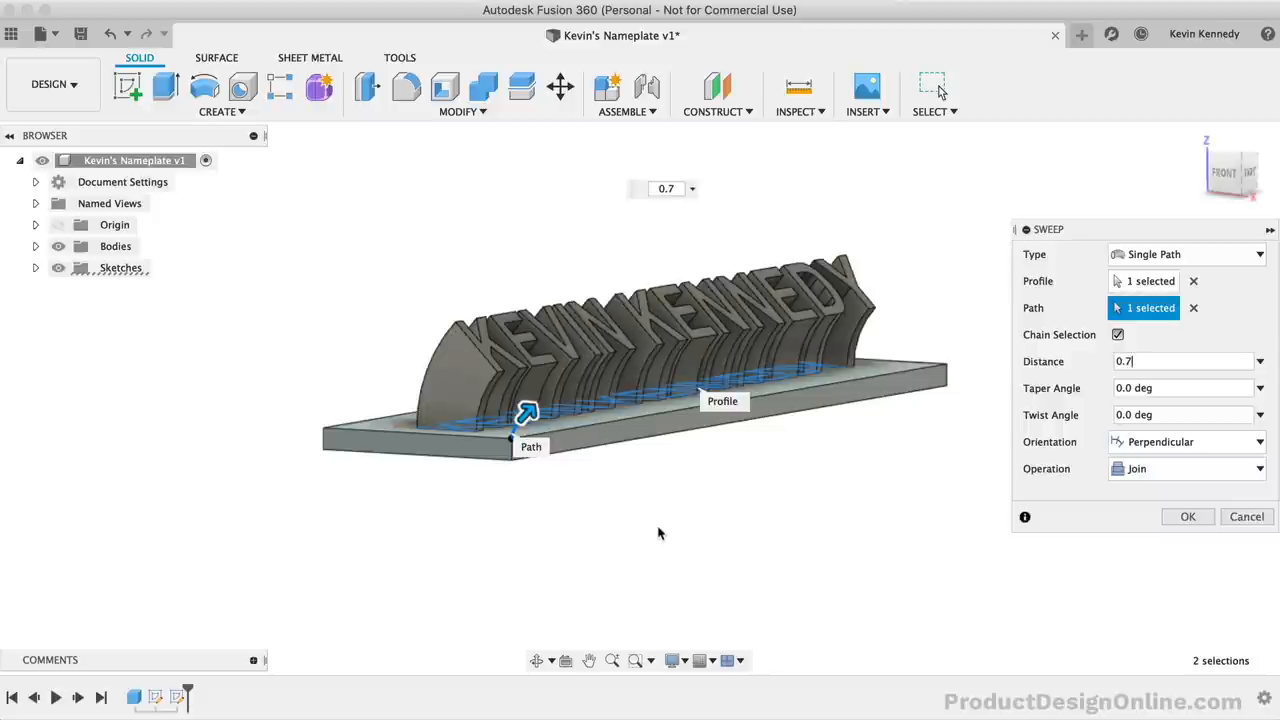
{"action": "mouse_move", "coordinate": [752, 486]}
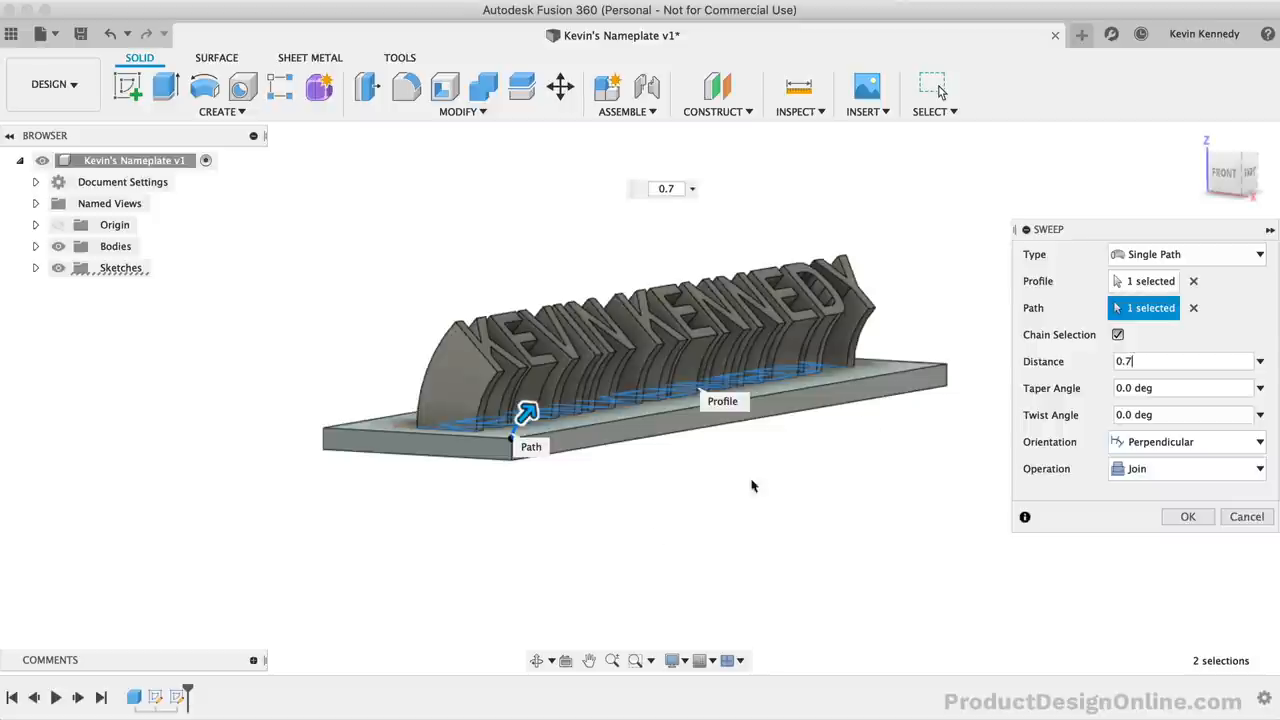
{"action": "left_click", "coordinate": [1232, 172]}
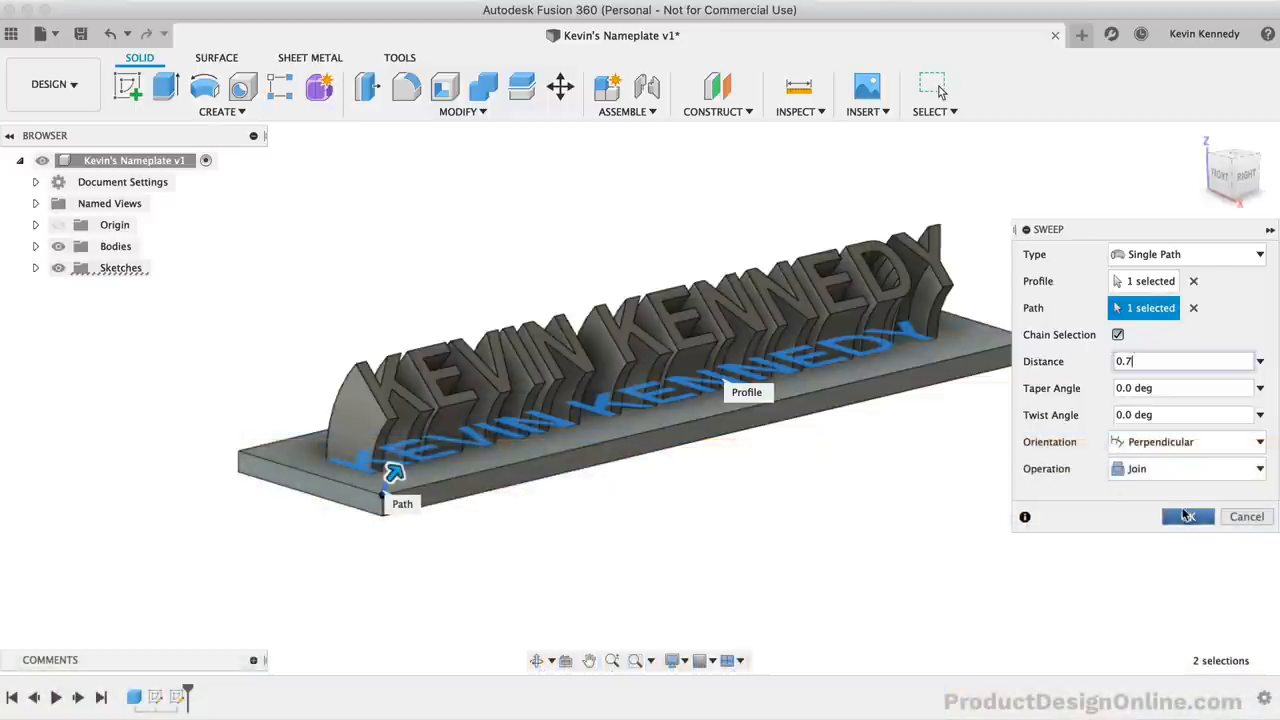
{"action": "left_click", "coordinate": [1188, 516]}
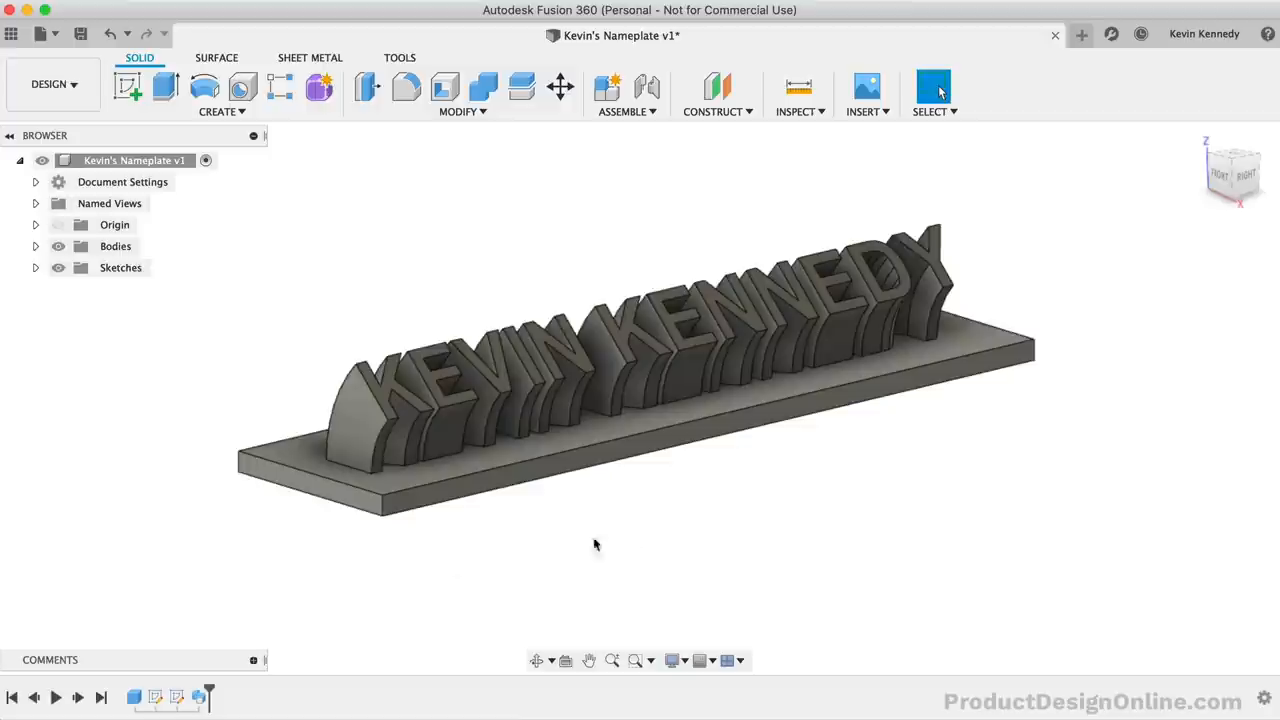
{"action": "mouse_move", "coordinate": [168, 612]}
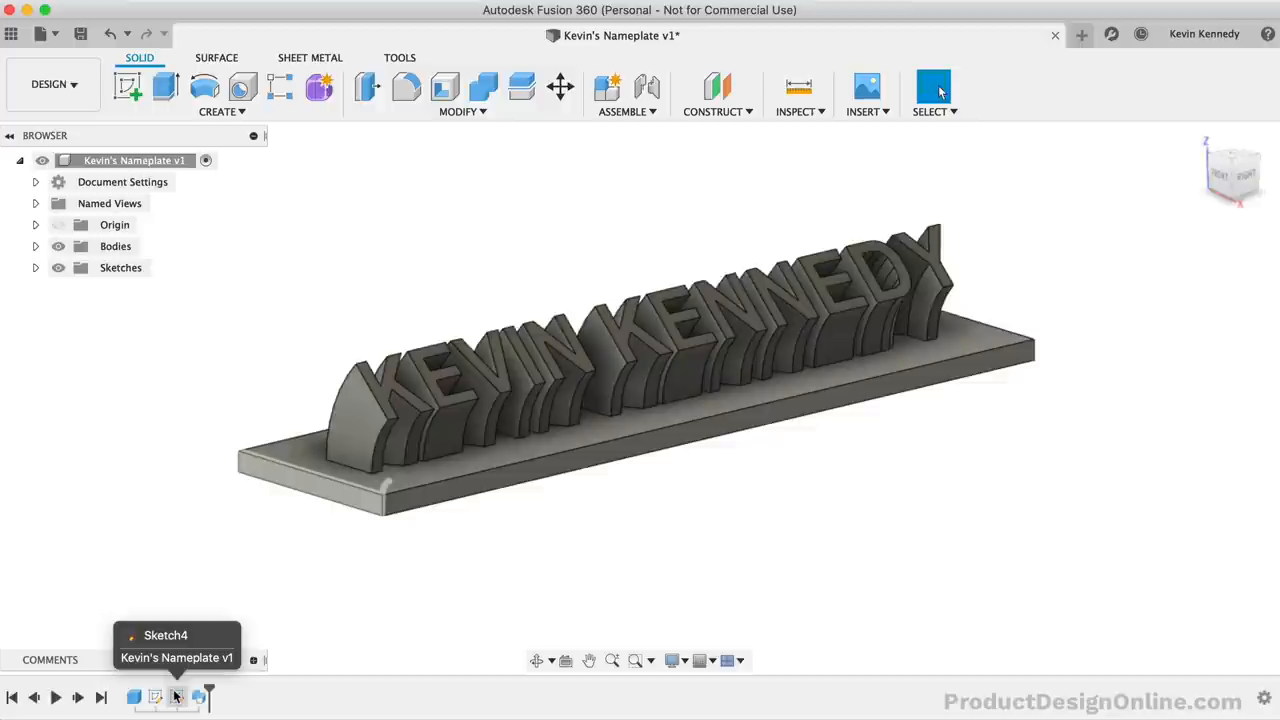
- Edit the path sketch, pull the arc endpoint farther up and out, and finish
{"action": "left_click", "coordinate": [176, 696]}
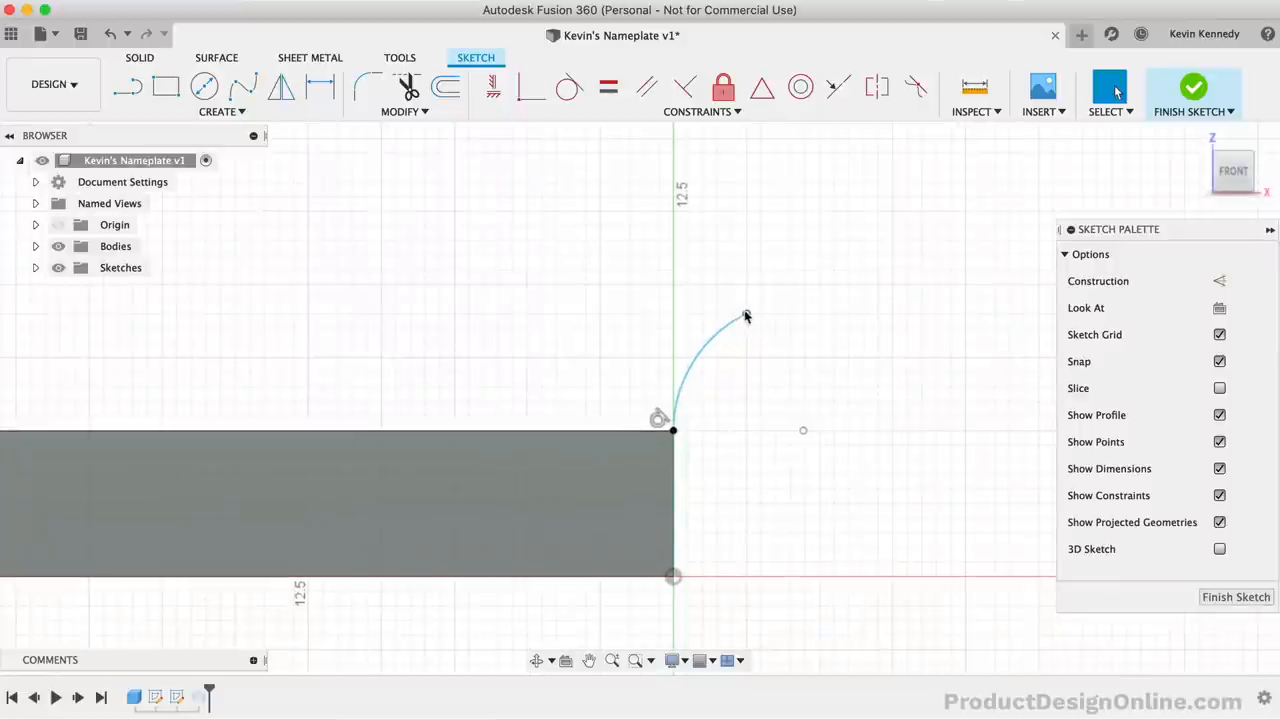
{"action": "left_click_drag", "start_coordinate": [744, 316], "coordinate": [760, 270]}
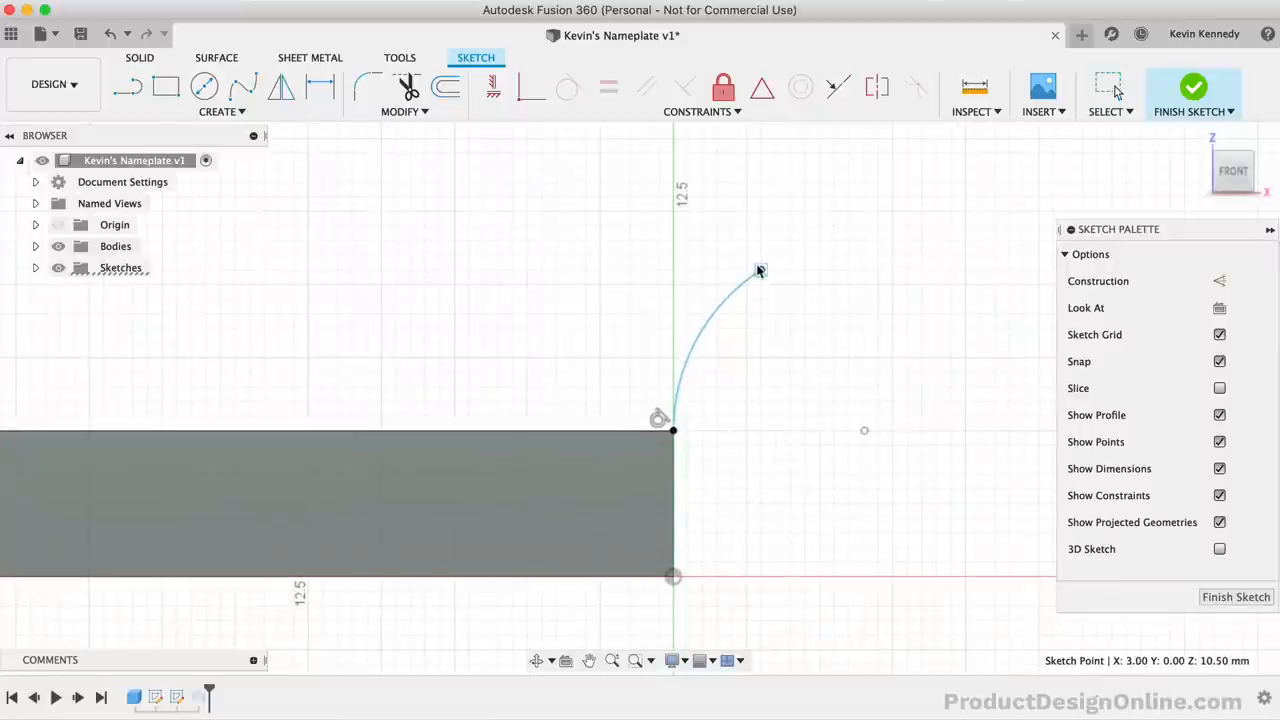
{"action": "left_click_drag", "start_coordinate": [760, 270], "coordinate": [760, 242]}
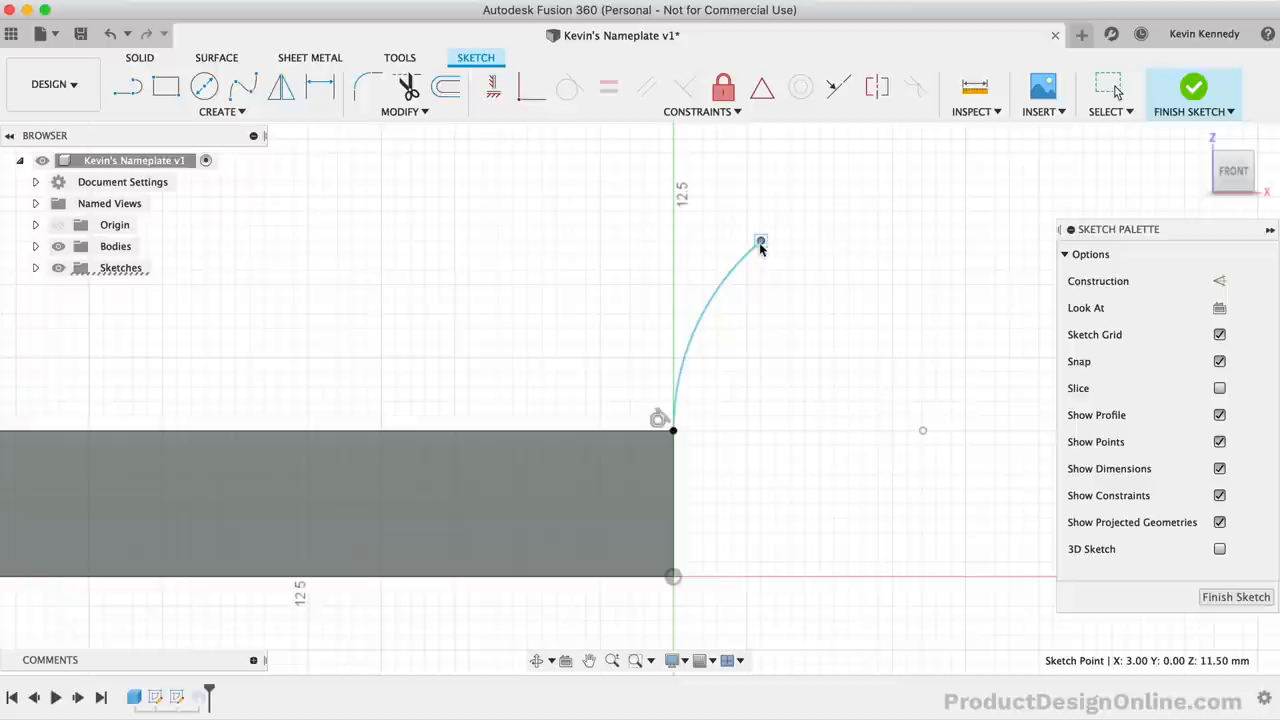
{"action": "left_click_drag", "start_coordinate": [760, 240], "coordinate": [770, 250]}
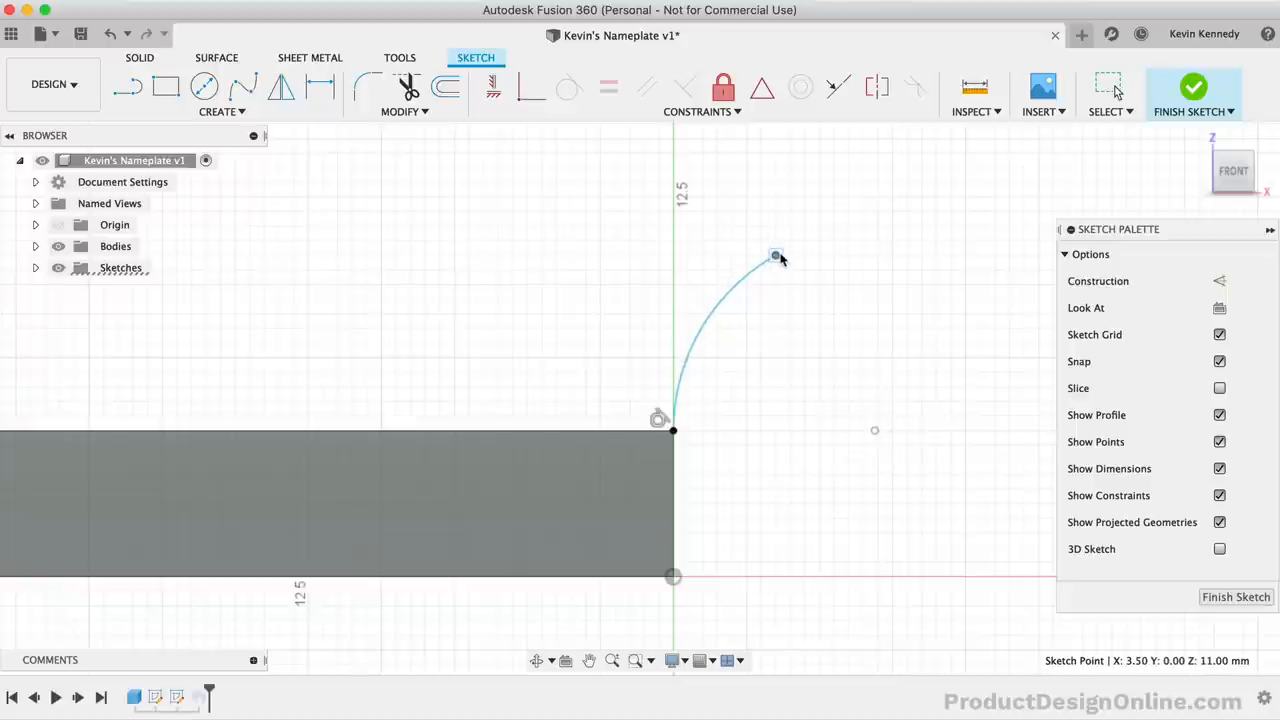
{"action": "left_click_drag", "start_coordinate": [778, 256], "coordinate": [790, 256]}
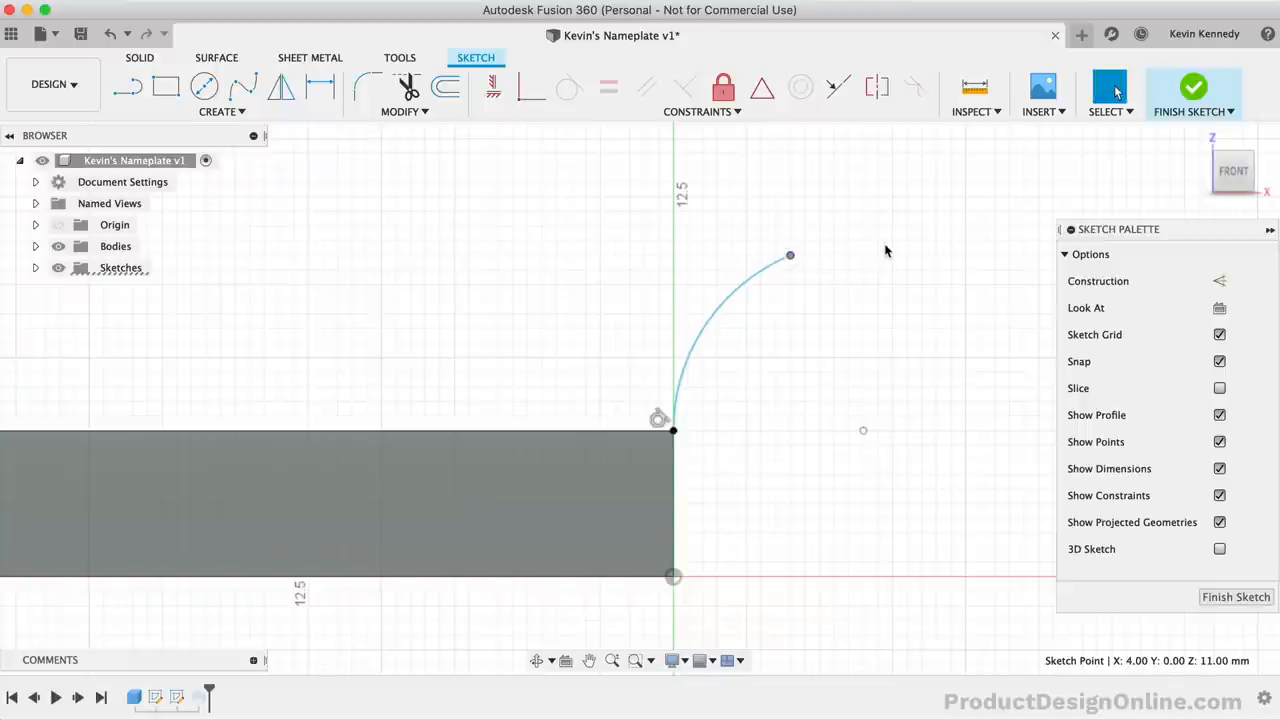
{"action": "mouse_move", "coordinate": [1192, 90]}
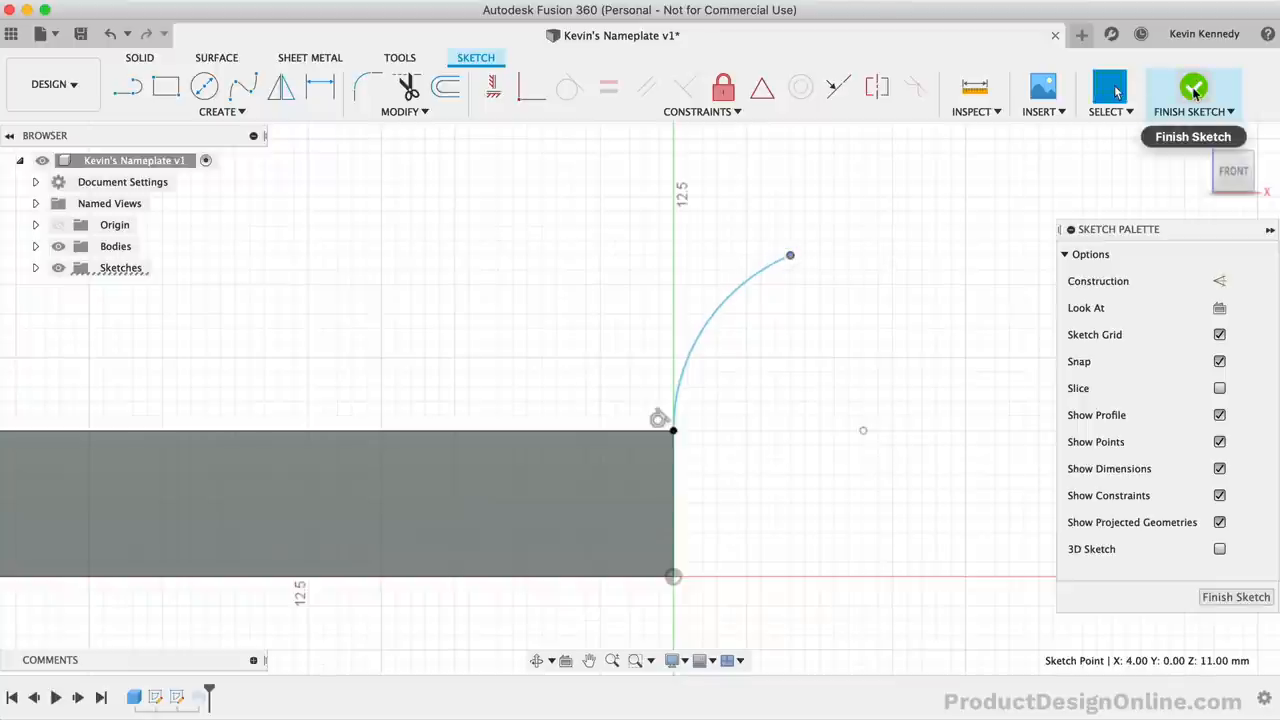
{"action": "left_click", "coordinate": [1192, 90]}
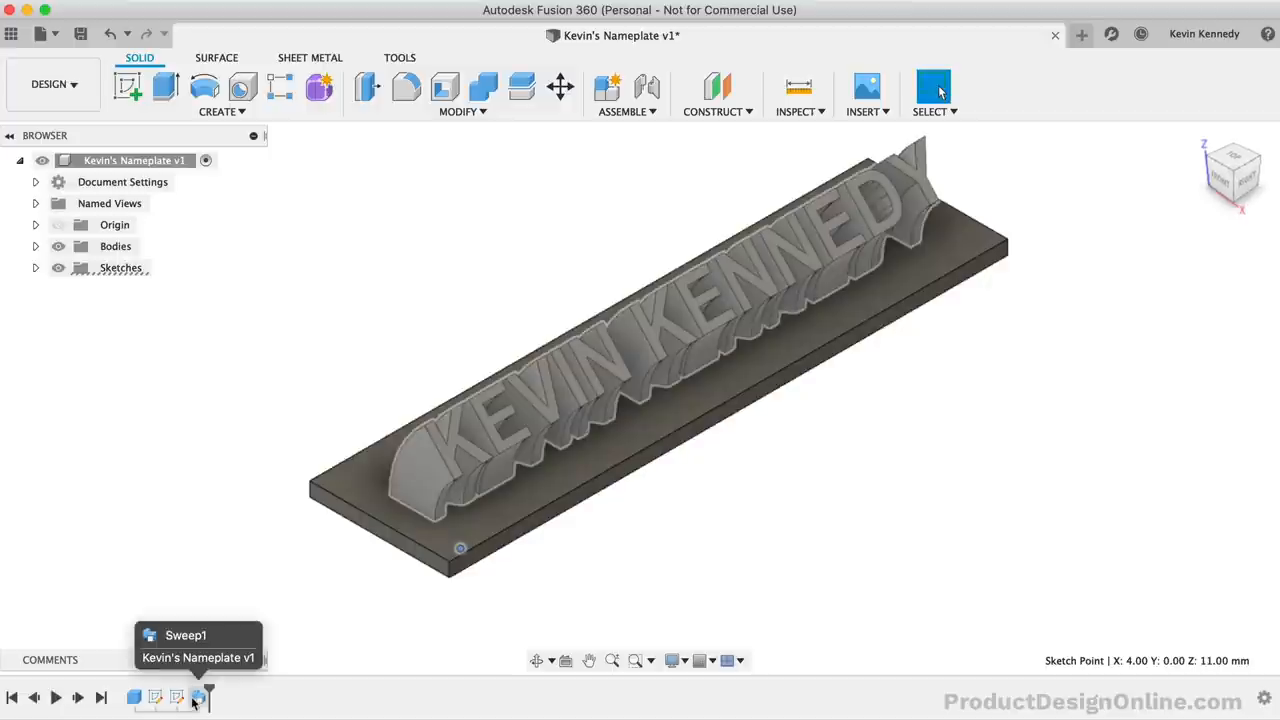
- Change the Sweep1 distance from 0.7 to 0.6 and confirm
{"action": "double_click", "coordinate": [196, 696]}
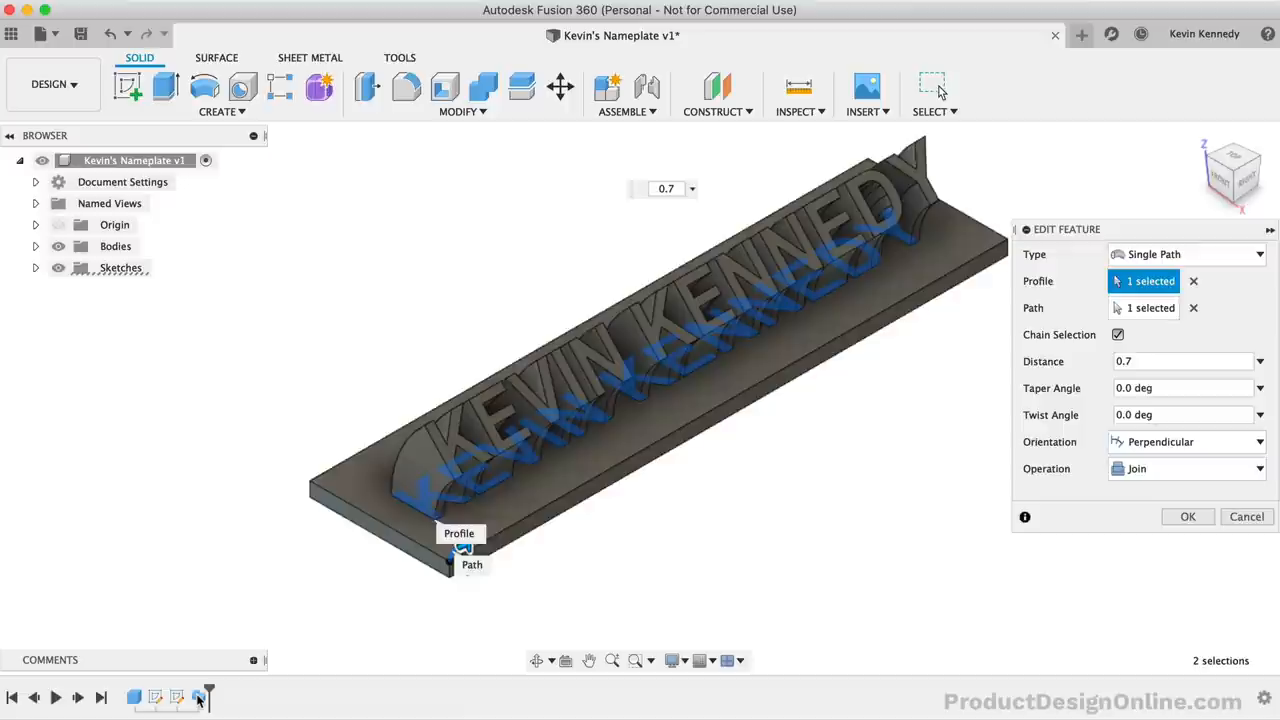
{"action": "left_click", "coordinate": [1184, 360]}
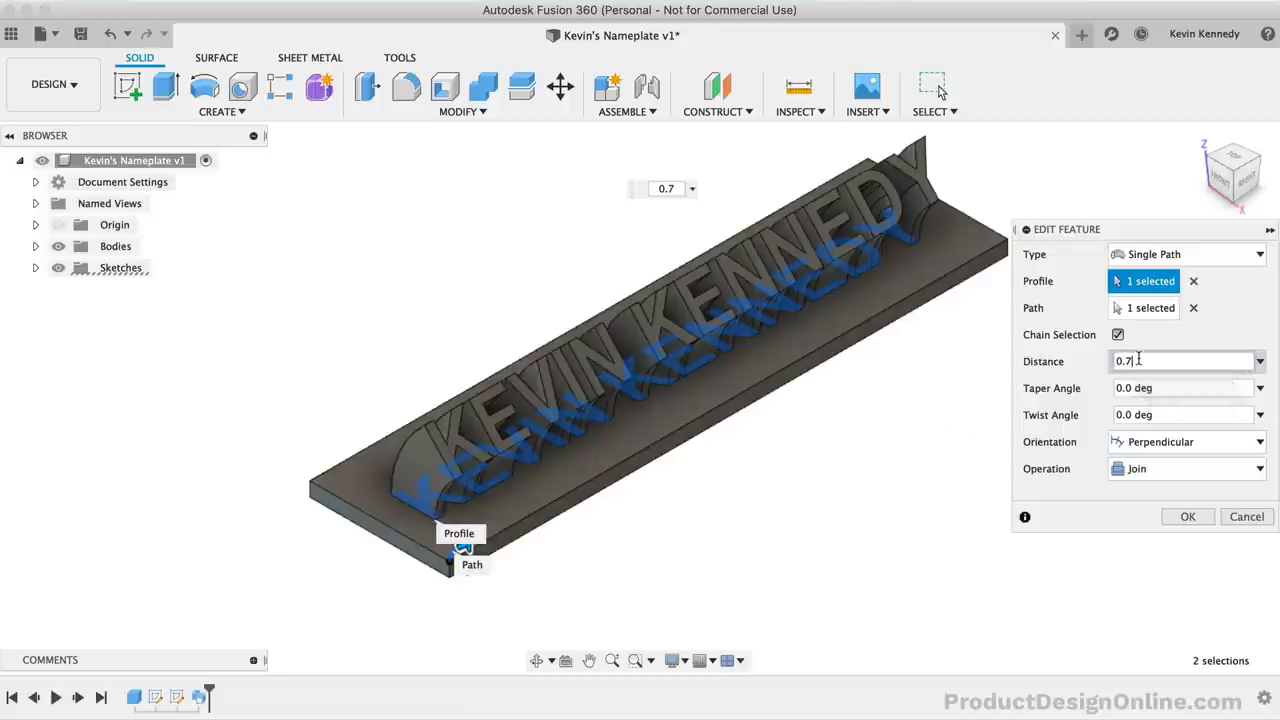
{"action": "key", "text": "BackSpace"}
{"action": "type", "text": "6"}
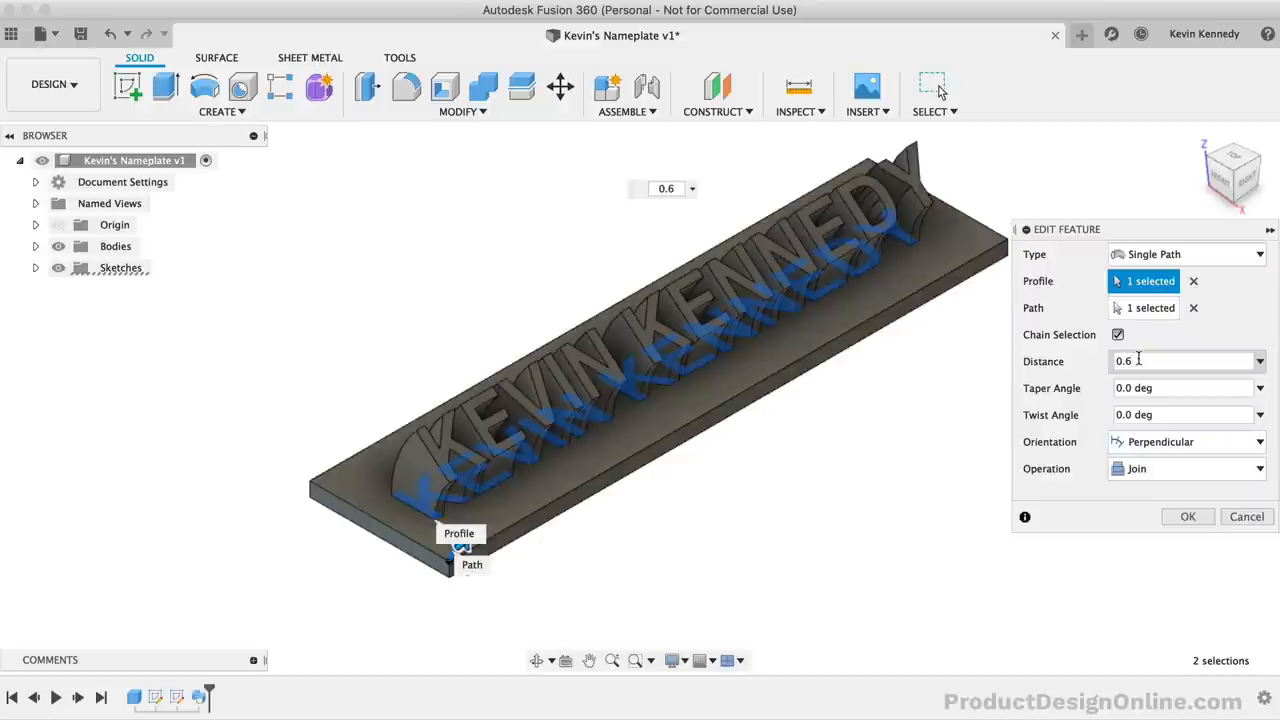
{"action": "left_click", "coordinate": [1188, 516]}
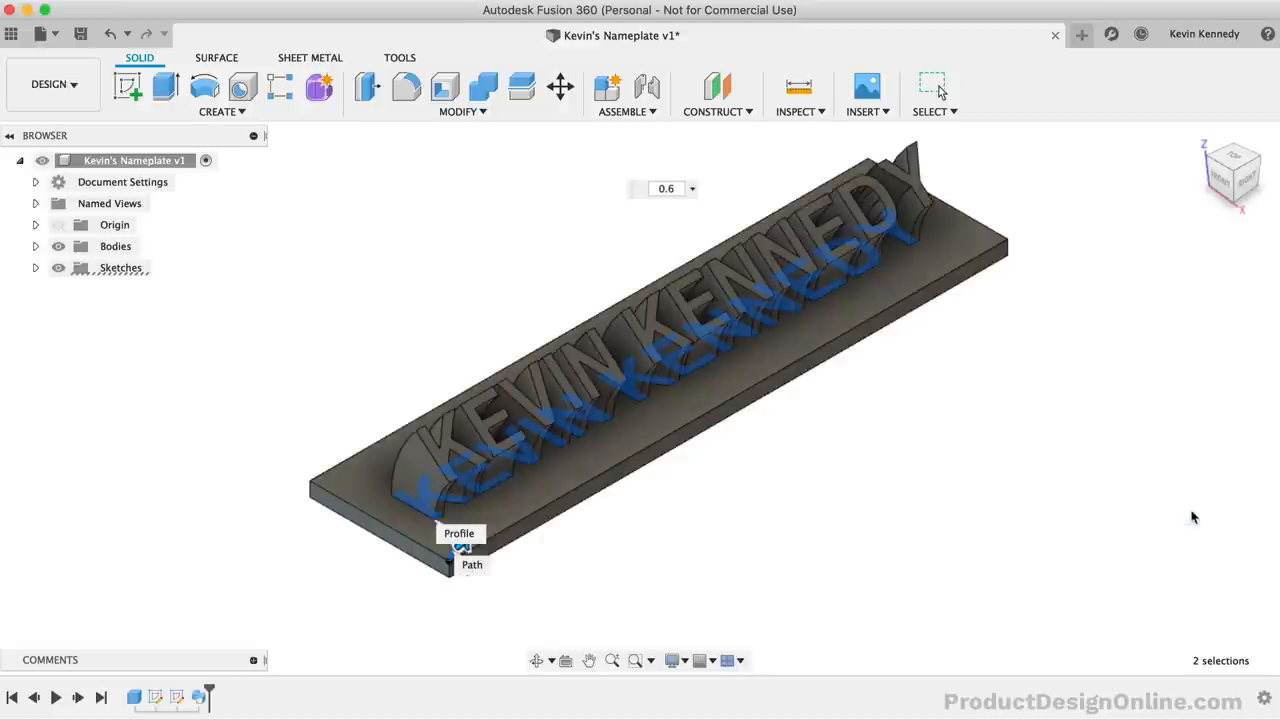
{"action": "left_click", "coordinate": [932, 88]}
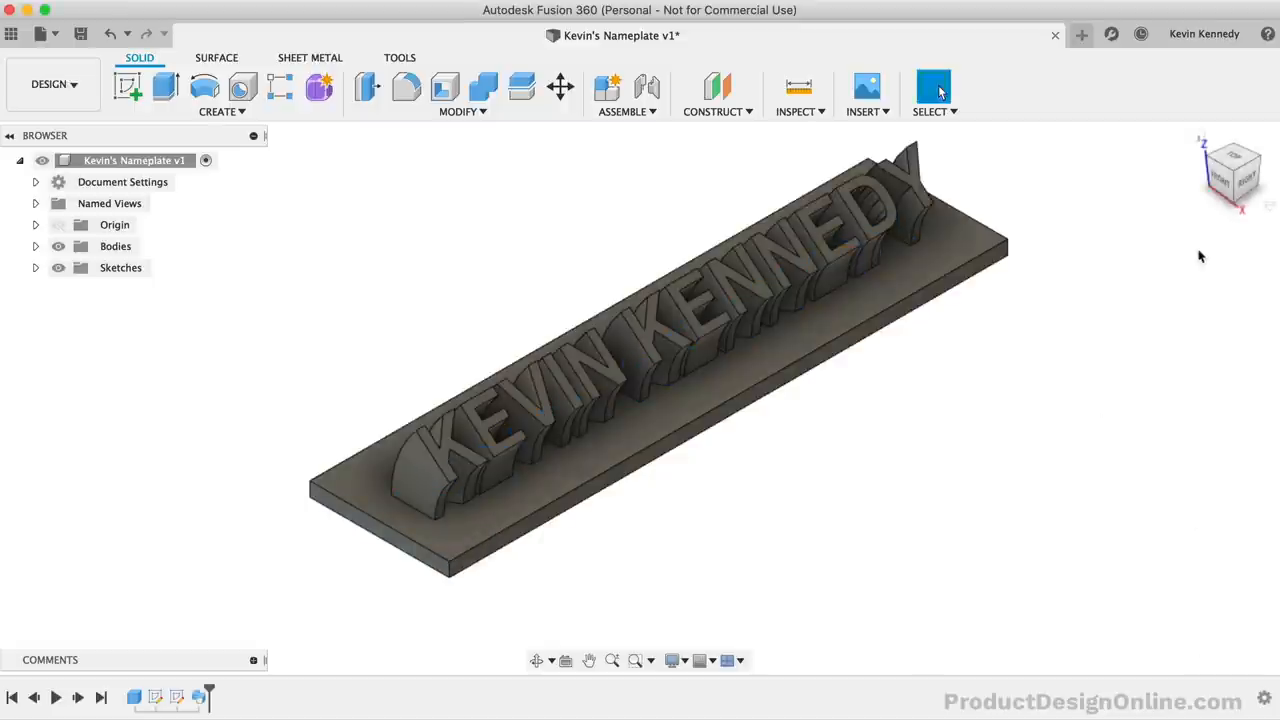
{"action": "left_click", "coordinate": [1232, 176]}
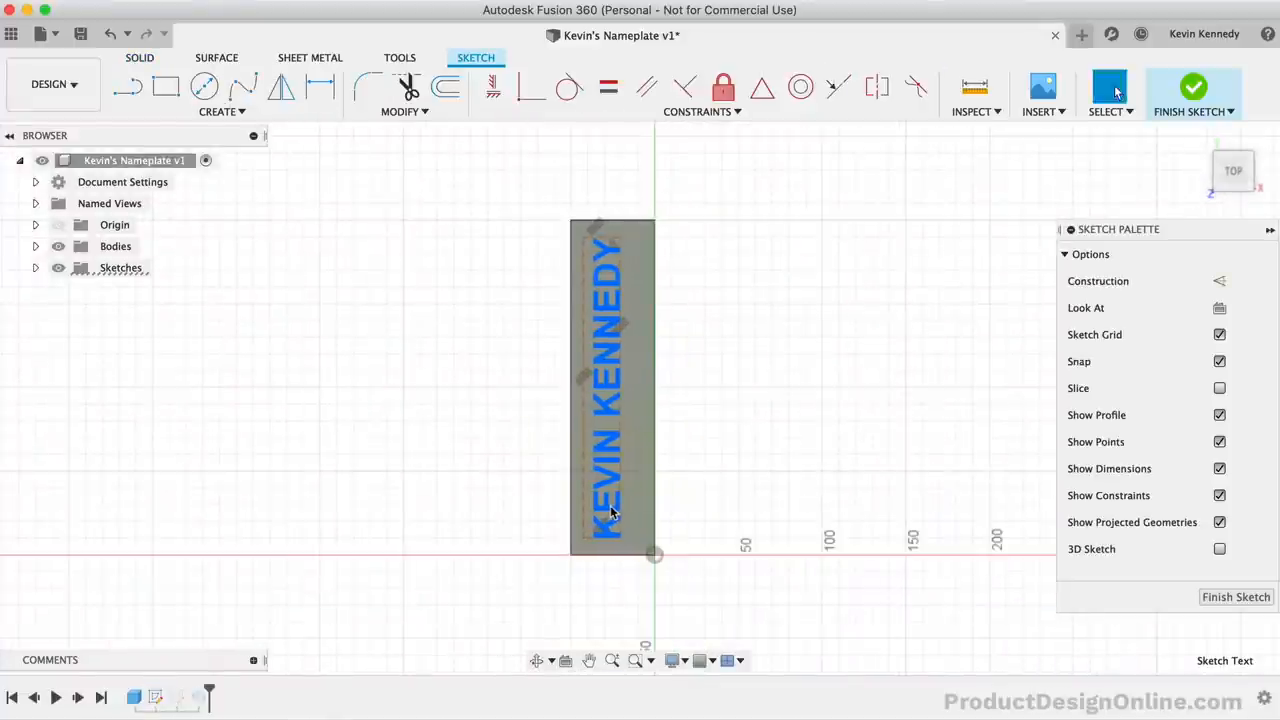
{"action": "mouse_move", "coordinate": [1192, 90]}
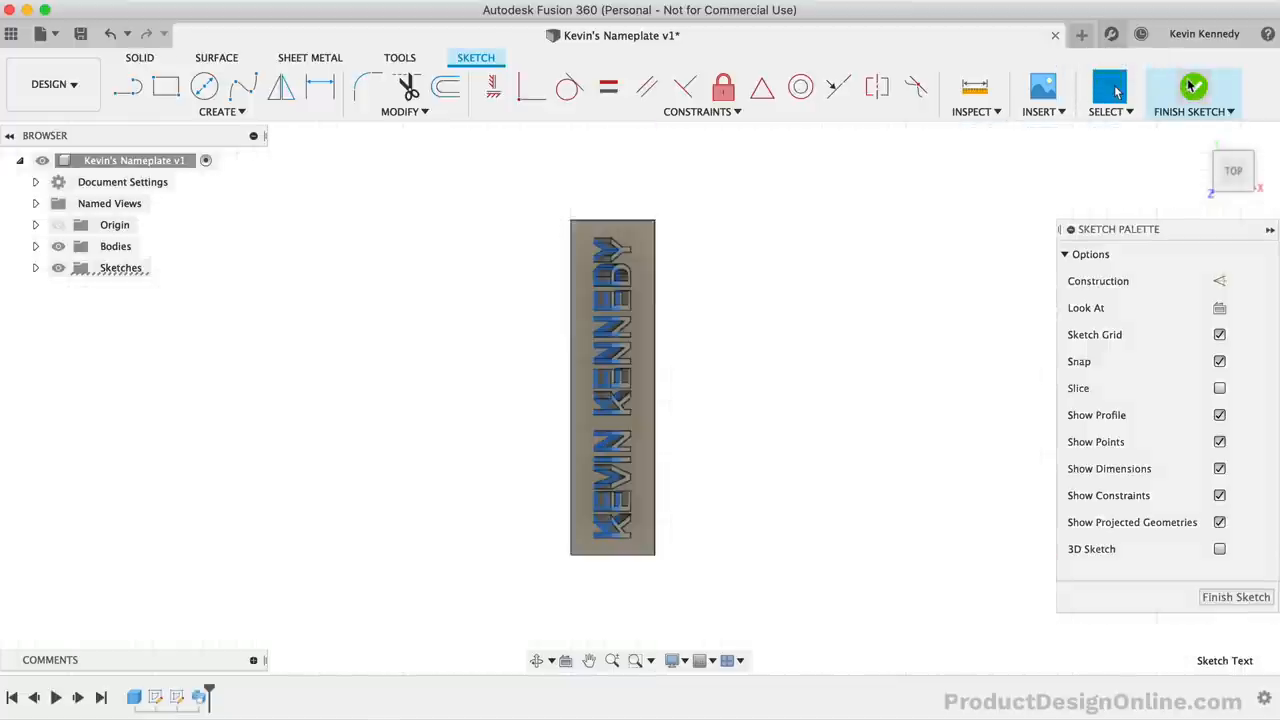
- Finish editing the name text sketch so the thicker lettering regenerates
{"action": "left_click", "coordinate": [1194, 90]}
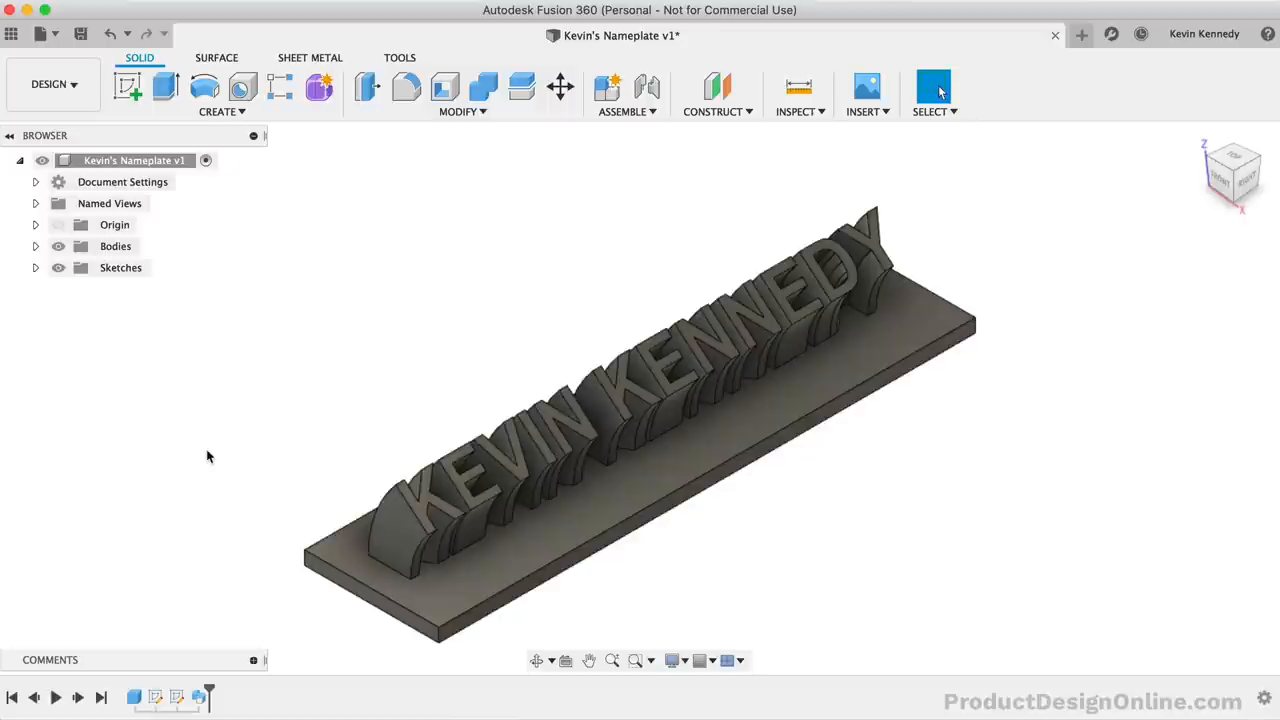
- Apply a 3 mm equal-distance chamfer to the four top edges of the base plate
{"action": "left_click", "coordinate": [462, 112]}
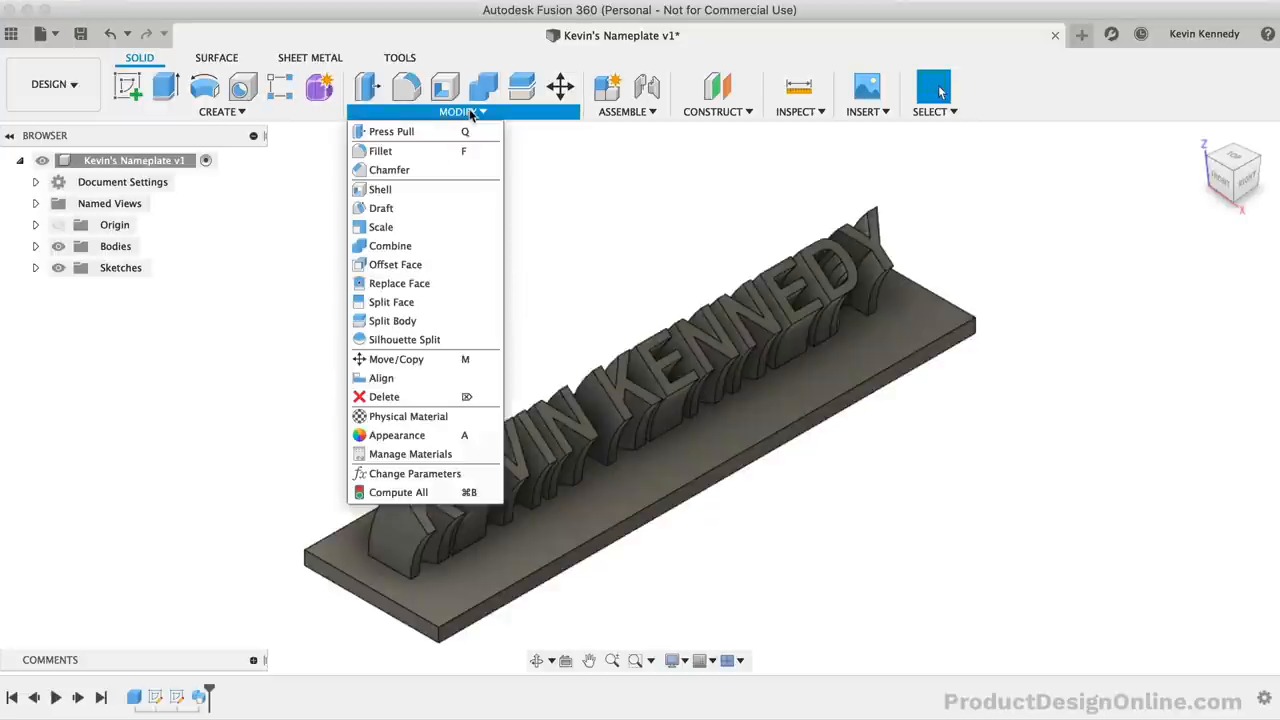
{"action": "mouse_move", "coordinate": [388, 168]}
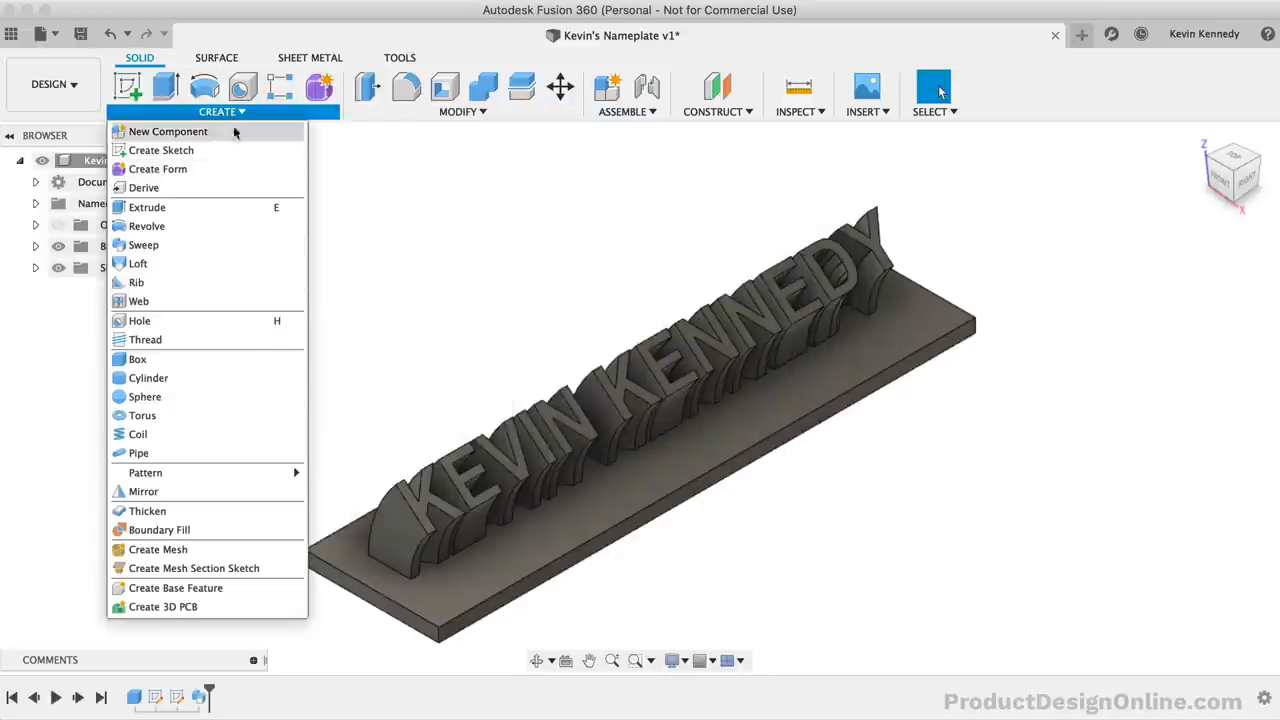
{"action": "left_click", "coordinate": [412, 174]}
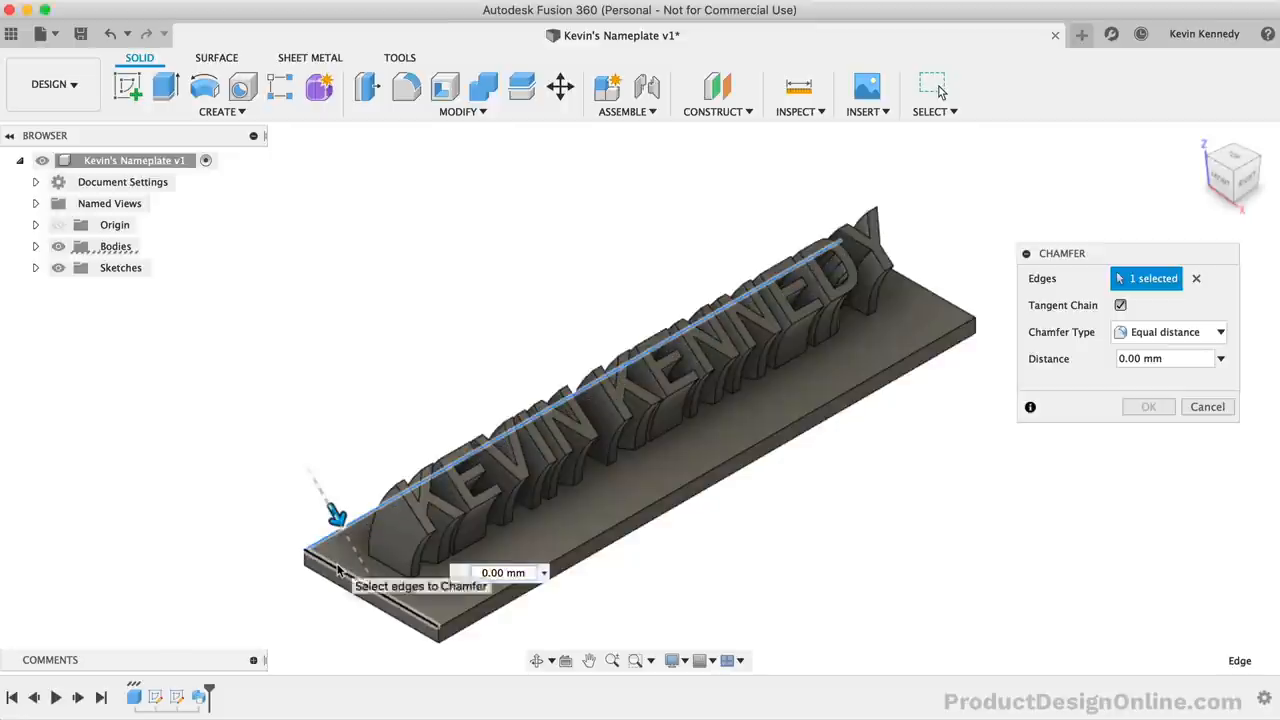
{"action": "left_click", "coordinate": [756, 444]}
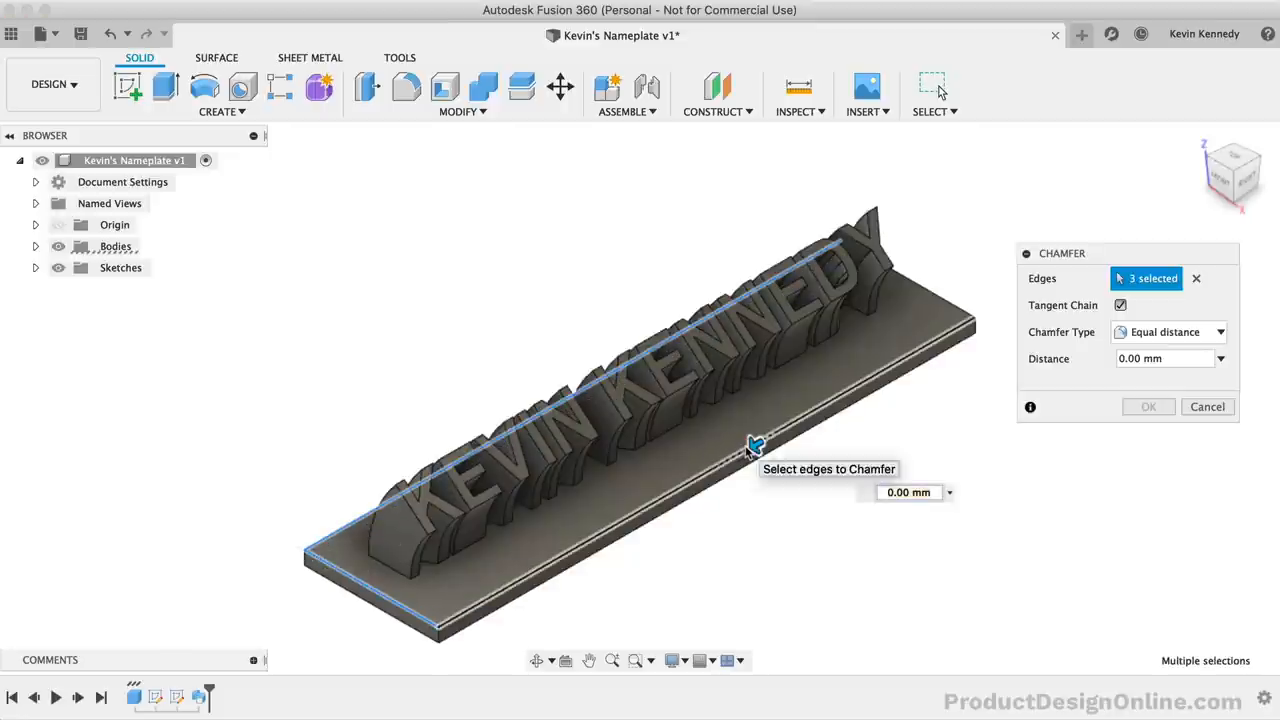
{"action": "left_click", "coordinate": [944, 290]}
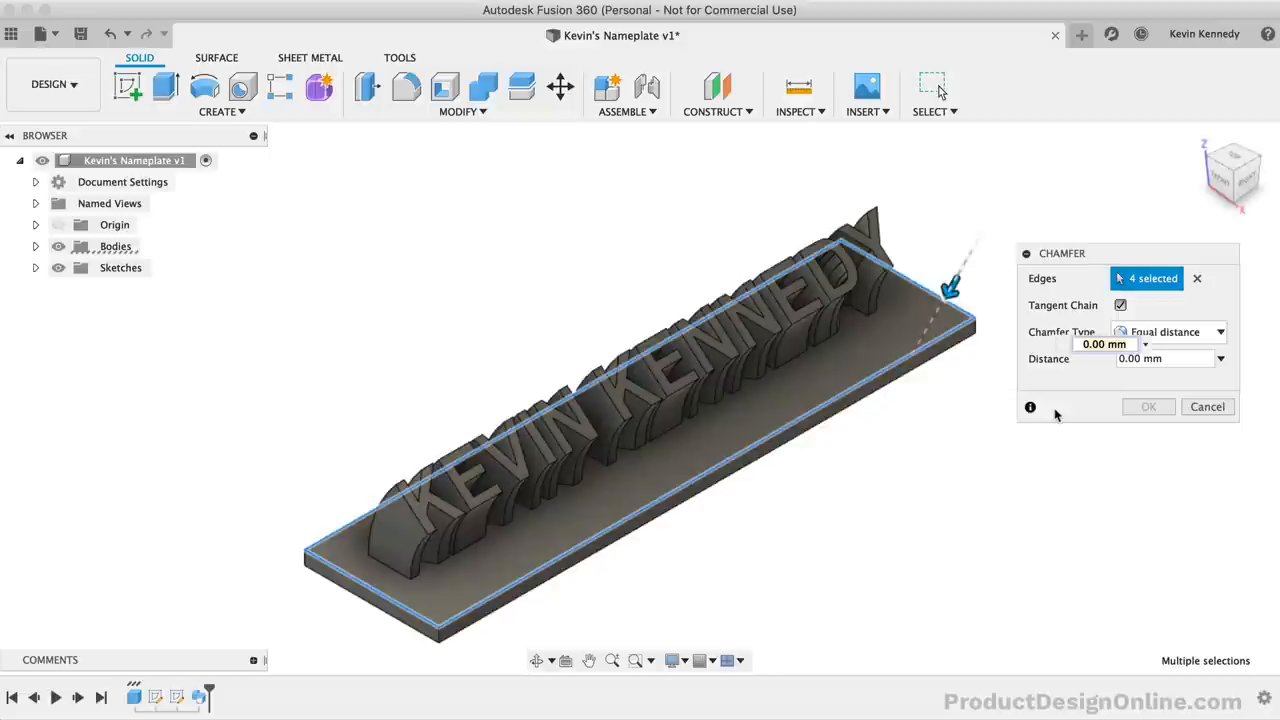
{"action": "type", "text": "1"}
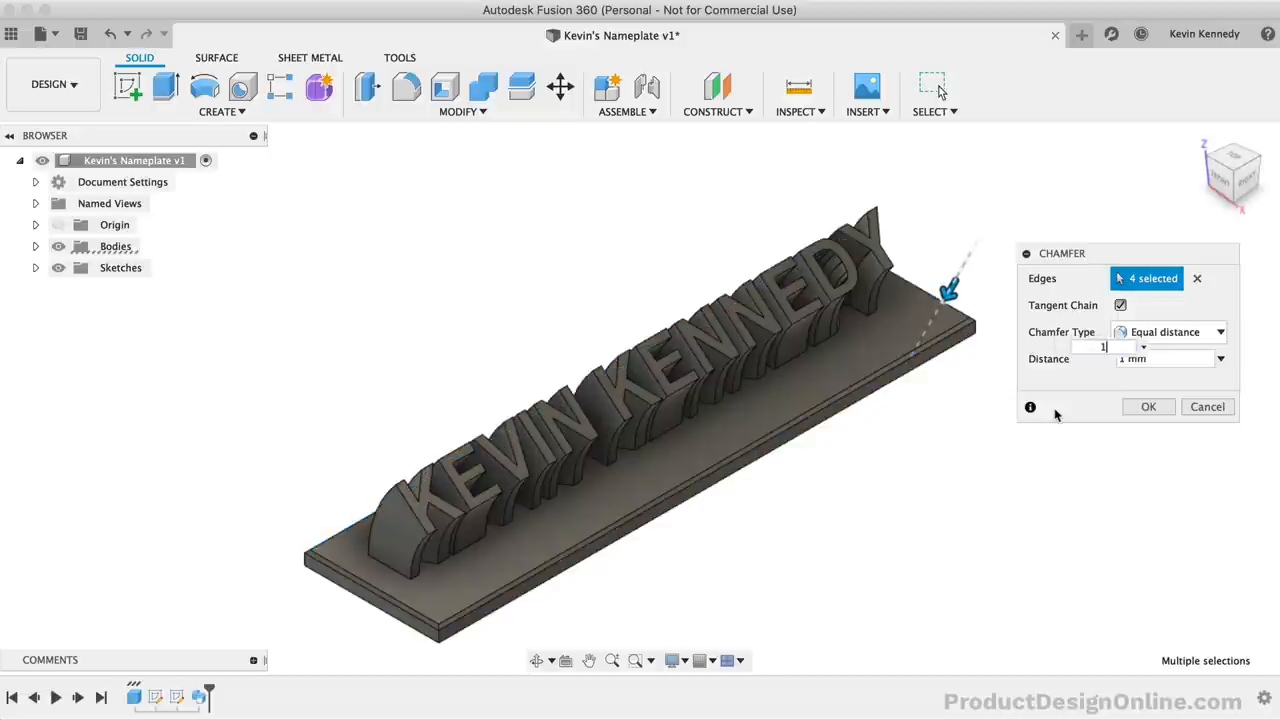
{"action": "type", "text": "5"}
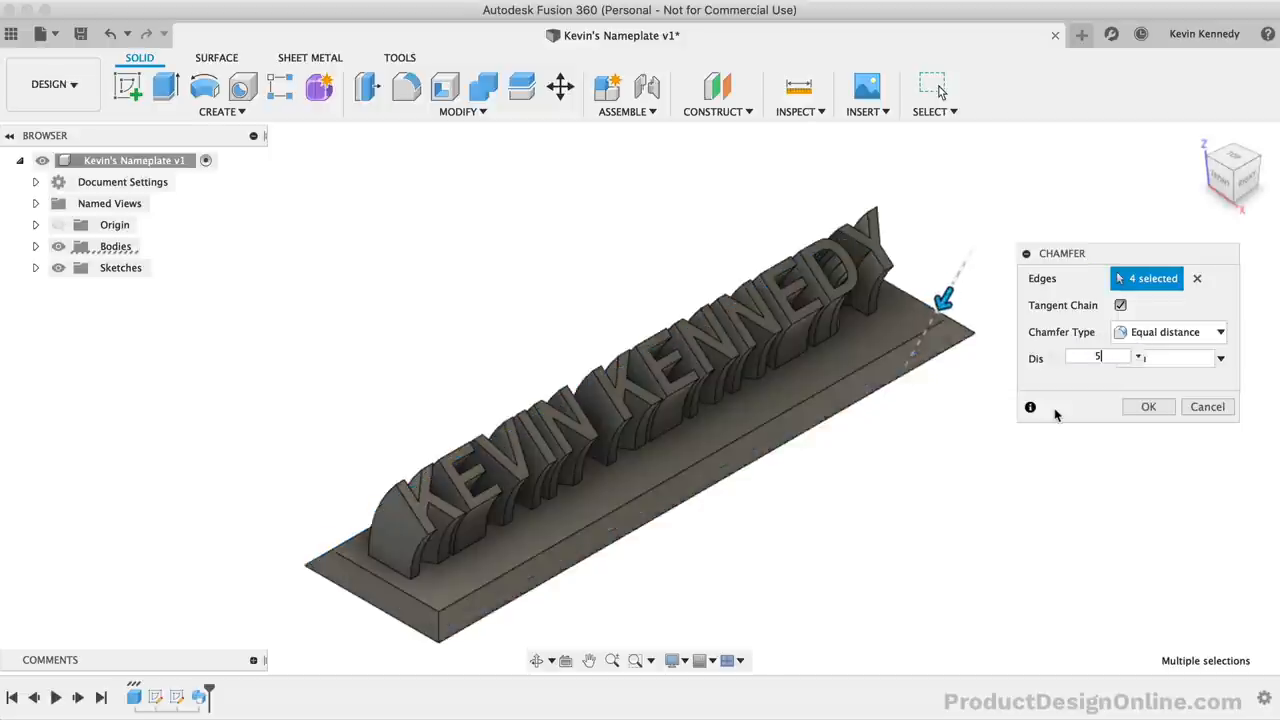
{"action": "left_click", "coordinate": [1096, 356]}
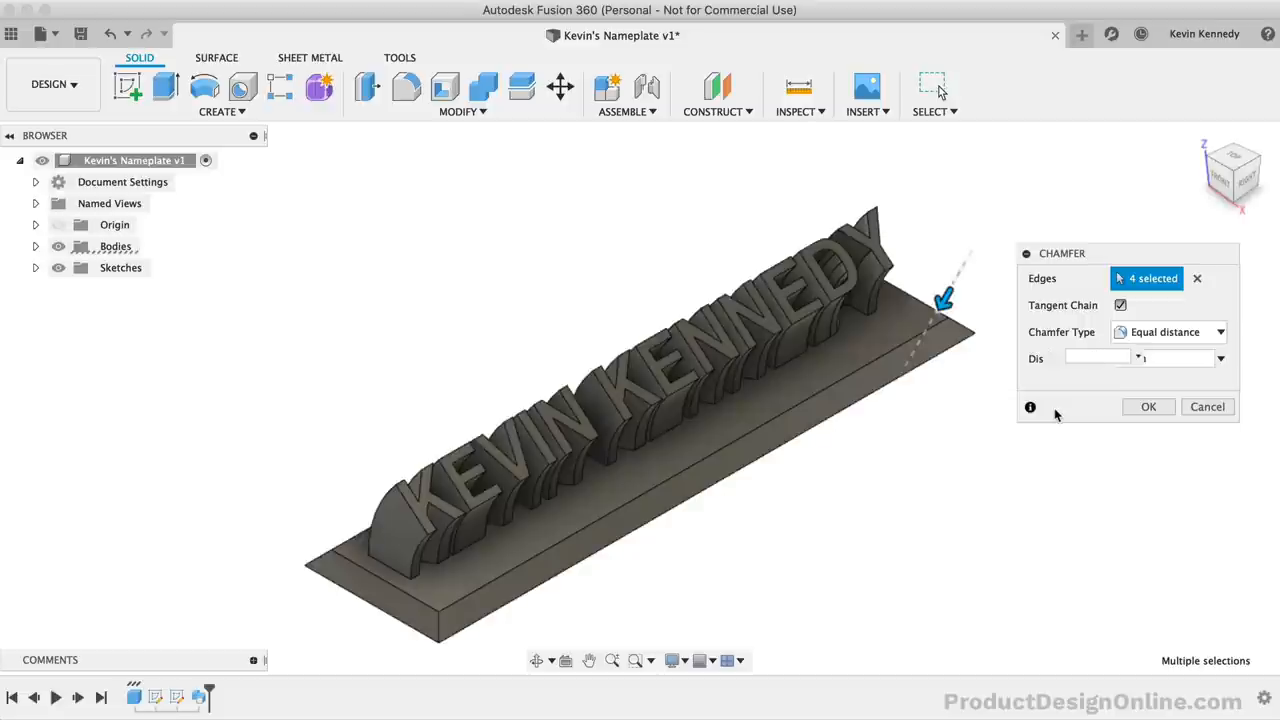
{"action": "type", "text": "2"}
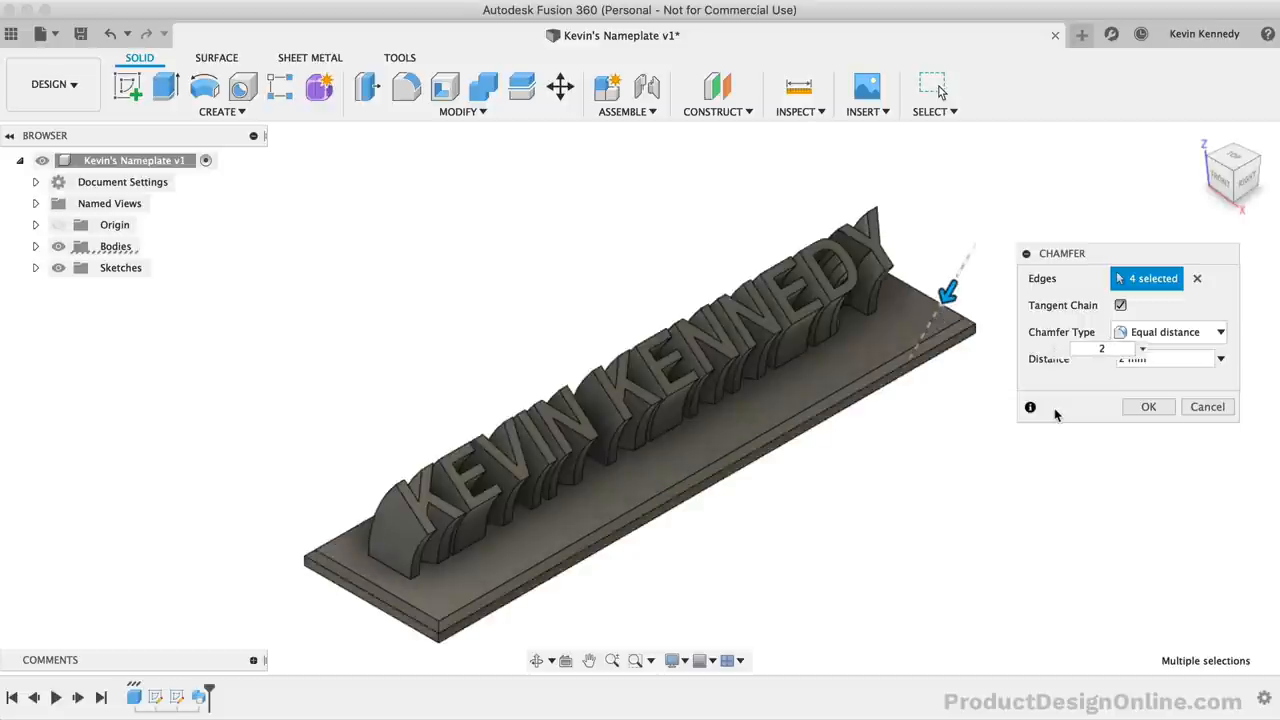
{"action": "type", "text": "3"}
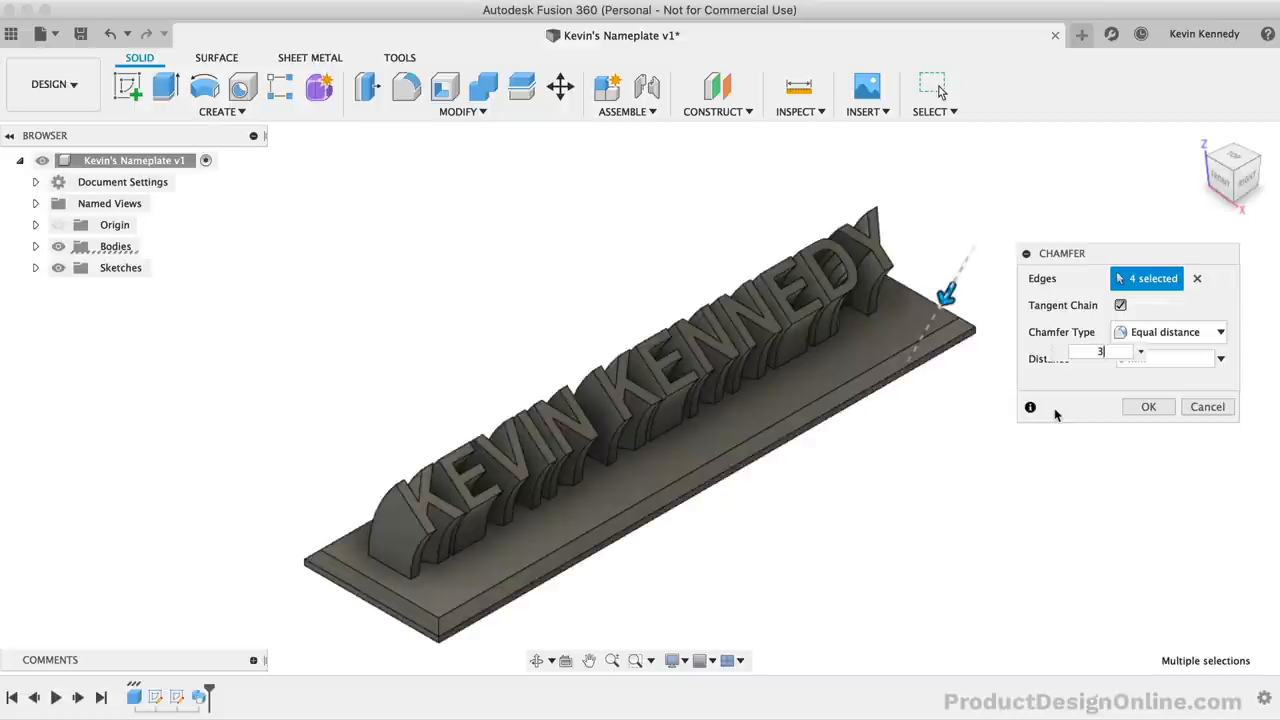
{"action": "left_click", "coordinate": [1148, 408]}
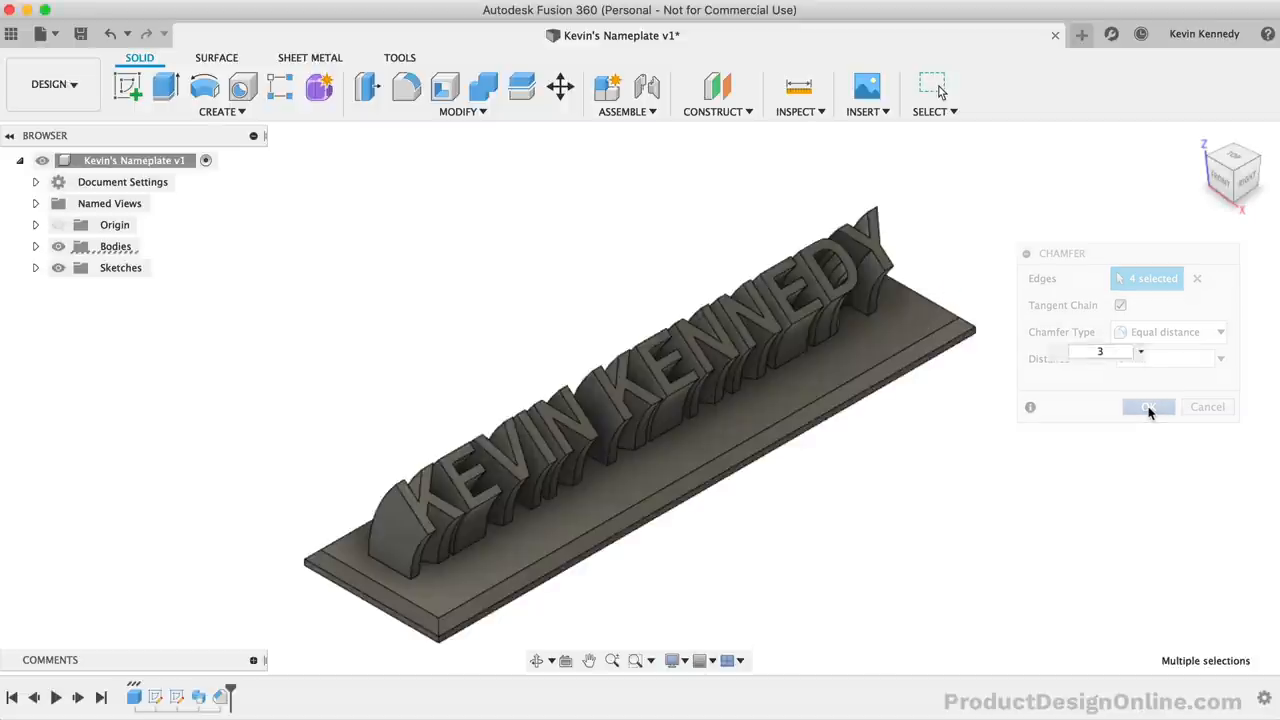
{"action": "left_click", "coordinate": [1148, 408]}
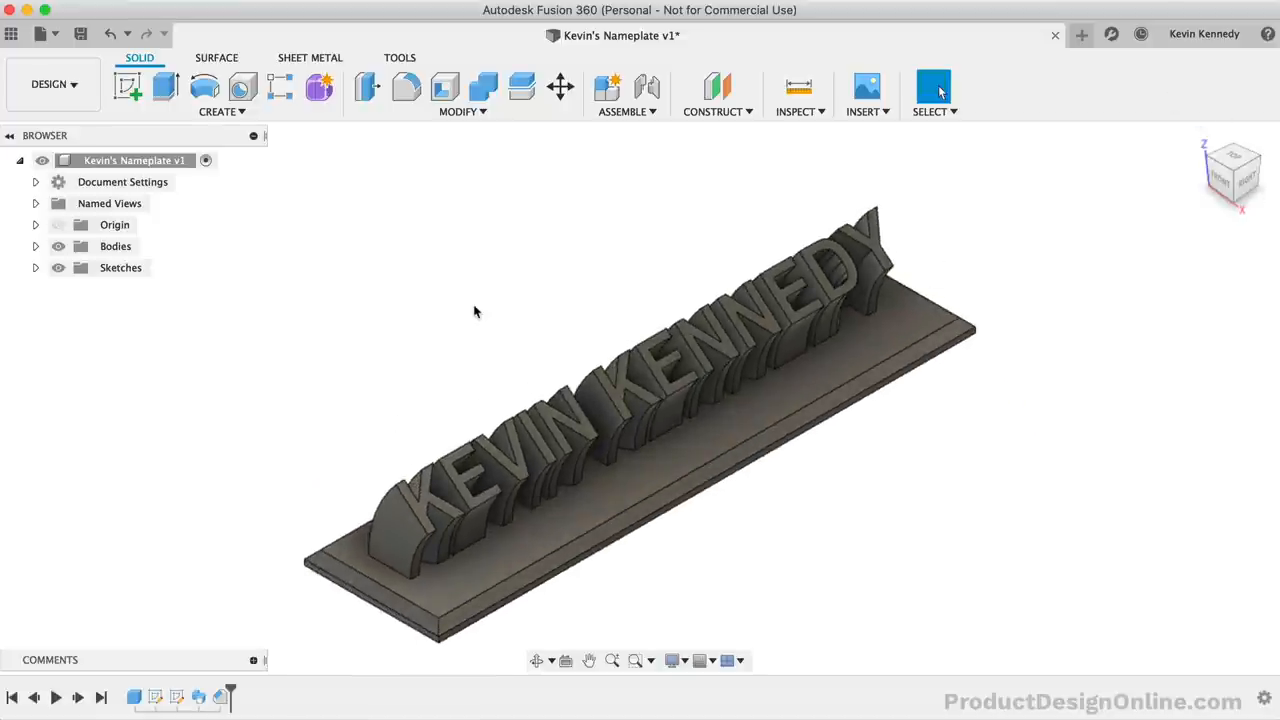
{"action": "mouse_move", "coordinate": [148, 220]}
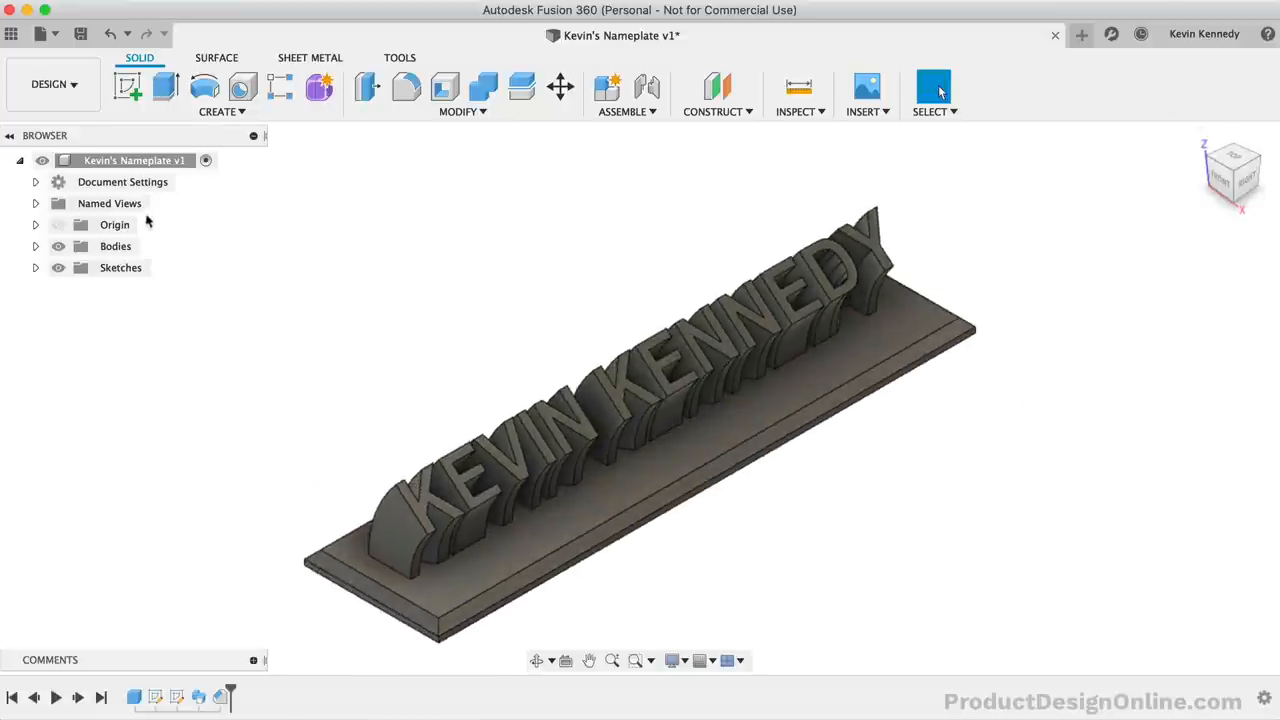
- Start Save As STL for the whole design and bring up the 3D Print mesh dialog
{"action": "right_click", "coordinate": [134, 160]}
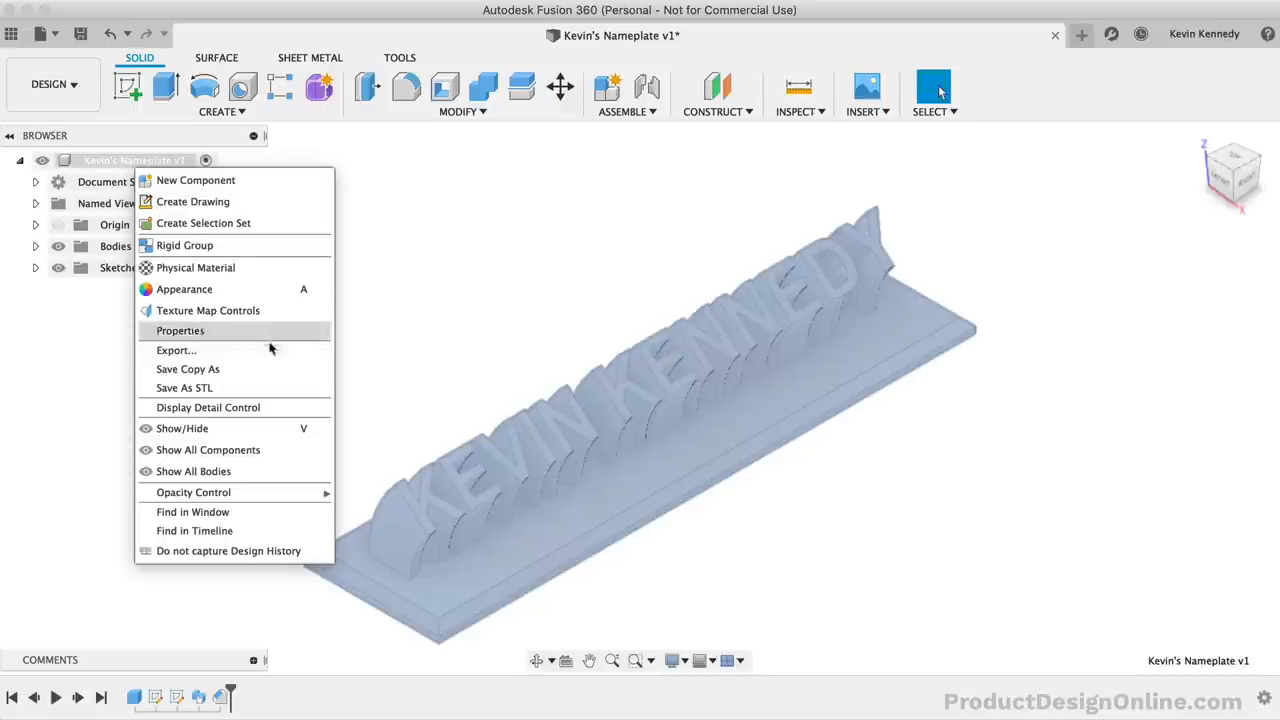
{"action": "mouse_move", "coordinate": [262, 388]}
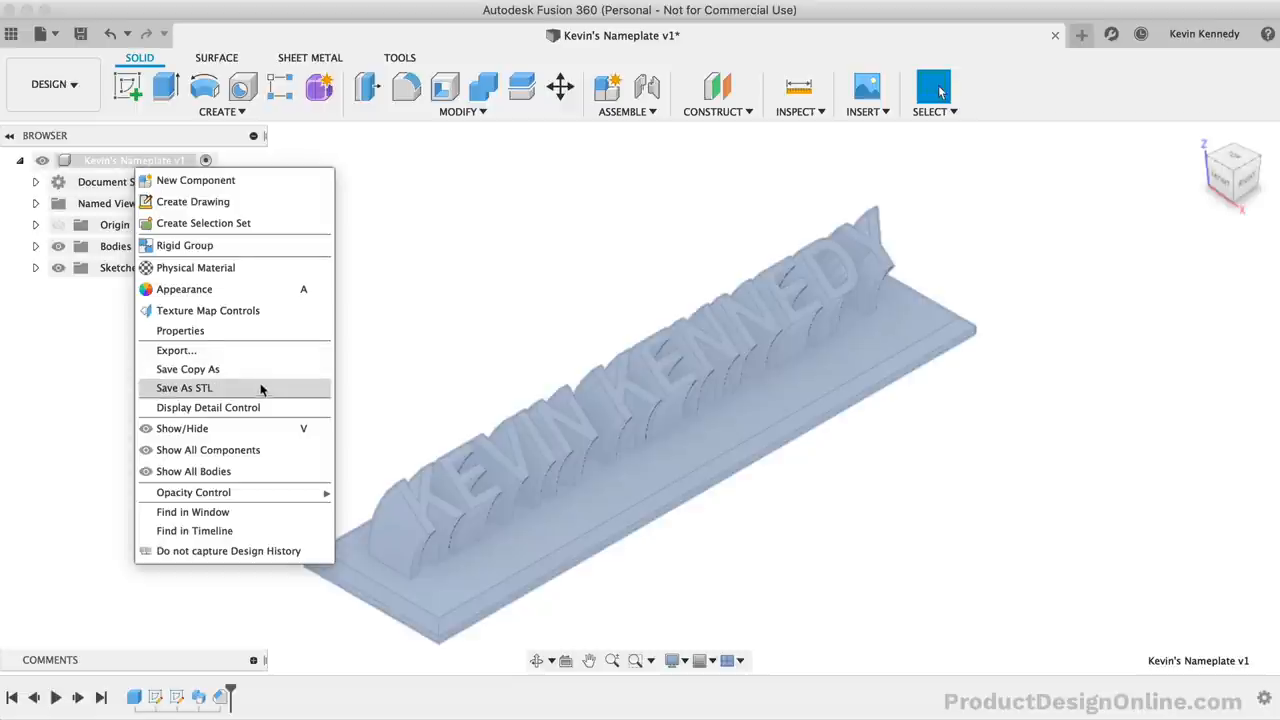
{"action": "left_click", "coordinate": [400, 56]}
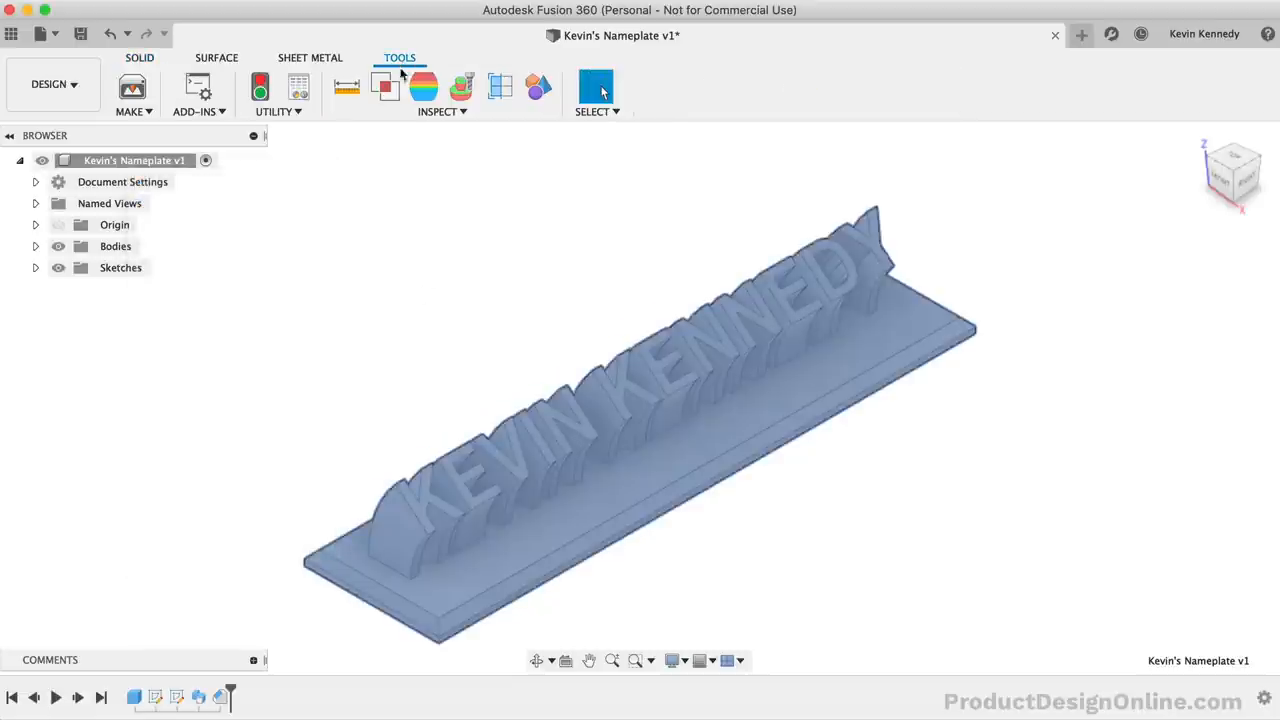
{"action": "mouse_move", "coordinate": [132, 88]}
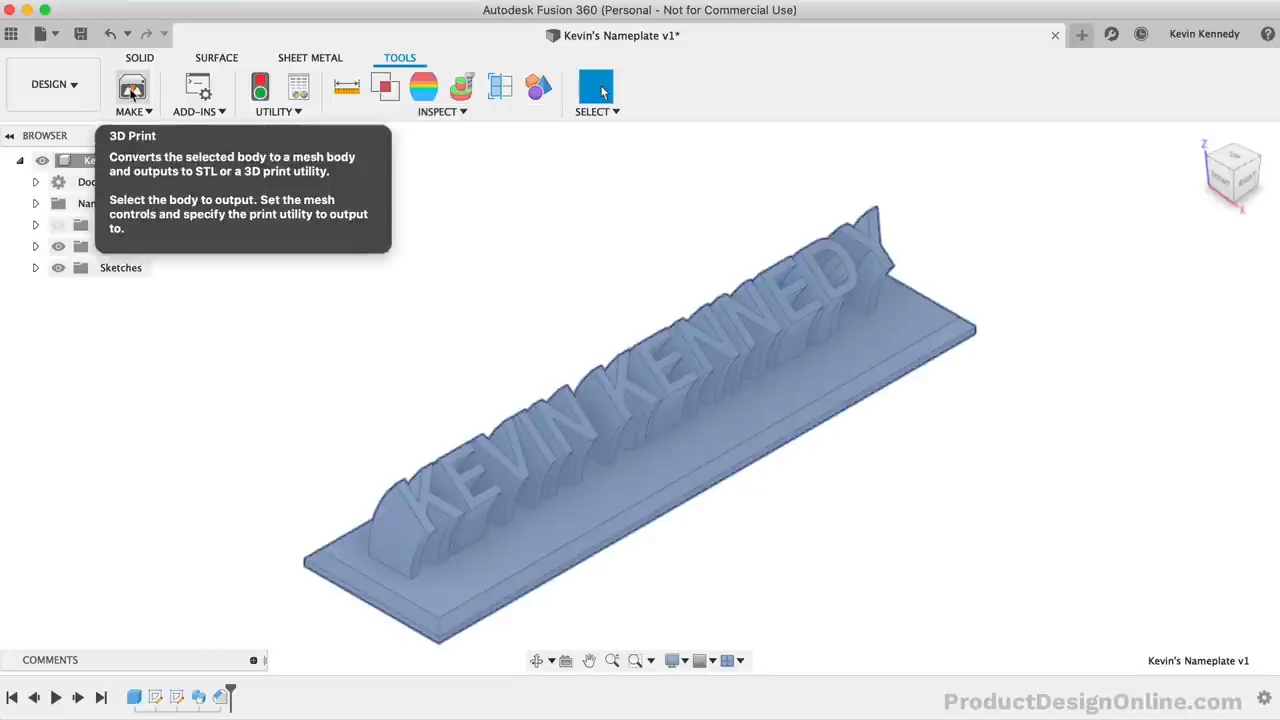
{"action": "left_click", "coordinate": [132, 86]}
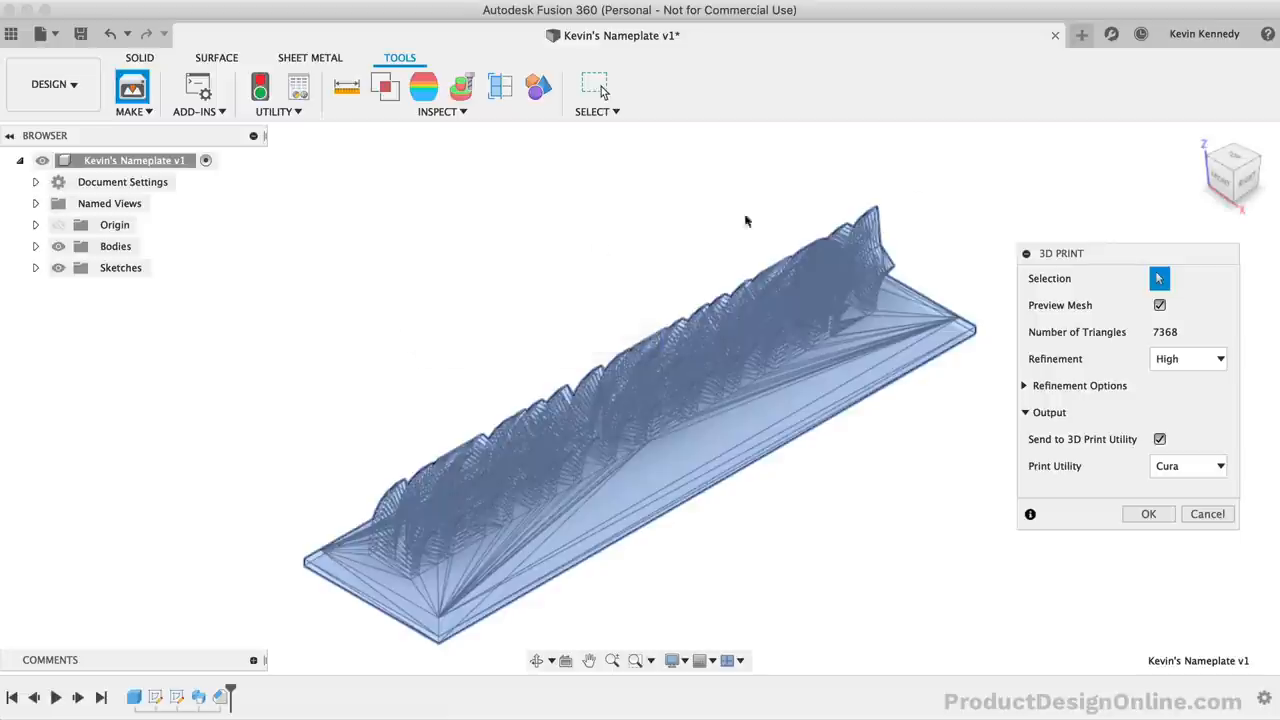
{"action": "mouse_move", "coordinate": [1058, 350]}
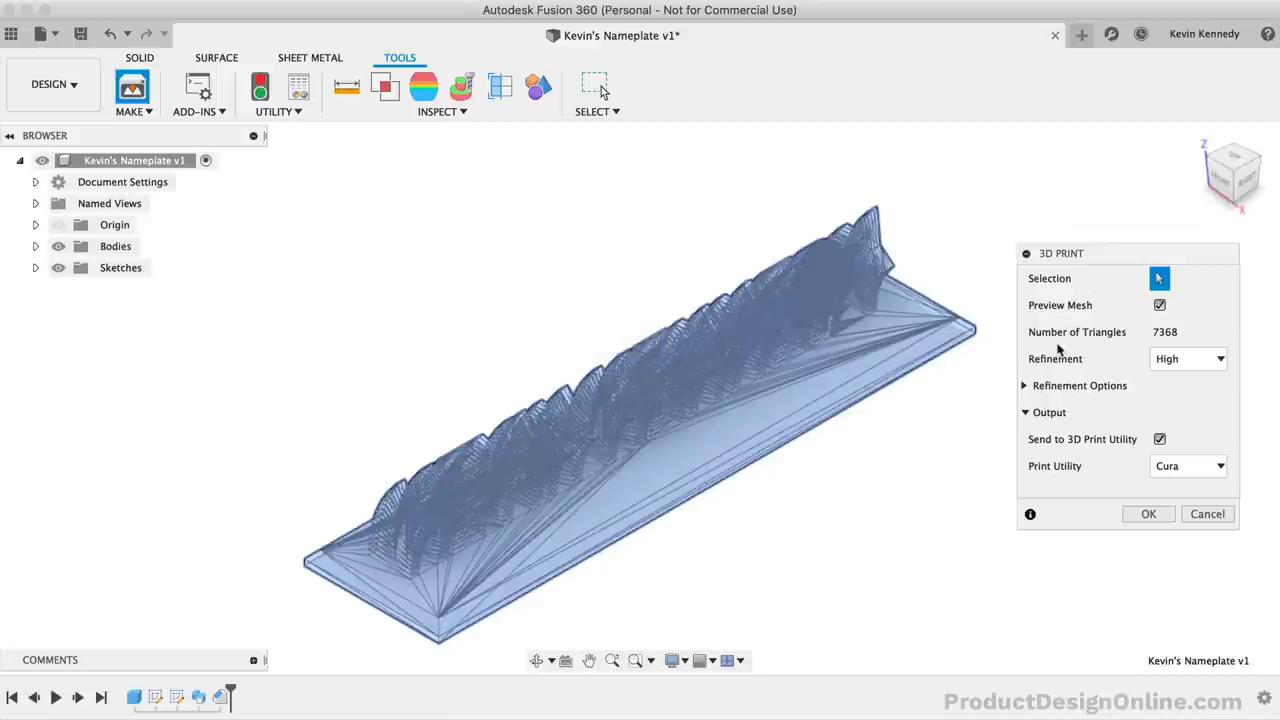
{"action": "mouse_move", "coordinate": [1048, 368]}
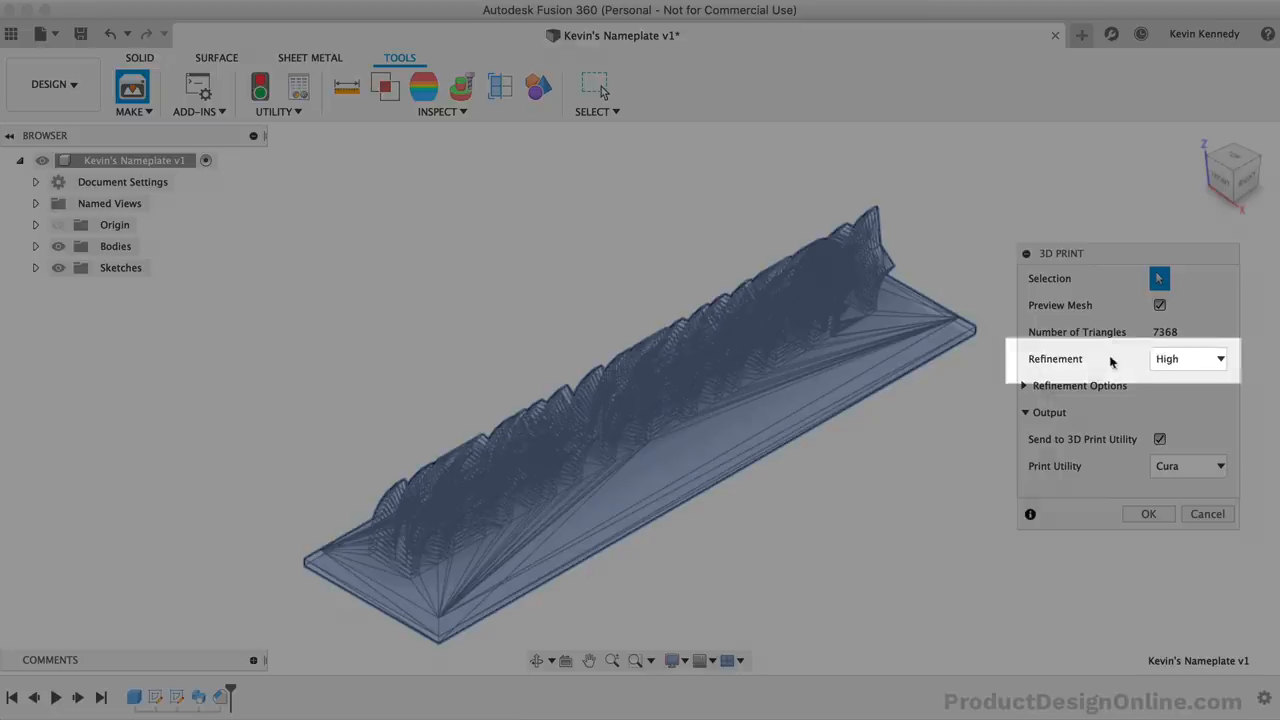
- Export the nameplate as a Medium-refinement STL to Downloads without sending to a print utility
{"action": "left_click", "coordinate": [1188, 358]}
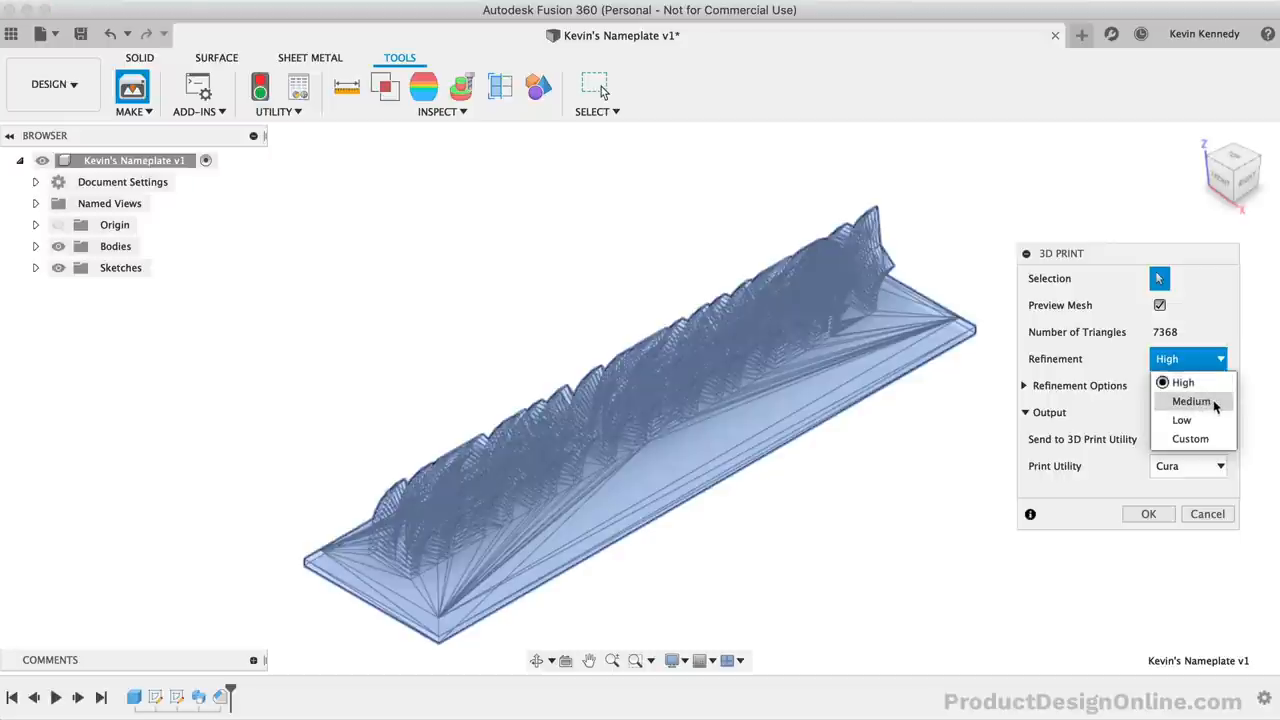
{"action": "left_click", "coordinate": [1192, 400]}
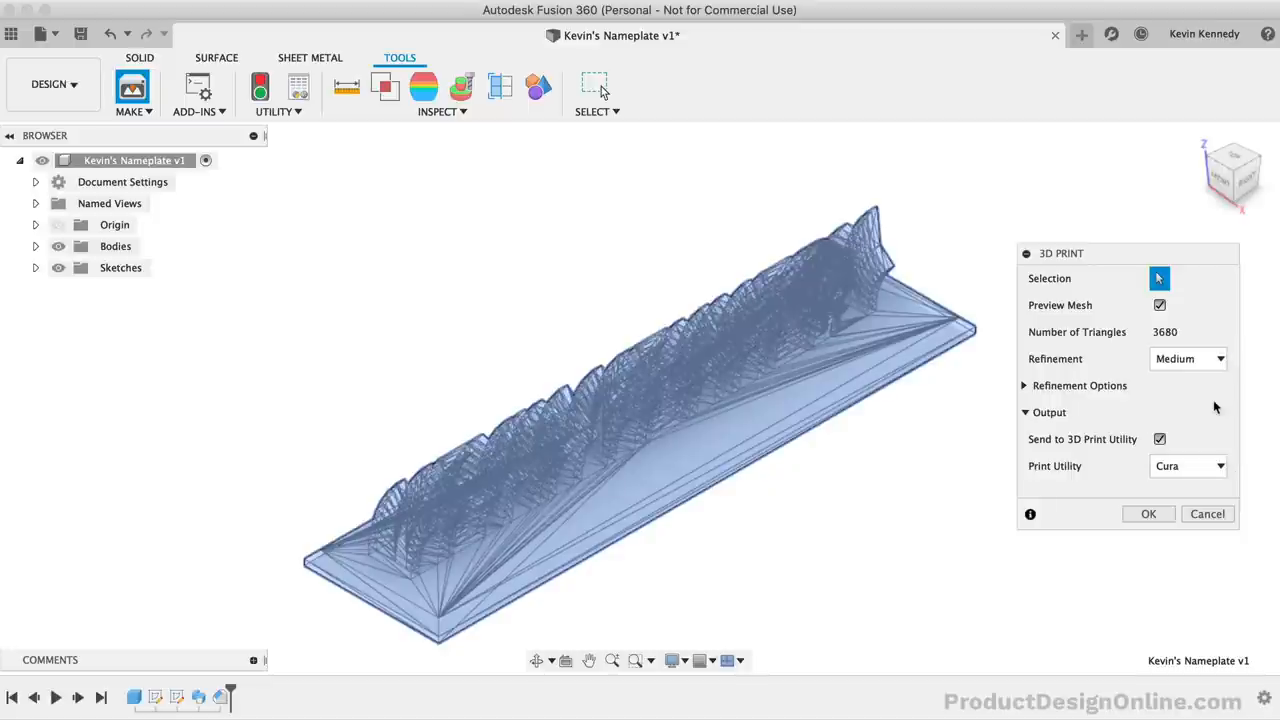
{"action": "mouse_move", "coordinate": [1030, 452]}
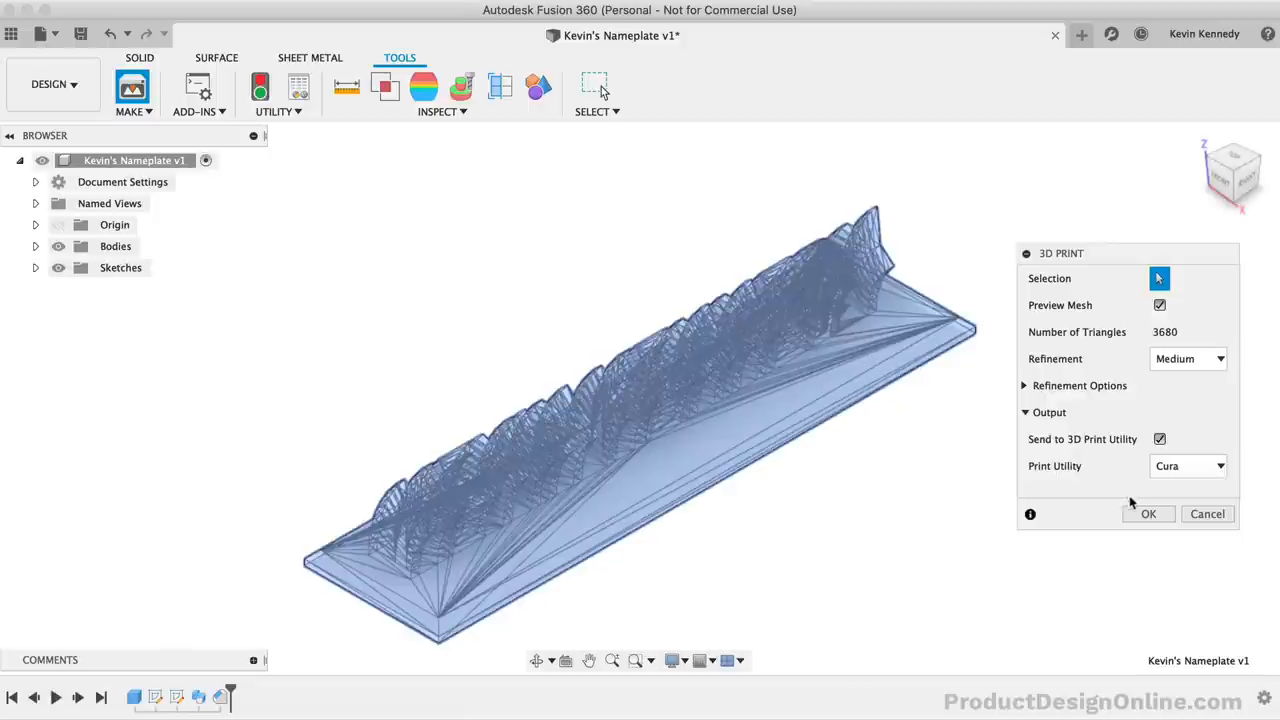
{"action": "mouse_move", "coordinate": [1120, 480]}
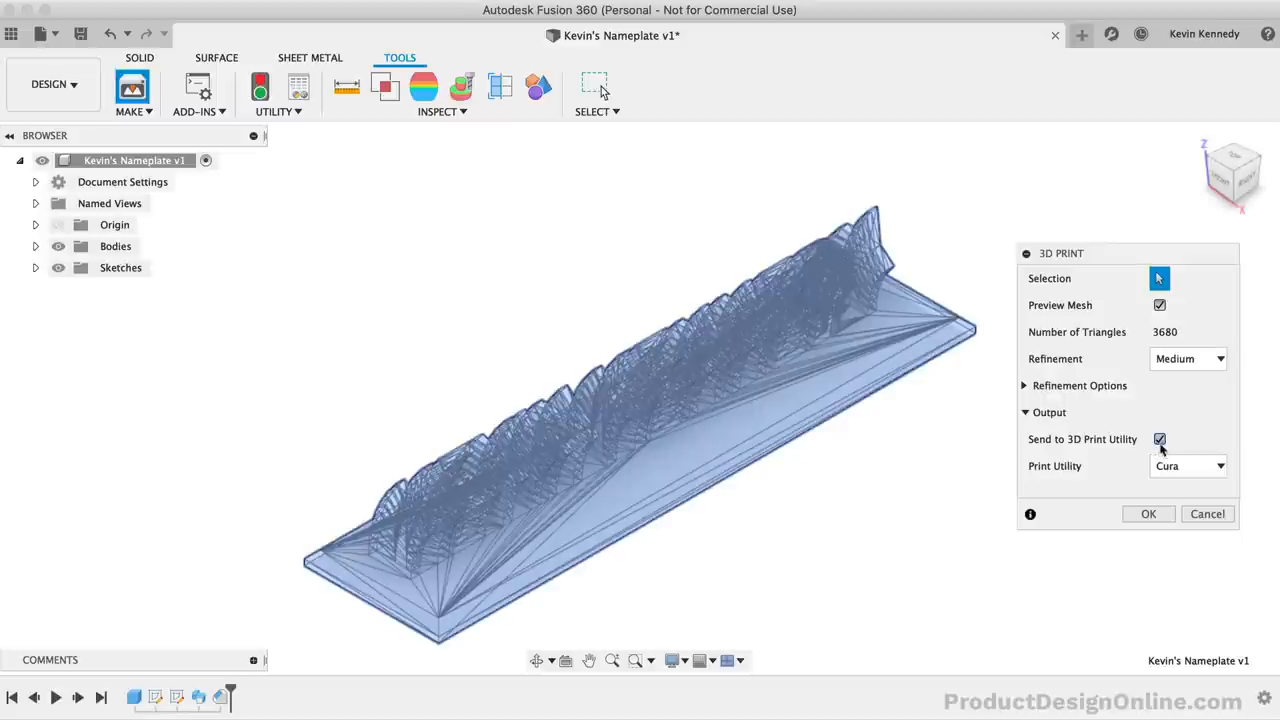
{"action": "left_click", "coordinate": [1148, 512]}
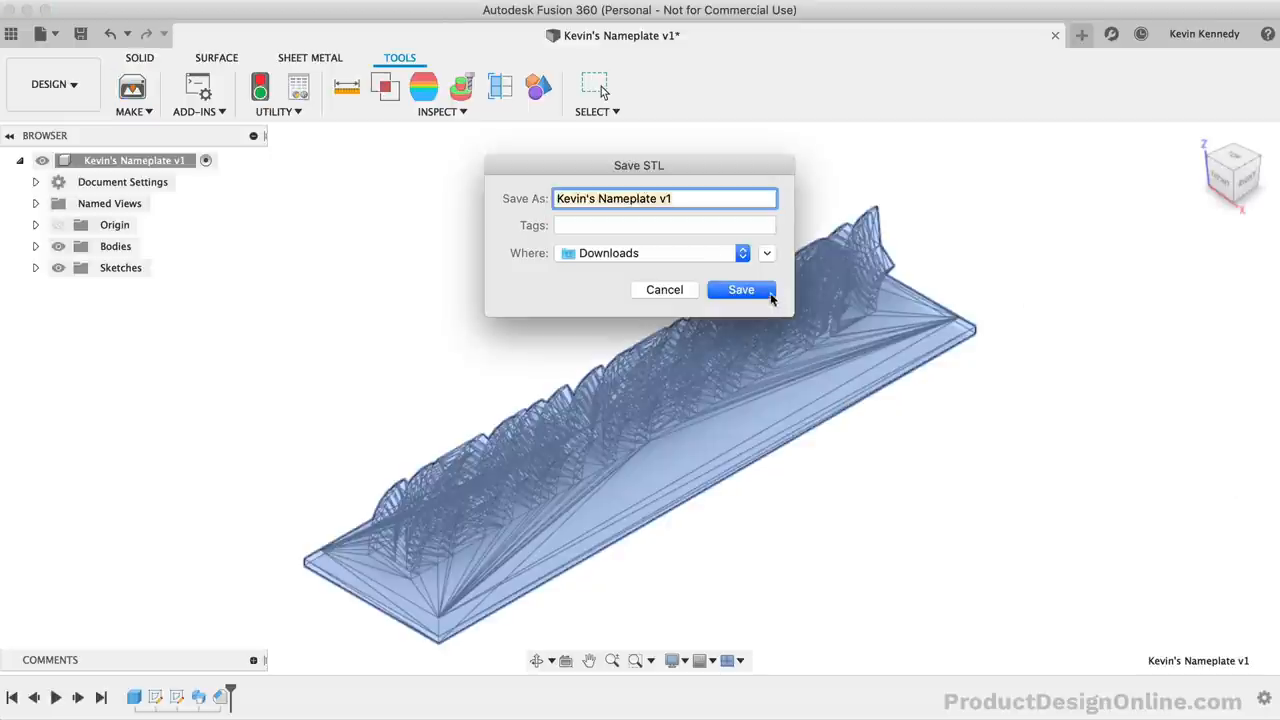
{"action": "left_click", "coordinate": [740, 288]}
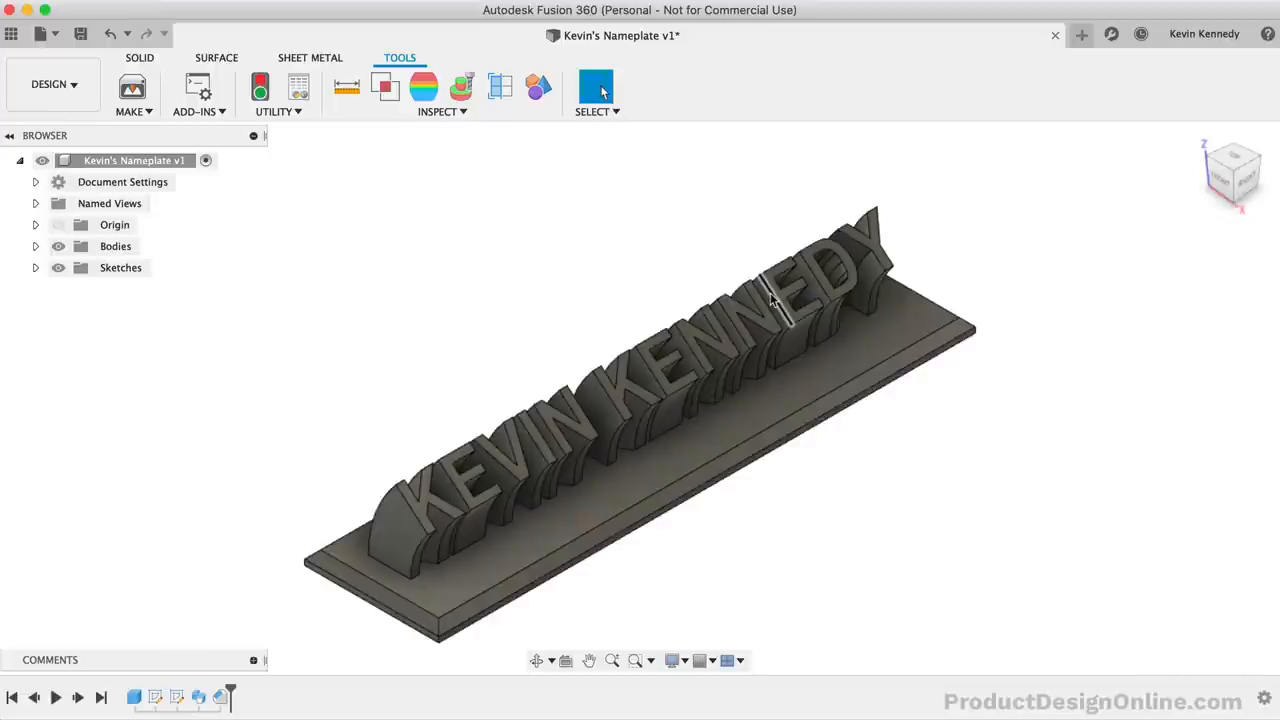
{"action": "mouse_move", "coordinate": [890, 488]}
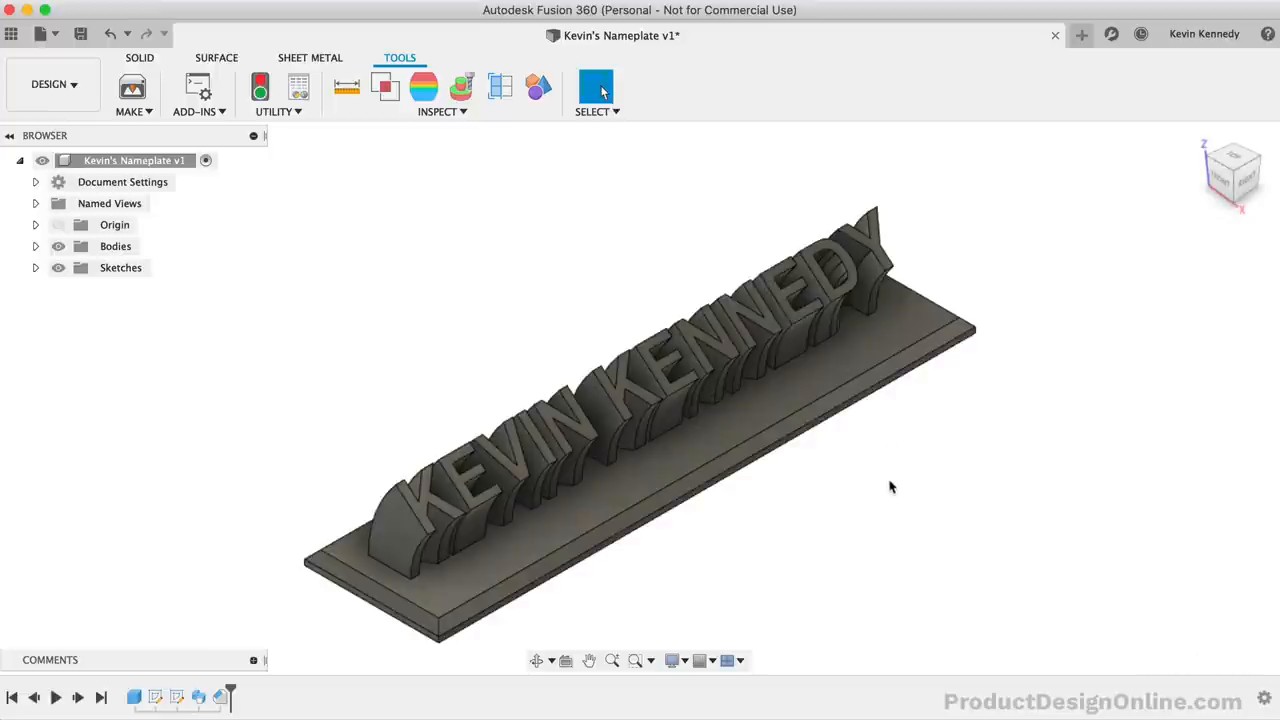
{"action": "left_click", "coordinate": [596, 88]}
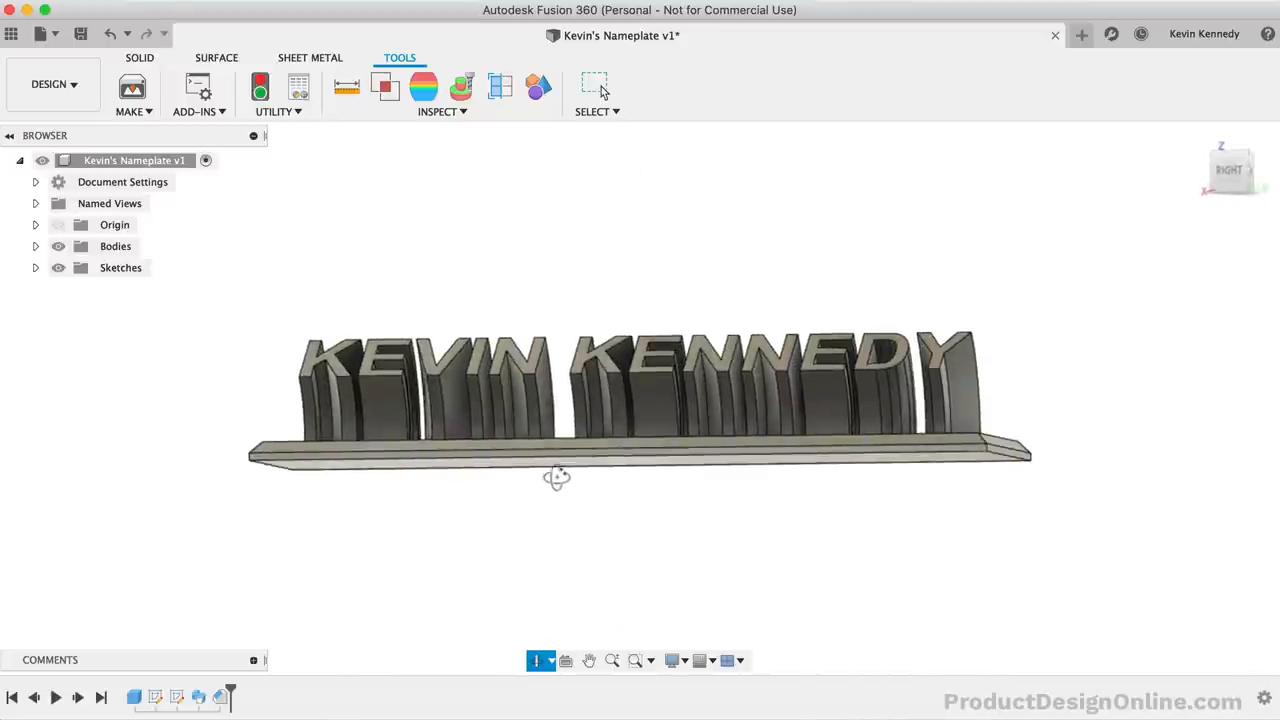
{"action": "left_click_drag", "start_coordinate": [556, 476], "coordinate": [656, 520]}
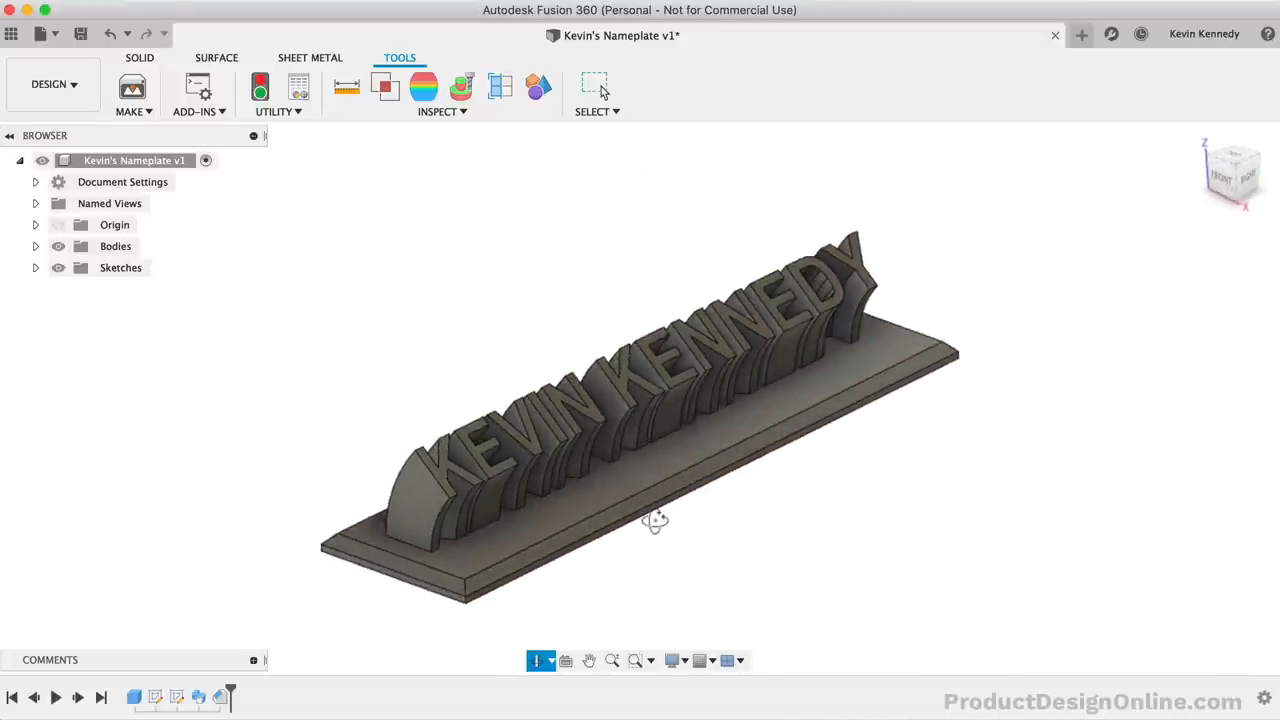